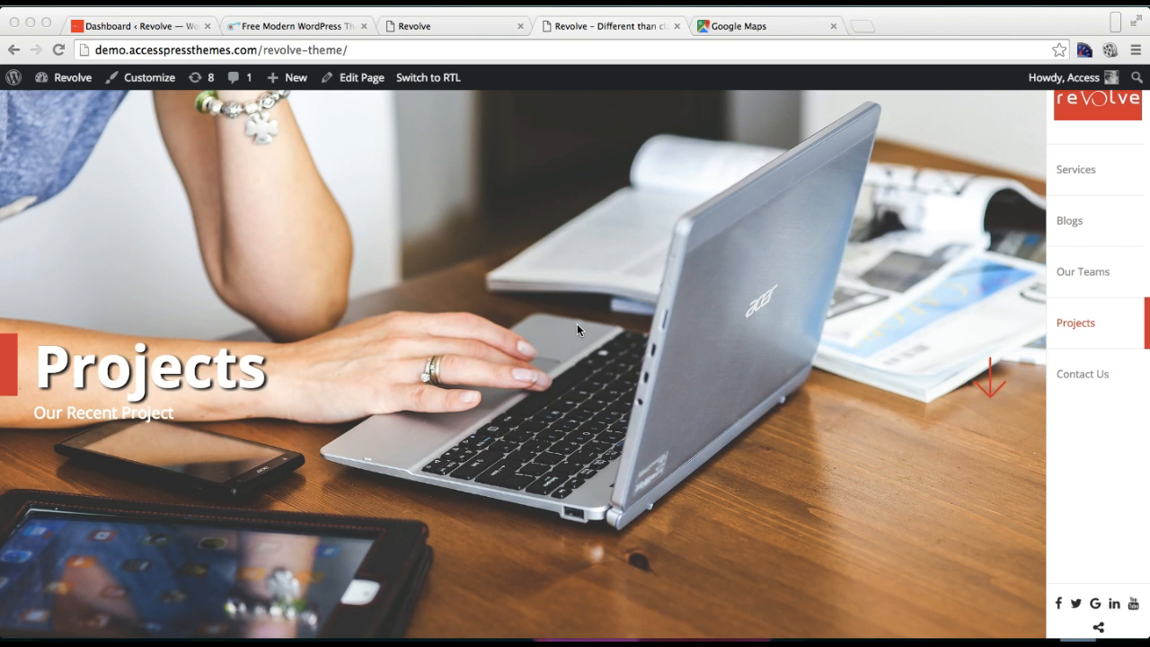
mouse_move(1066, 310)
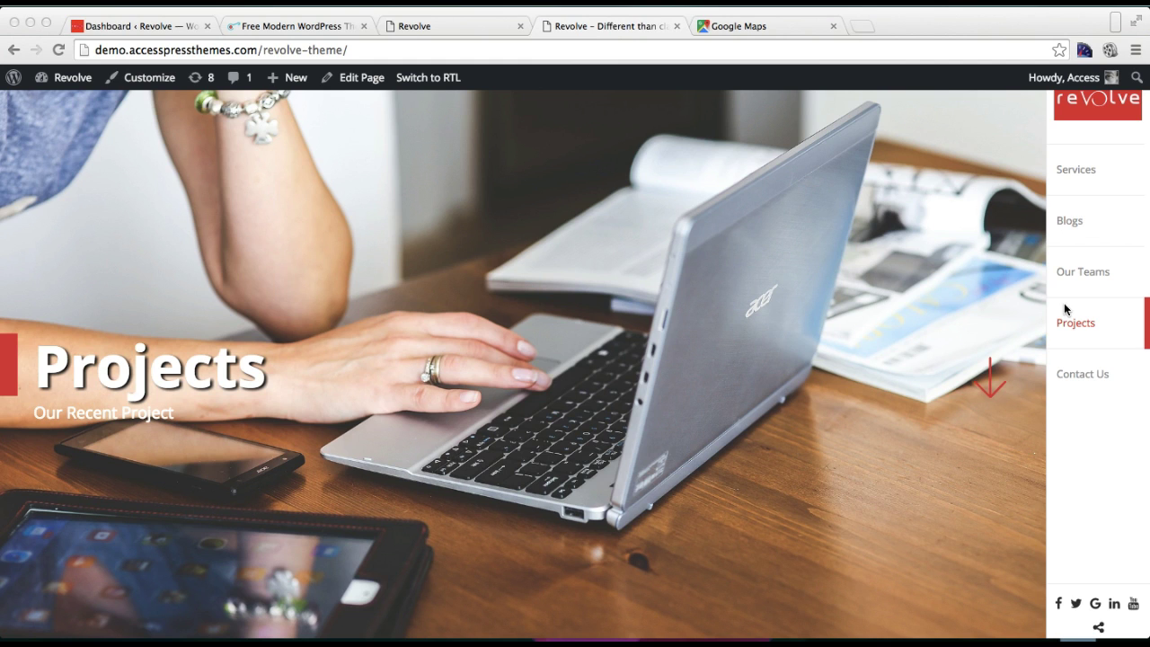
mouse_move(1103, 319)
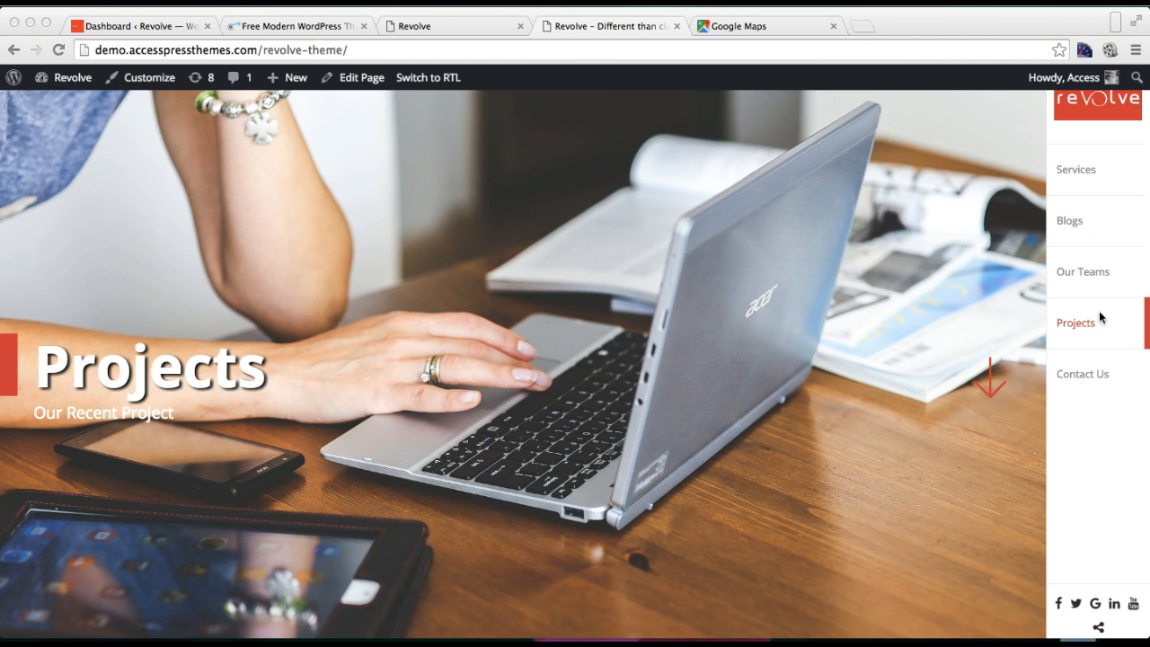
mouse_move(986, 392)
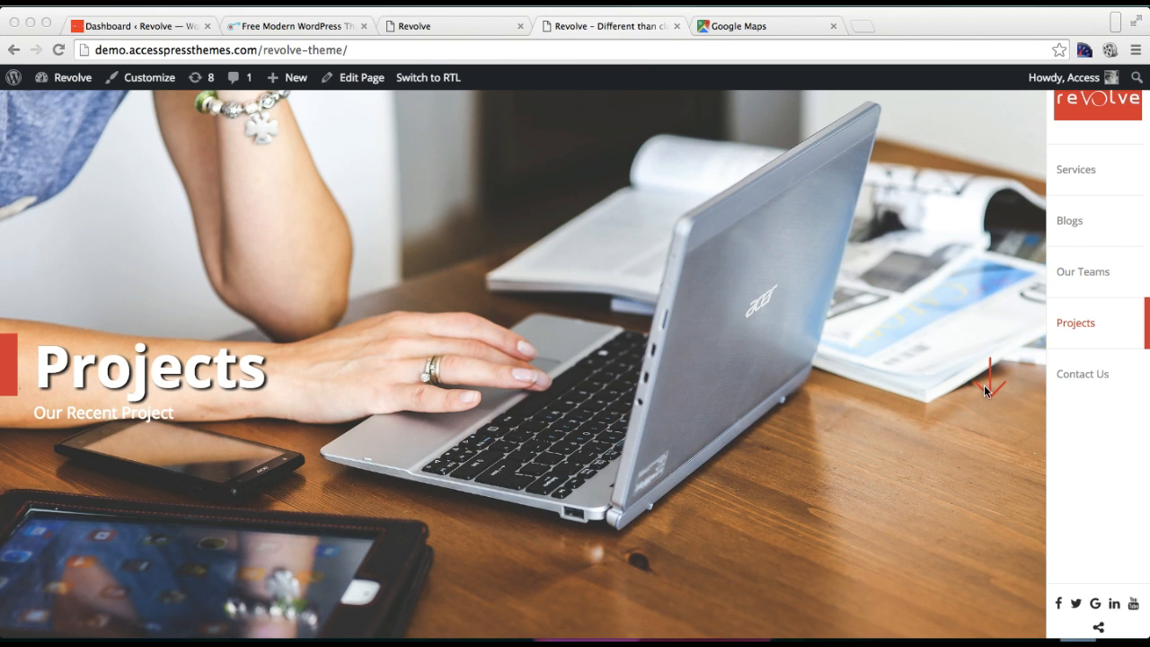
mouse_move(1052, 369)
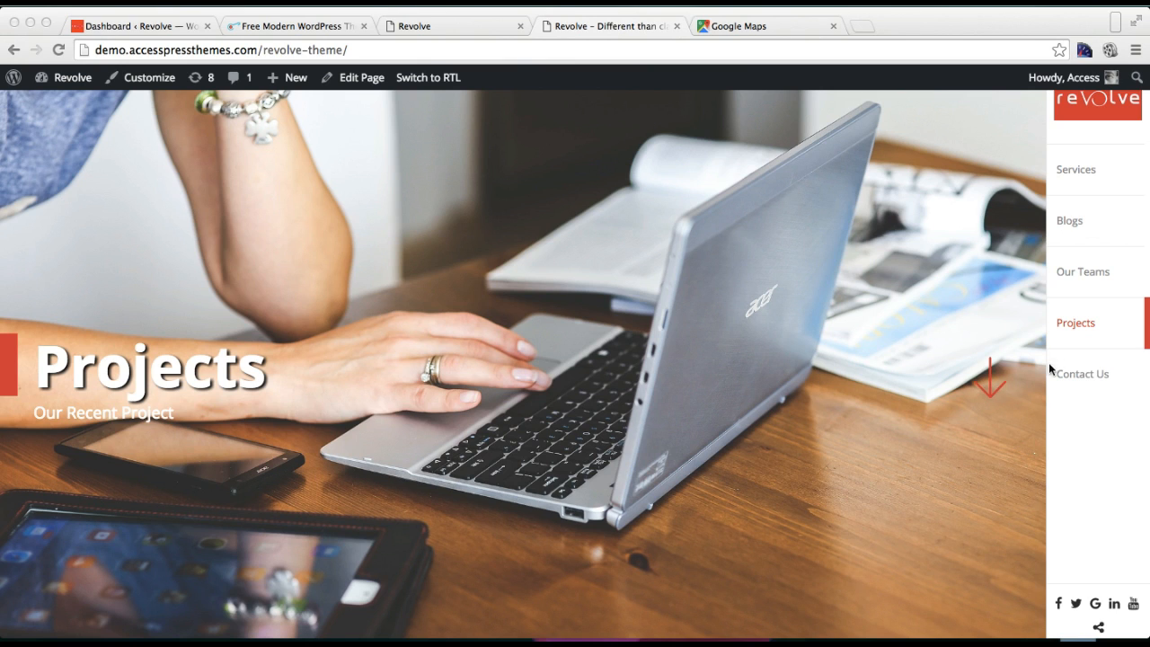
mouse_move(627, 321)
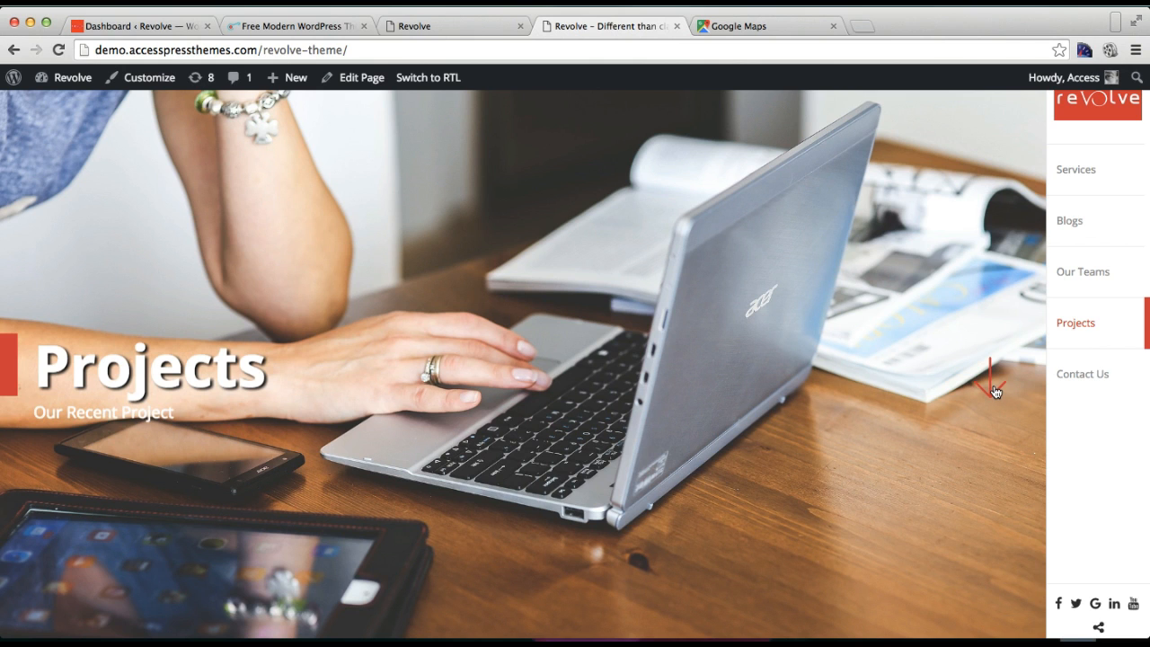
mouse_move(232, 71)
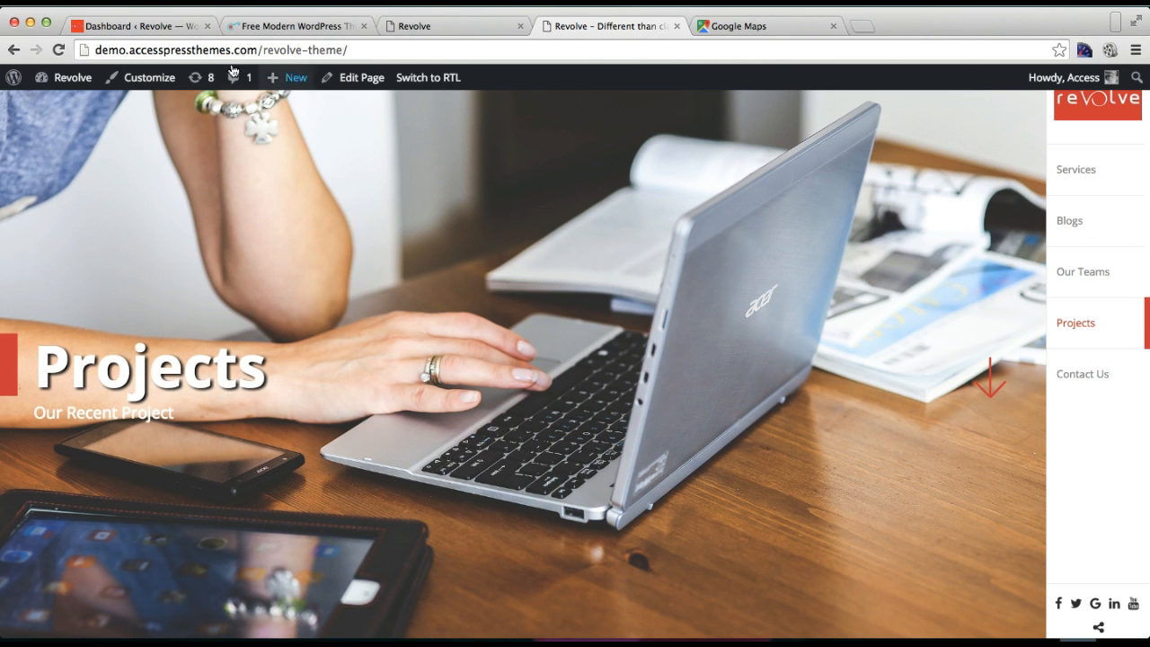
- Switch to the local Revolve site's WordPress admin dashboard tab
left_click(139, 25)
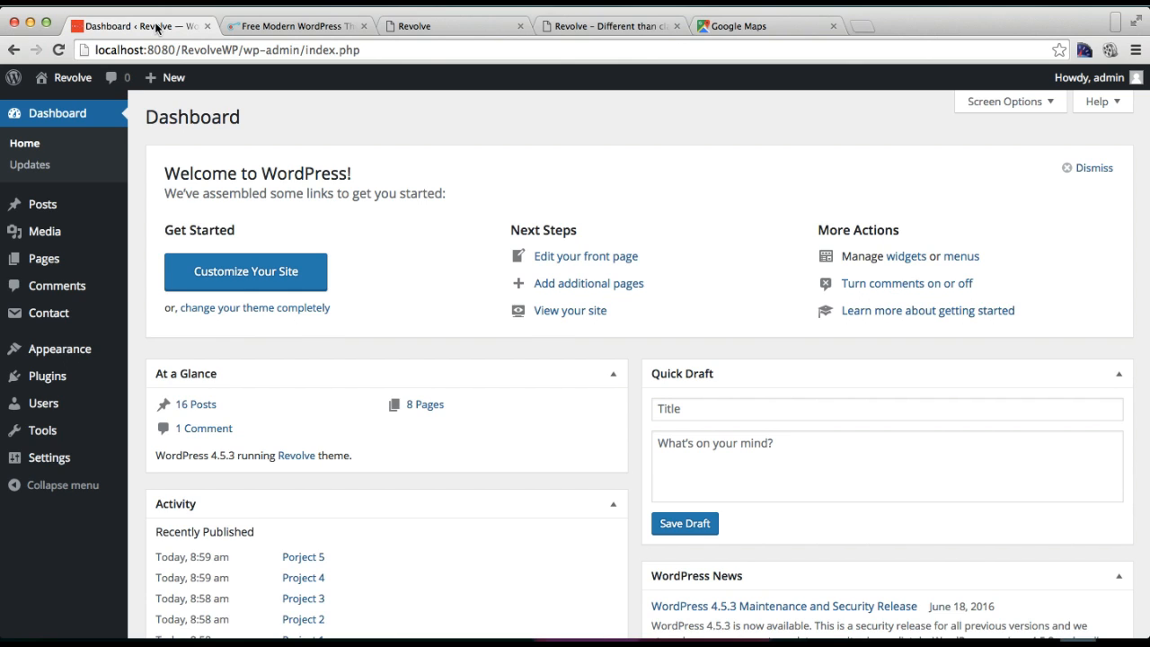
mouse_move(81, 154)
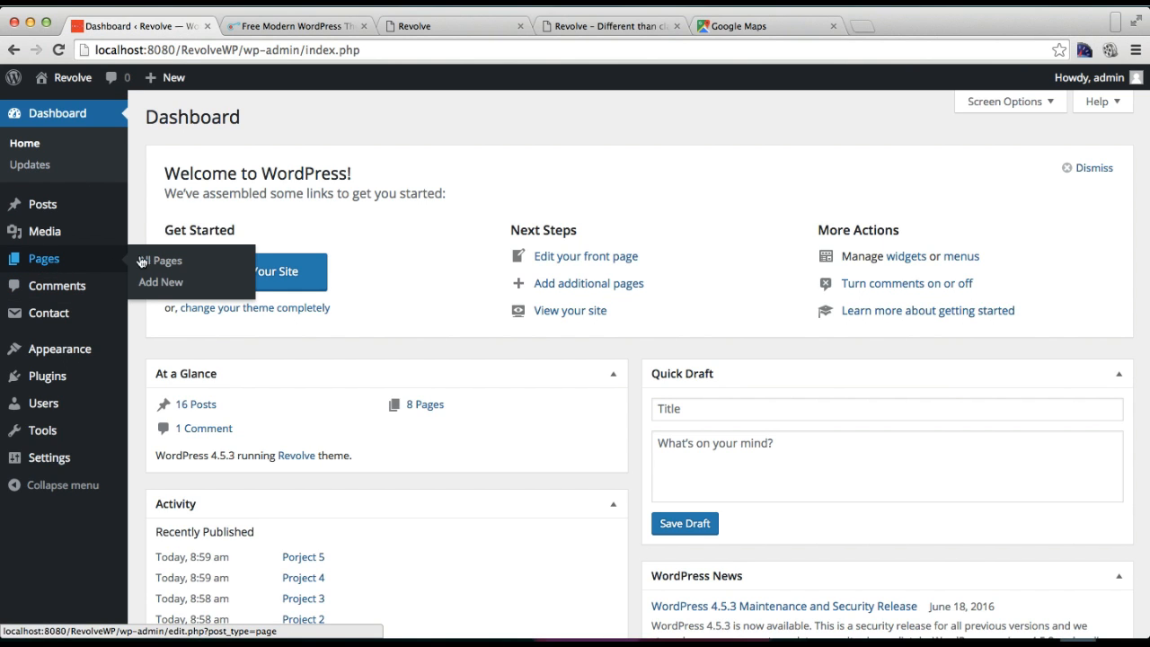
- Create a draft page titled 'Portfolio' with body text, using the Portfolio template
left_click(160, 281)
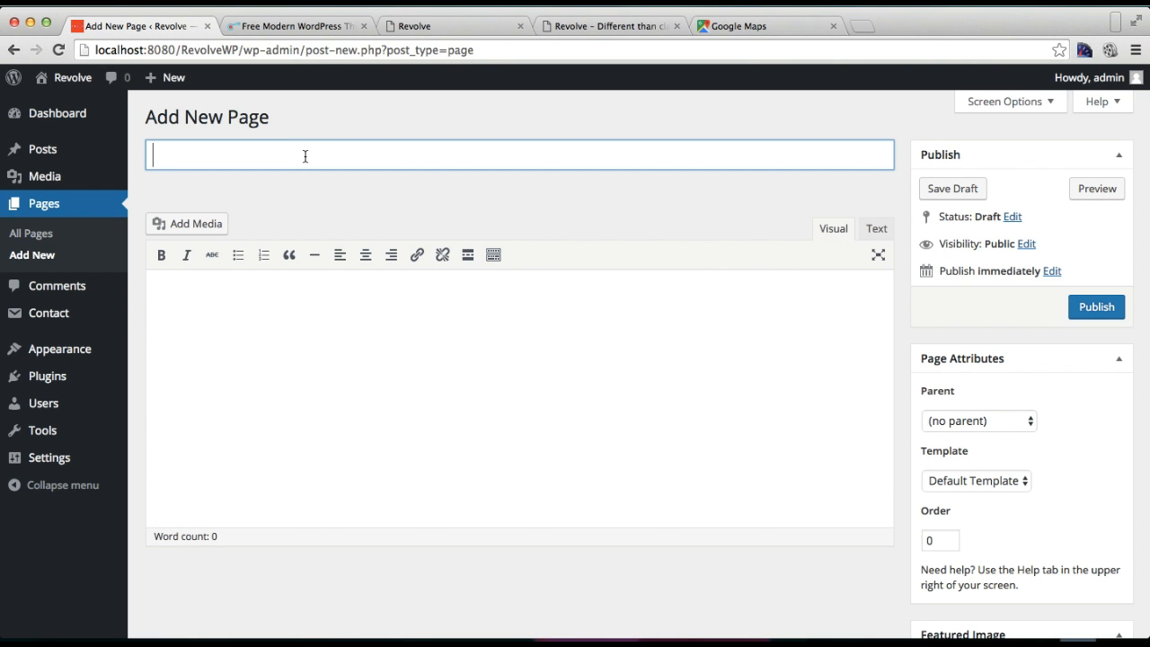
type("Portfolio")
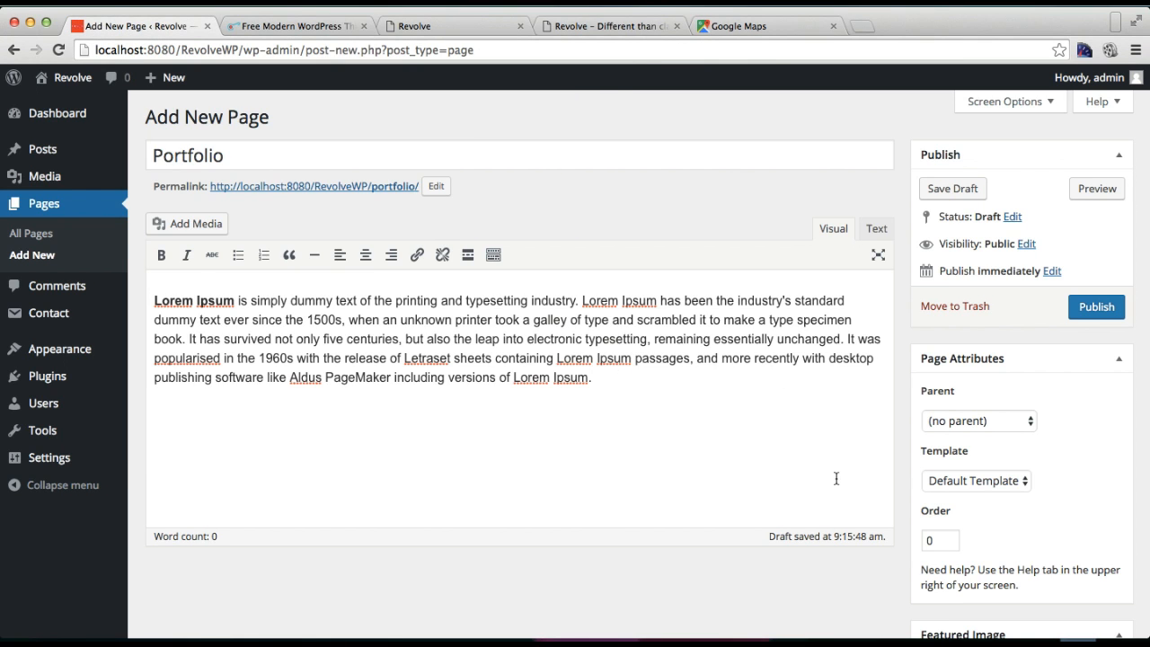
scroll("down", 3)
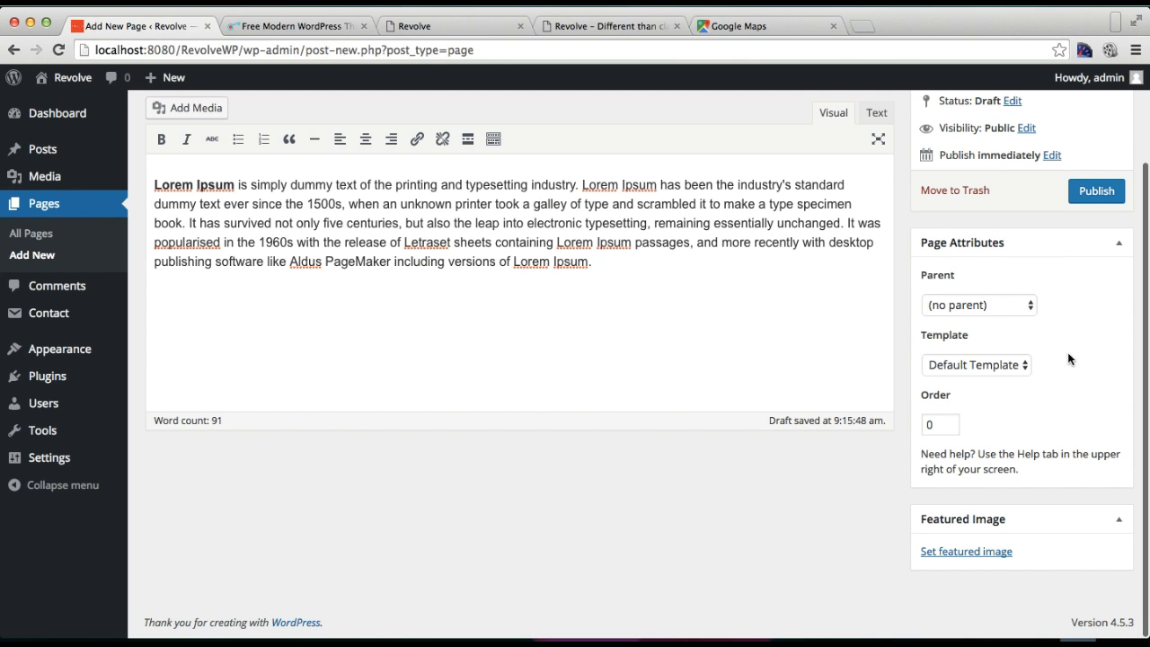
mouse_move(1059, 359)
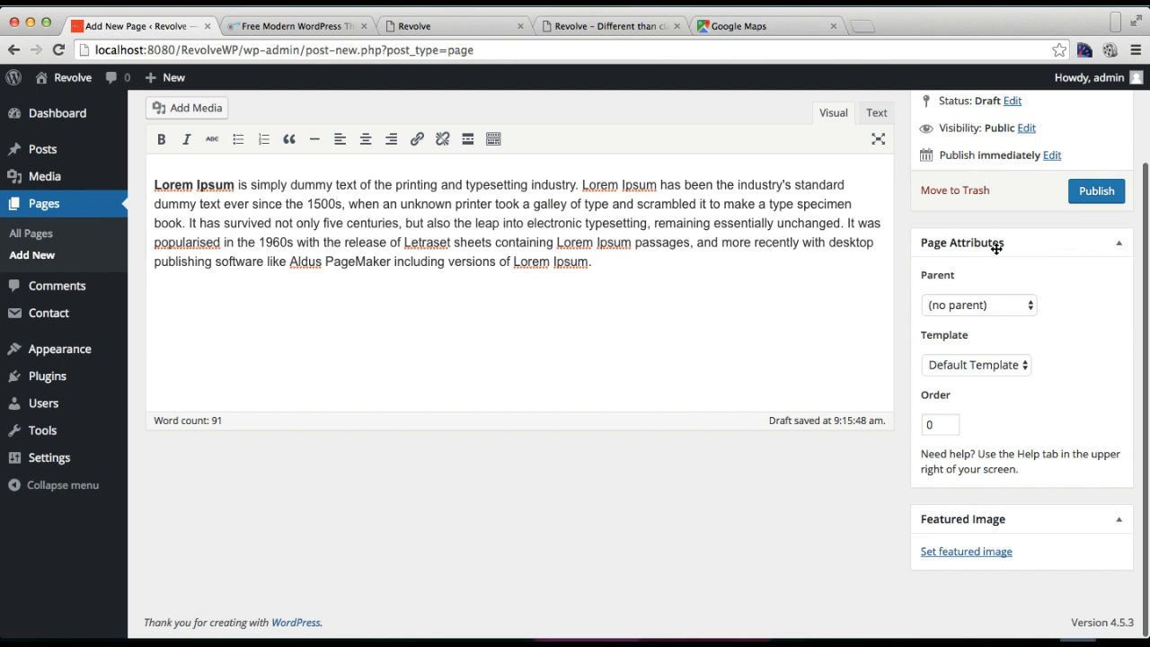
left_click(975, 364)
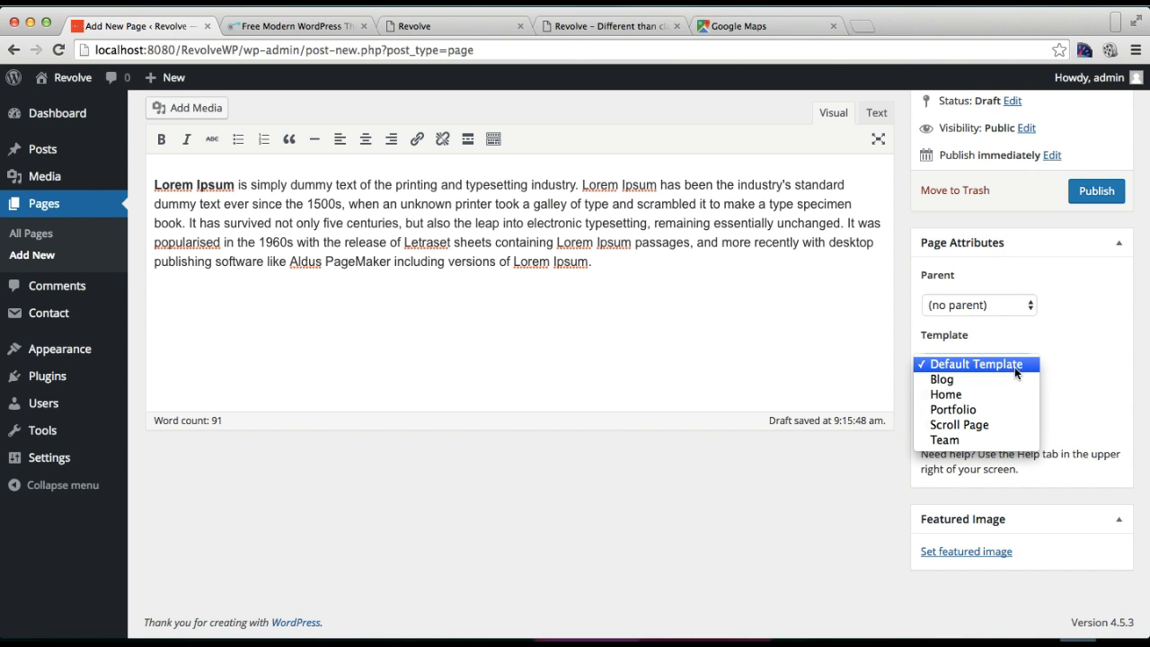
mouse_move(953, 410)
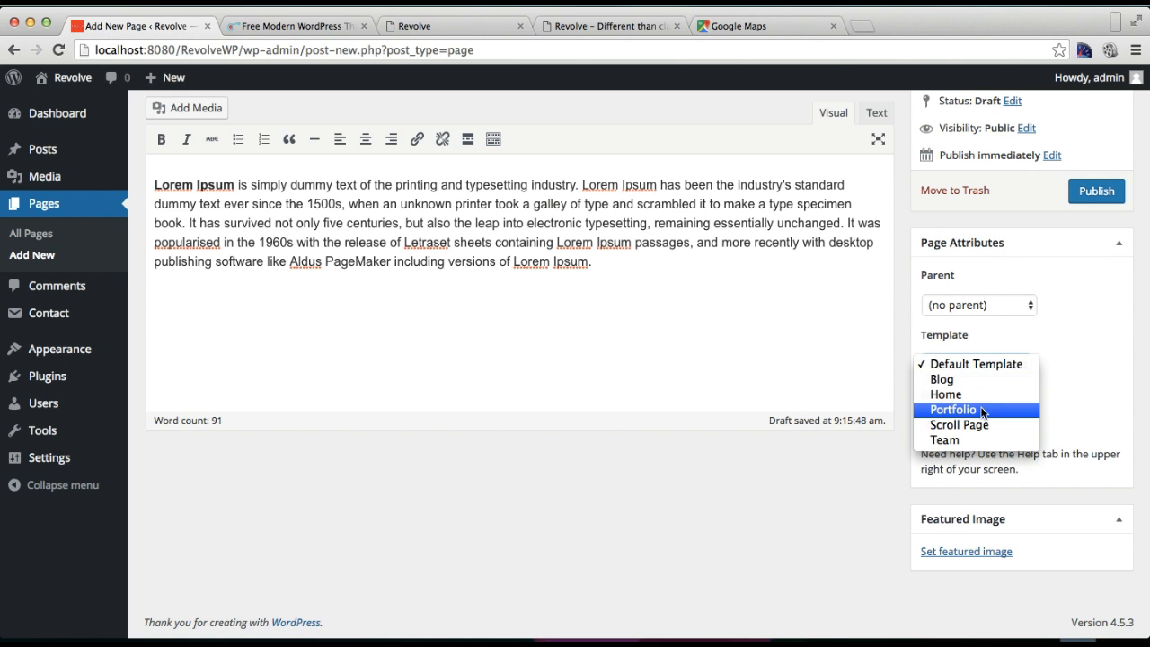
left_click(953, 409)
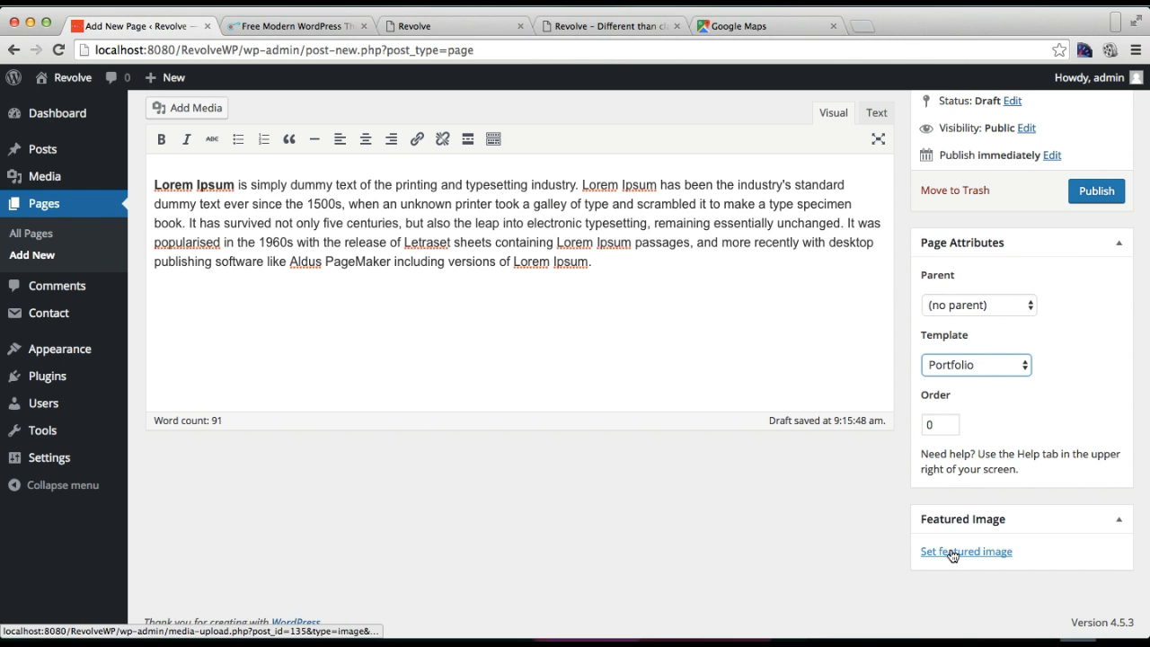
- Give the Portfolio page the laptop-on-desk featured image and publish it
left_click(965, 551)
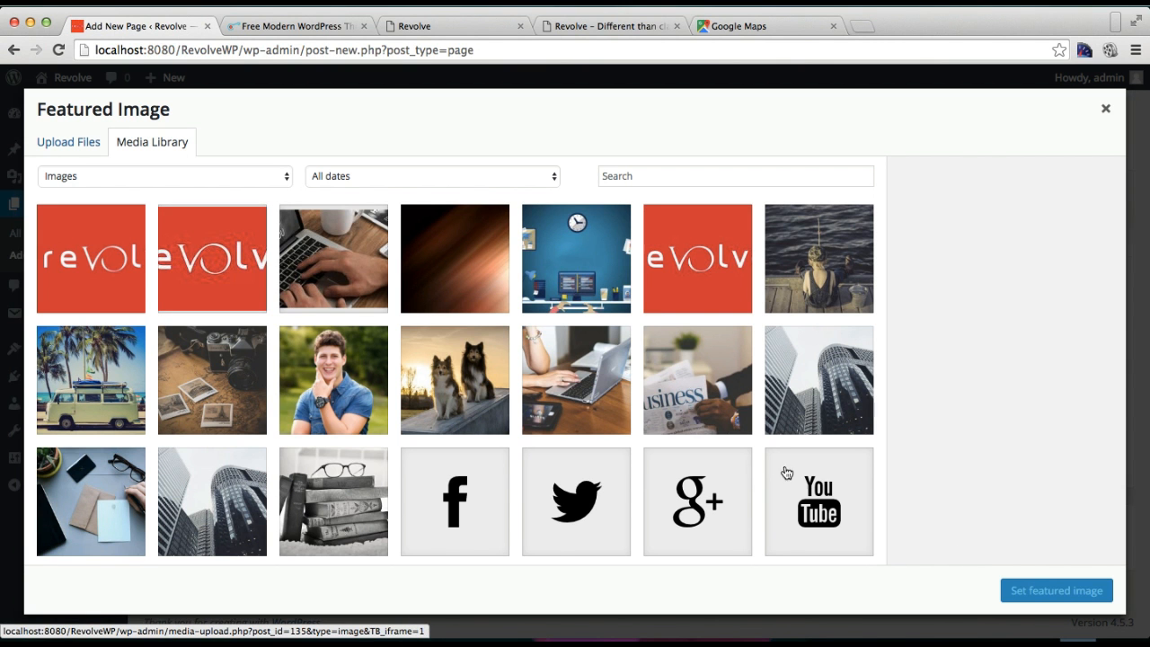
mouse_move(591, 420)
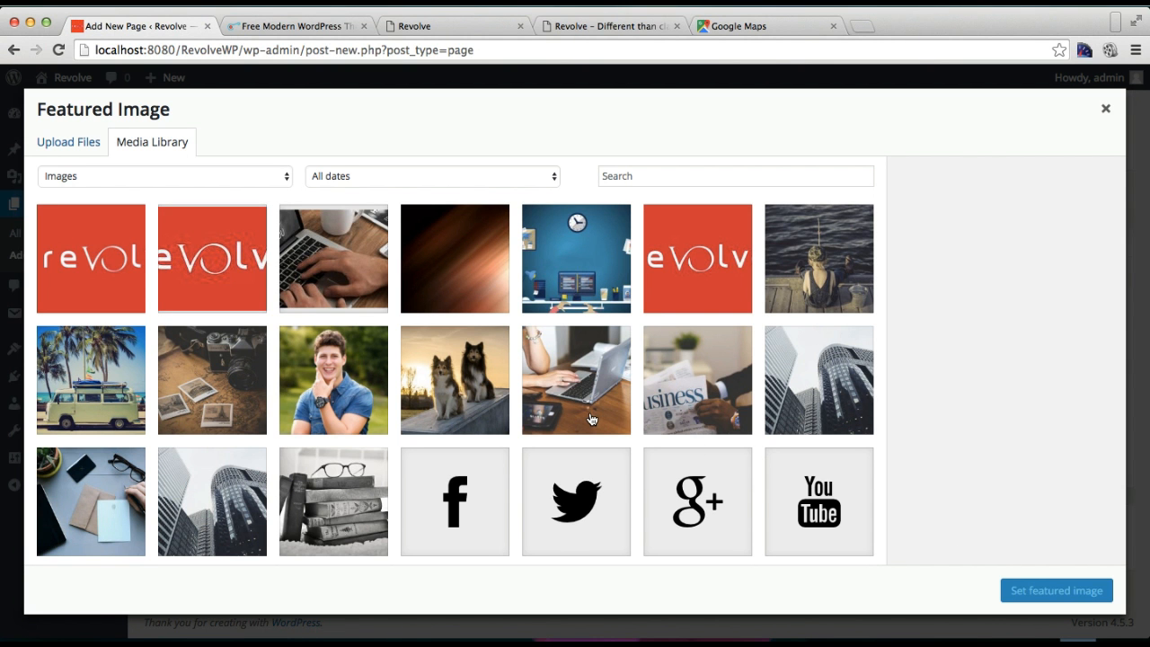
mouse_move(316, 380)
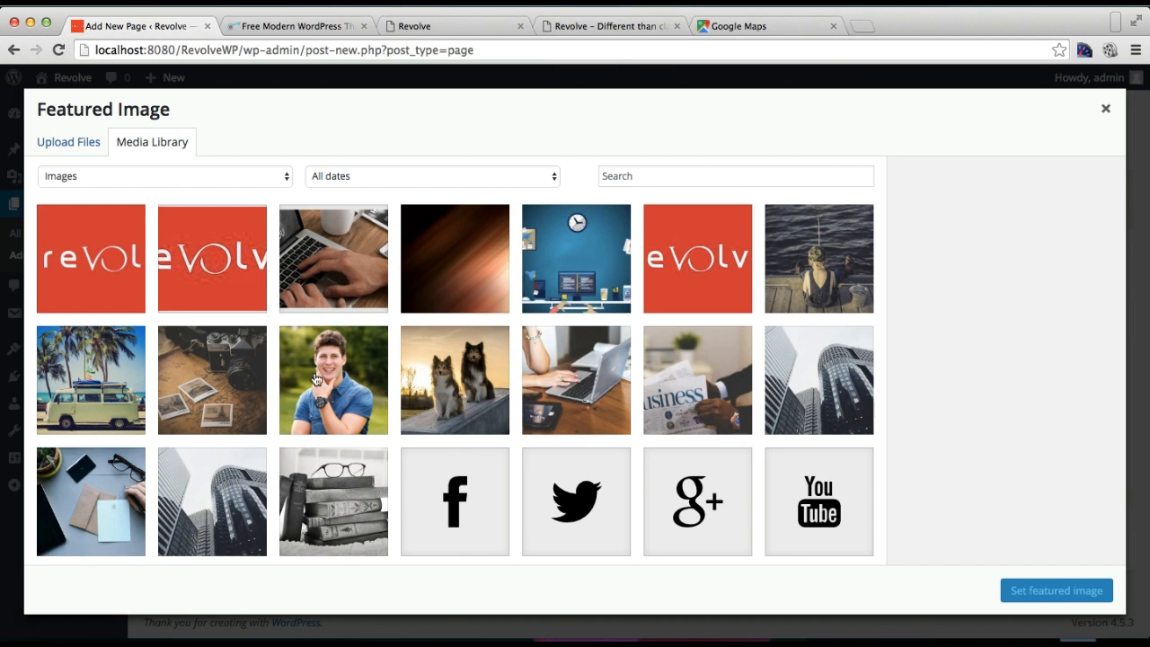
left_click(212, 379)
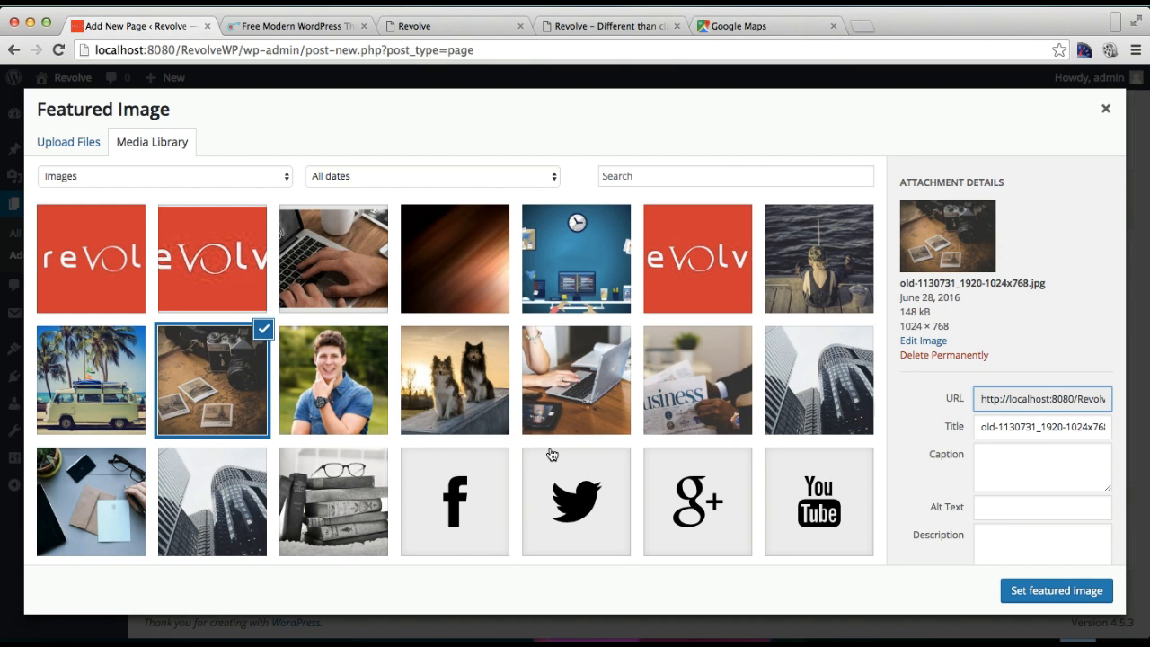
mouse_move(423, 463)
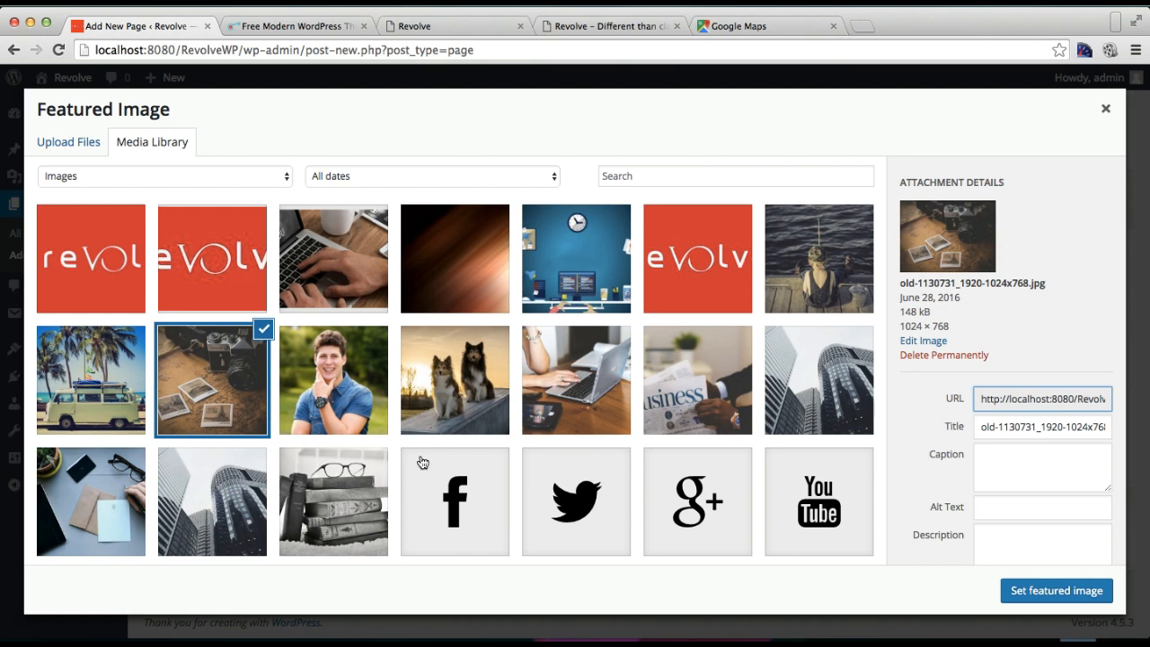
scroll("down", 3)
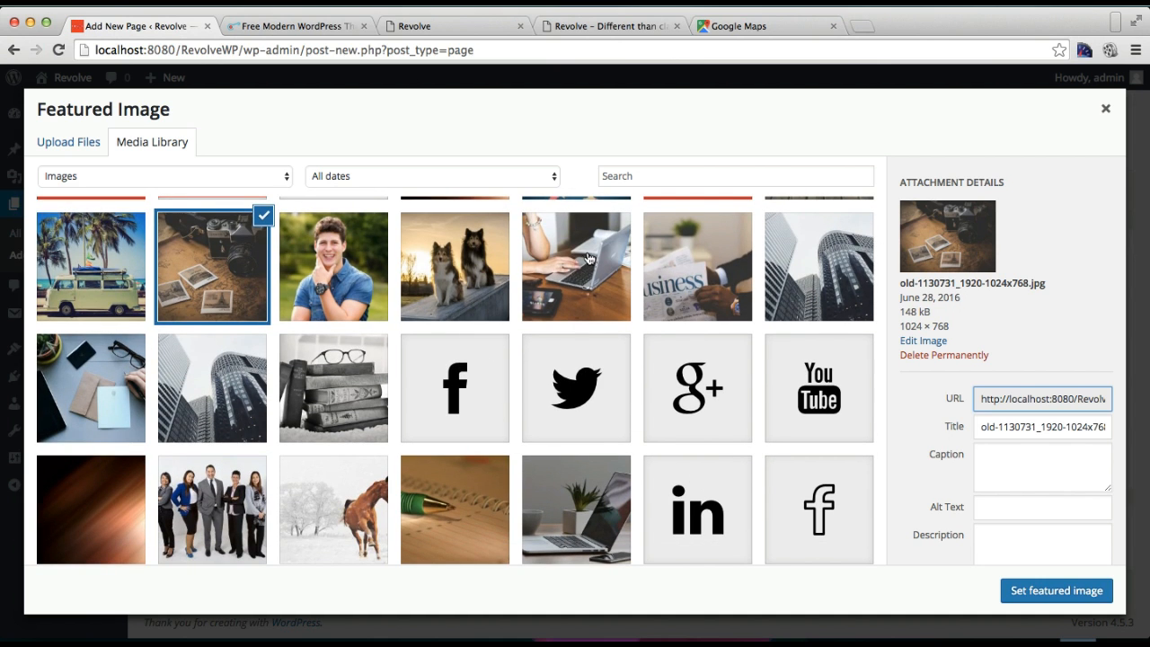
left_click(576, 266)
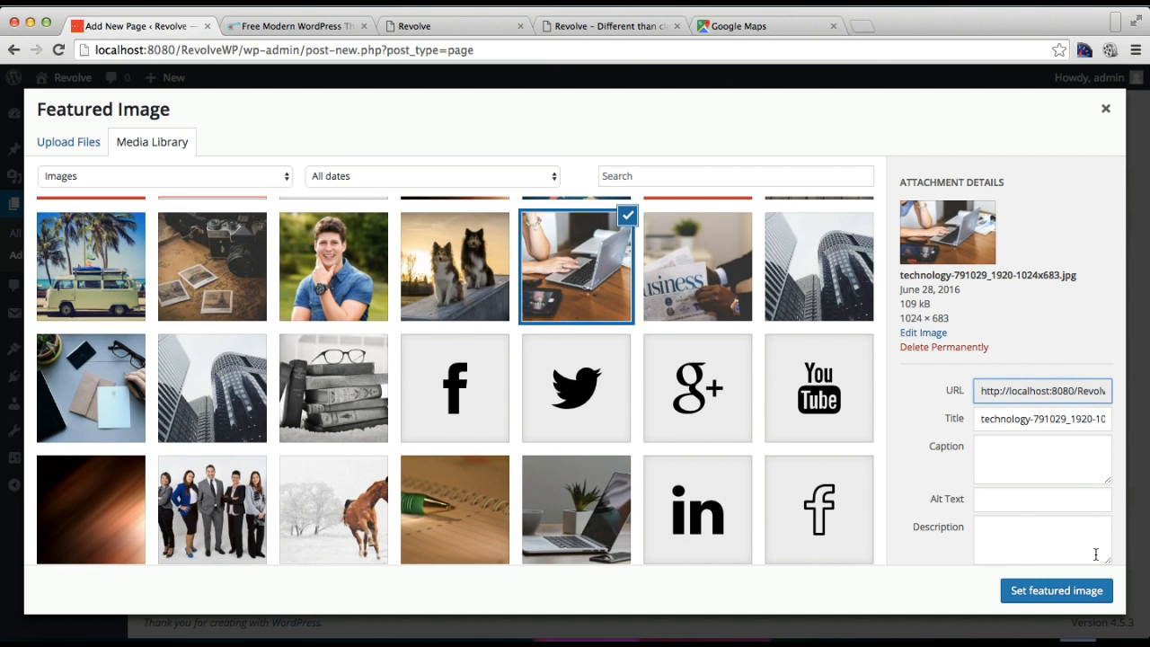
left_click(1056, 590)
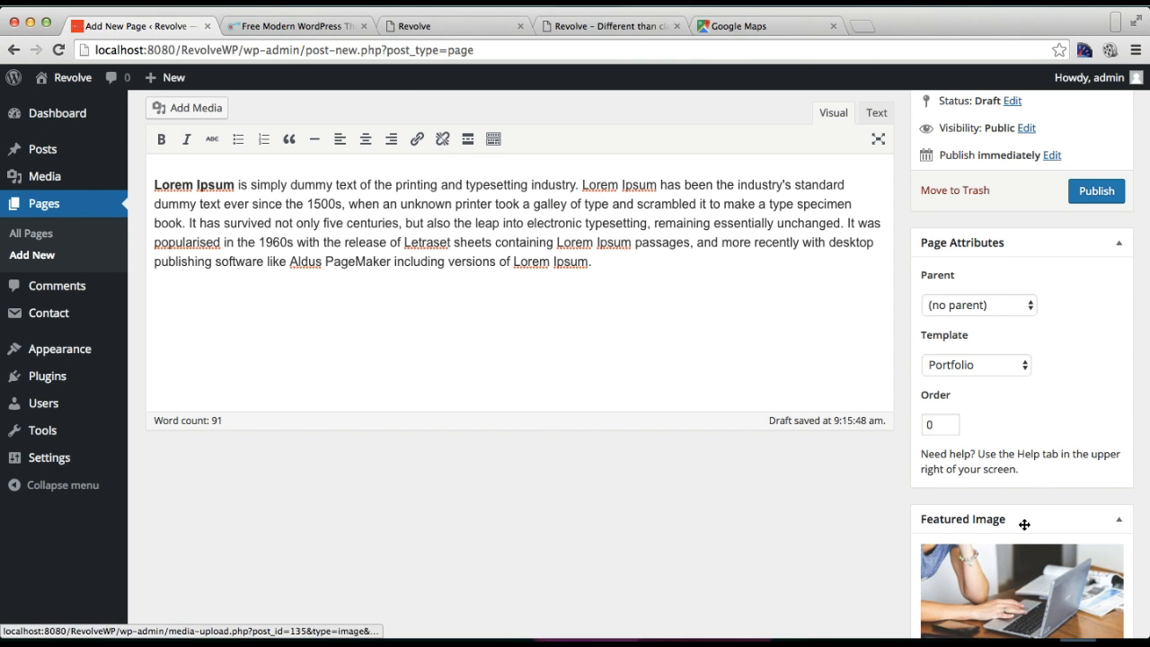
scroll("up", 3)
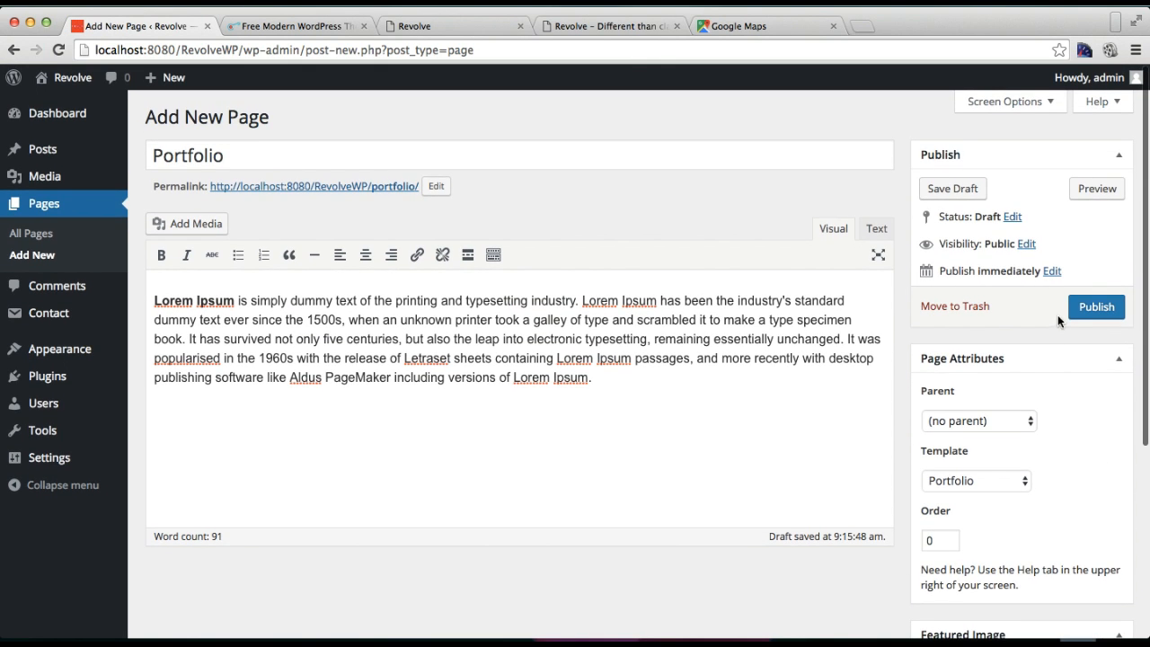
left_click(1096, 307)
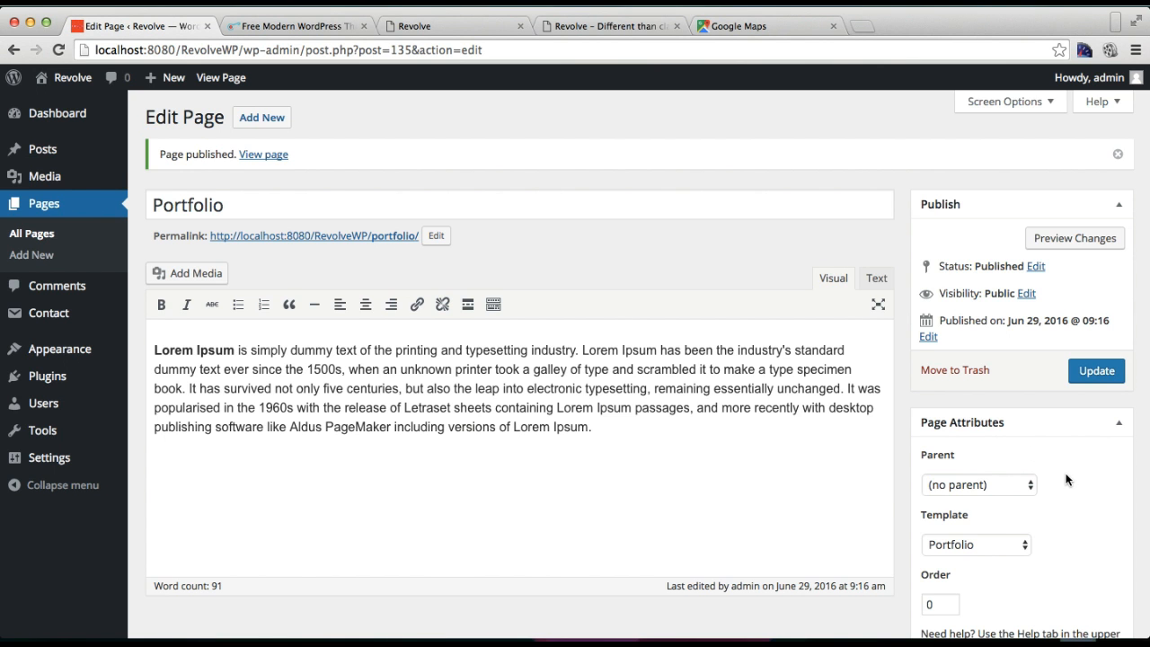
- Browse the demo site's Projects page and its grid of project photos
scroll("down", 3)
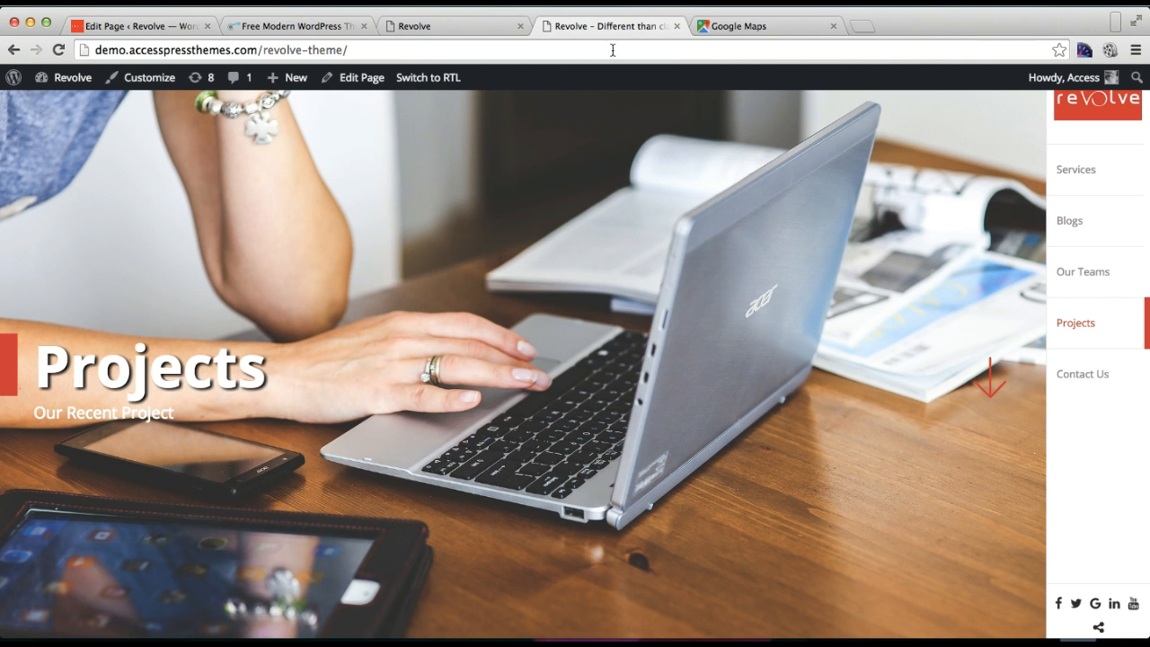
mouse_move(881, 355)
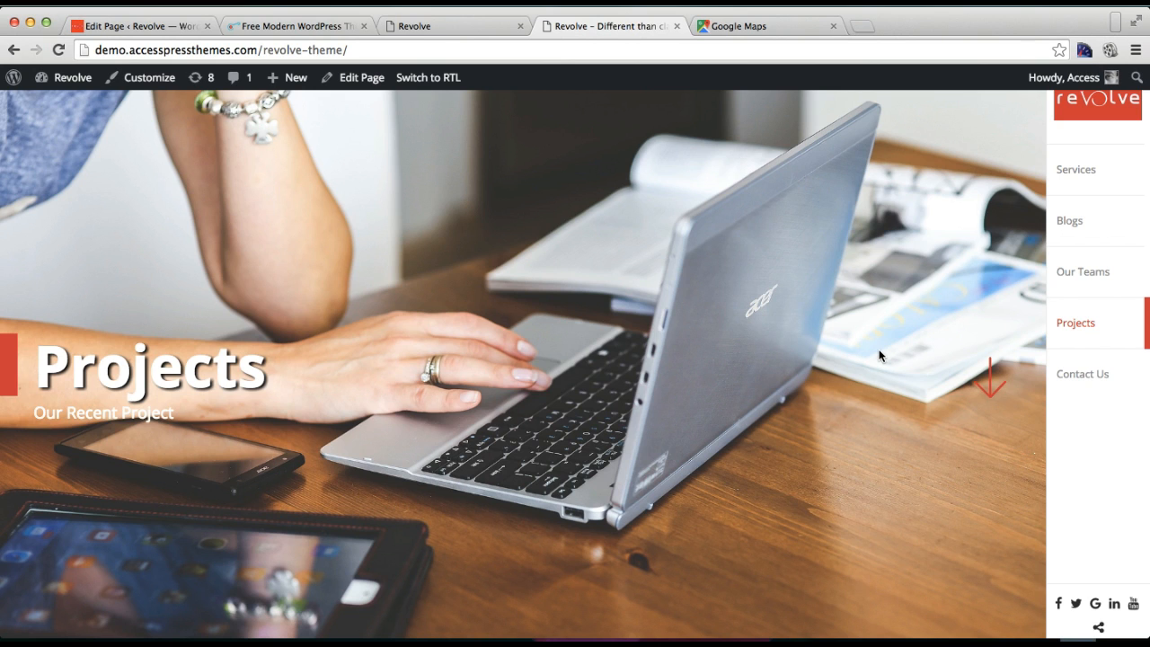
mouse_move(1075, 323)
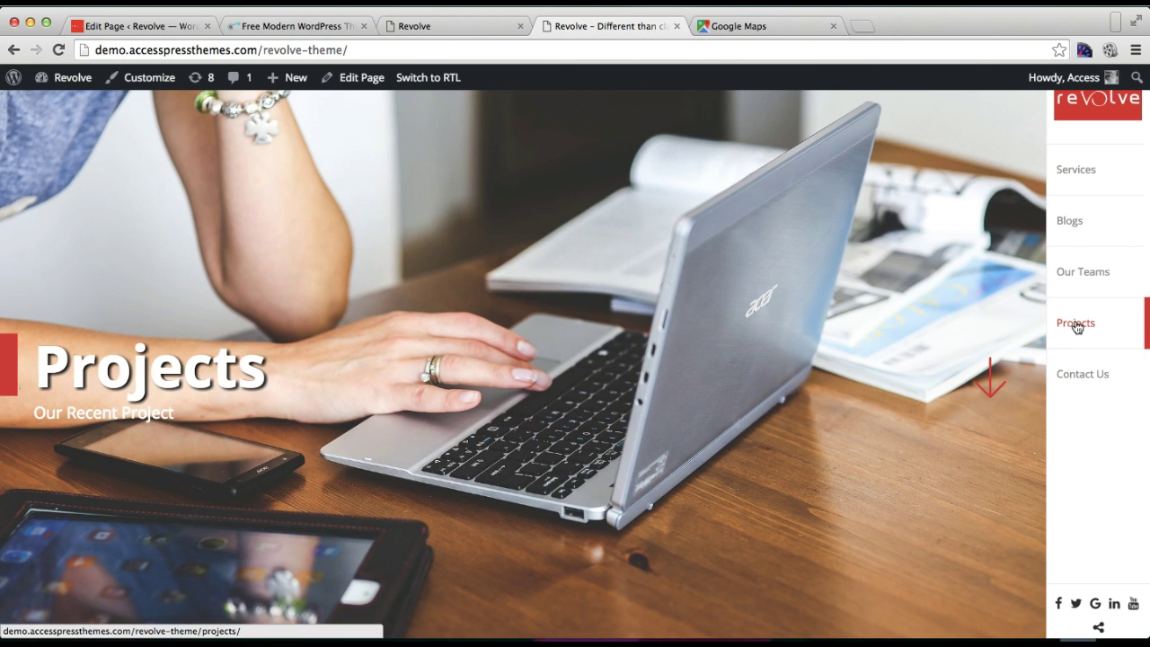
left_click(1076, 323)
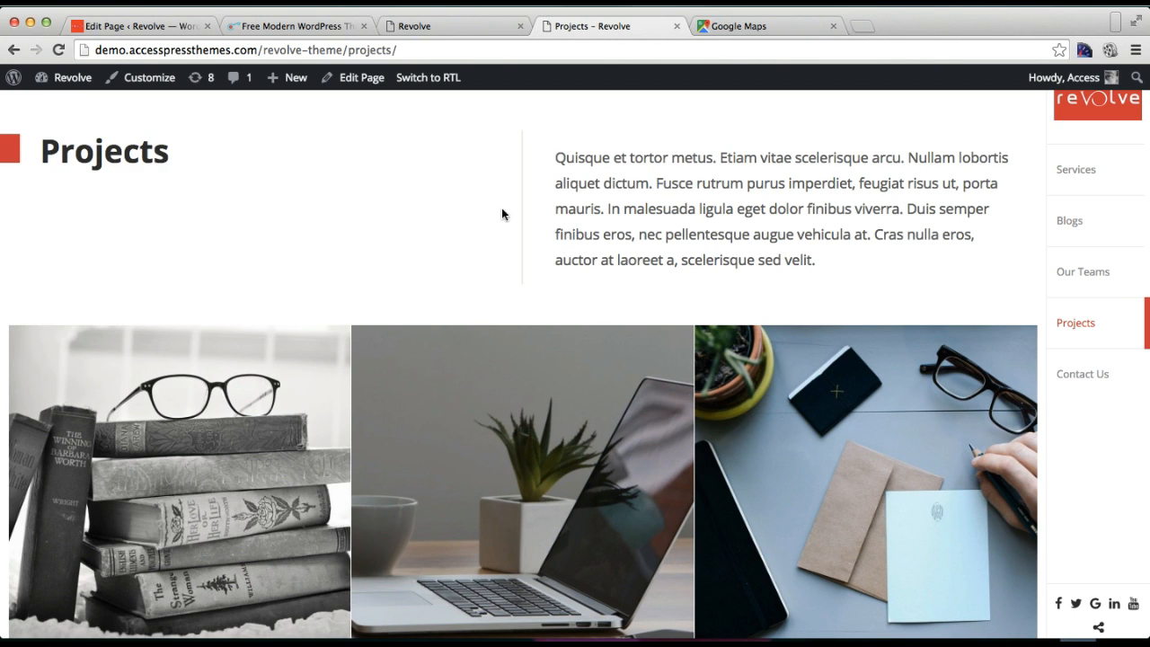
scroll("down", 3)
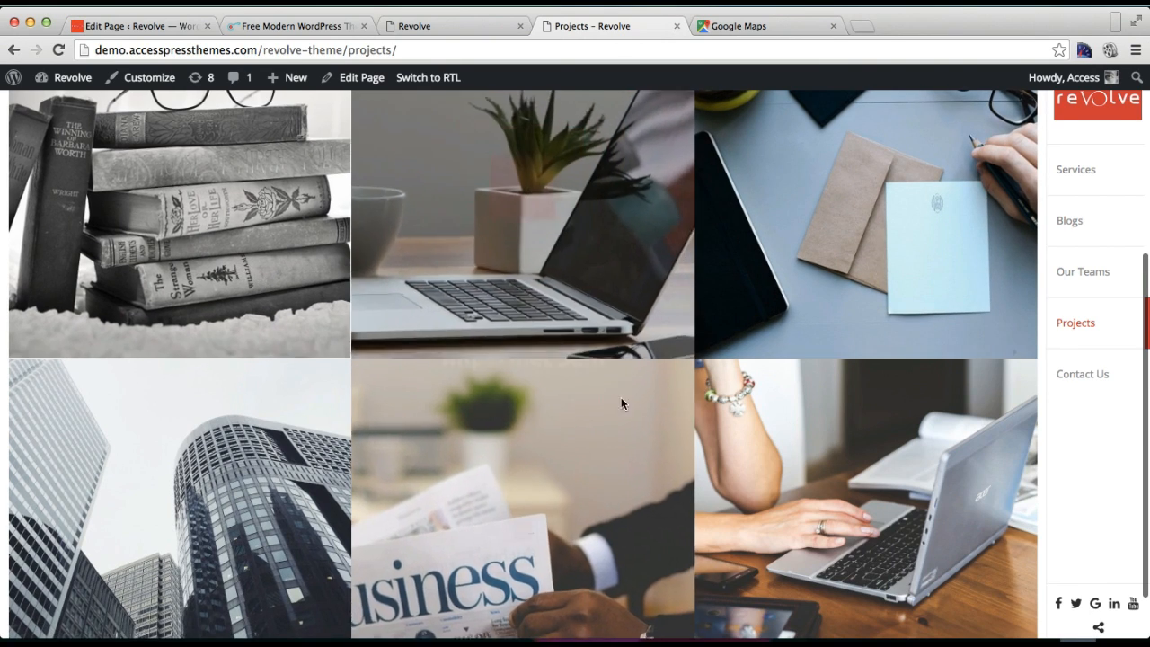
scroll("up", 3)
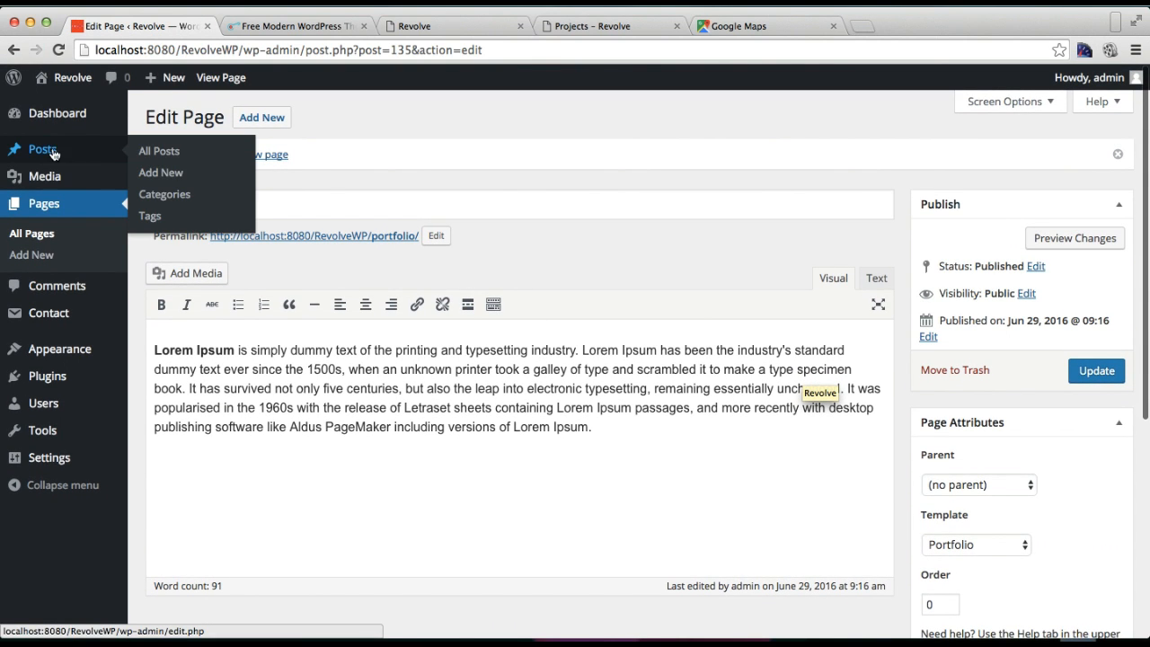
mouse_move(159, 151)
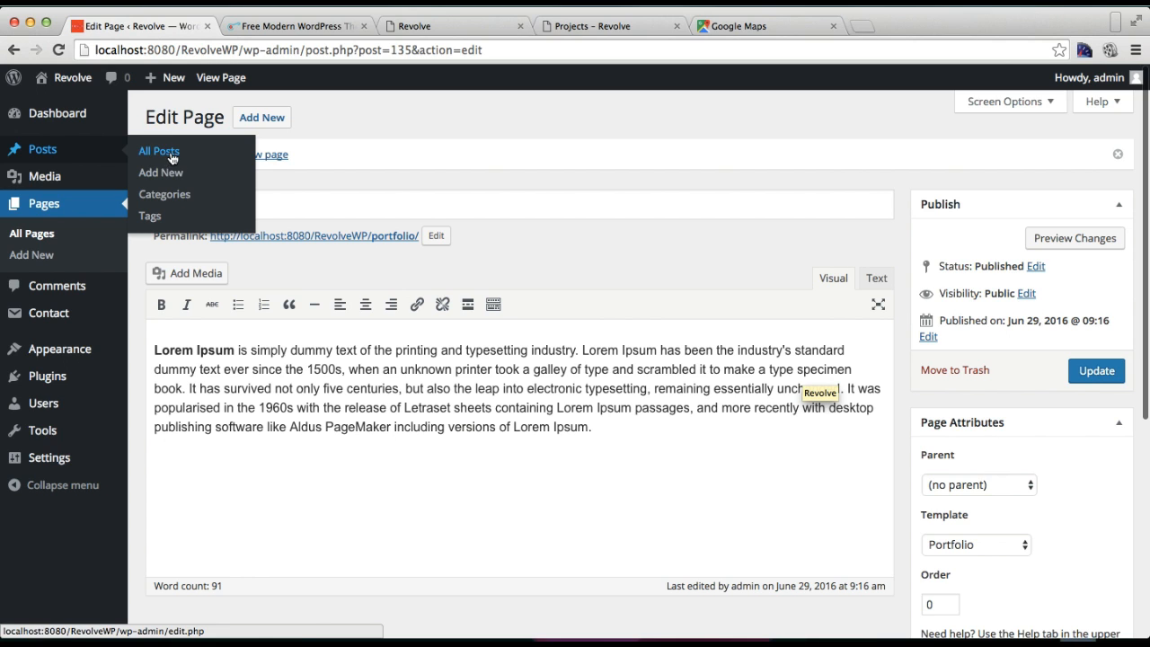
- Add a new post category named 'Portfolio 1' under Posts > Categories
left_click(164, 195)
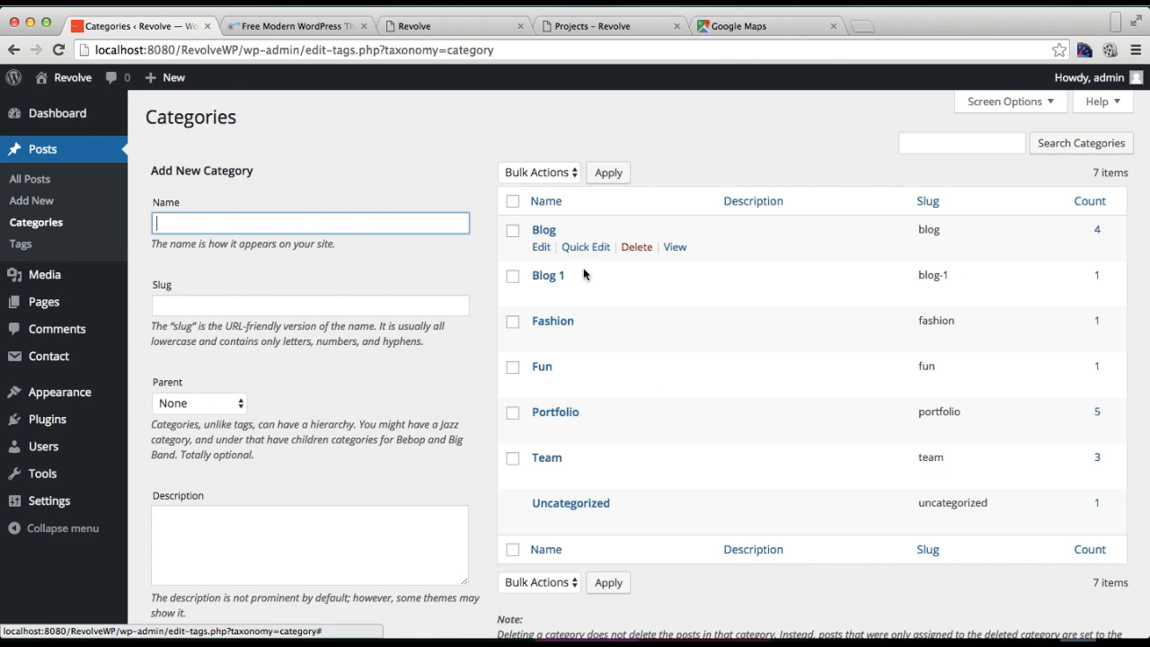
mouse_move(555, 411)
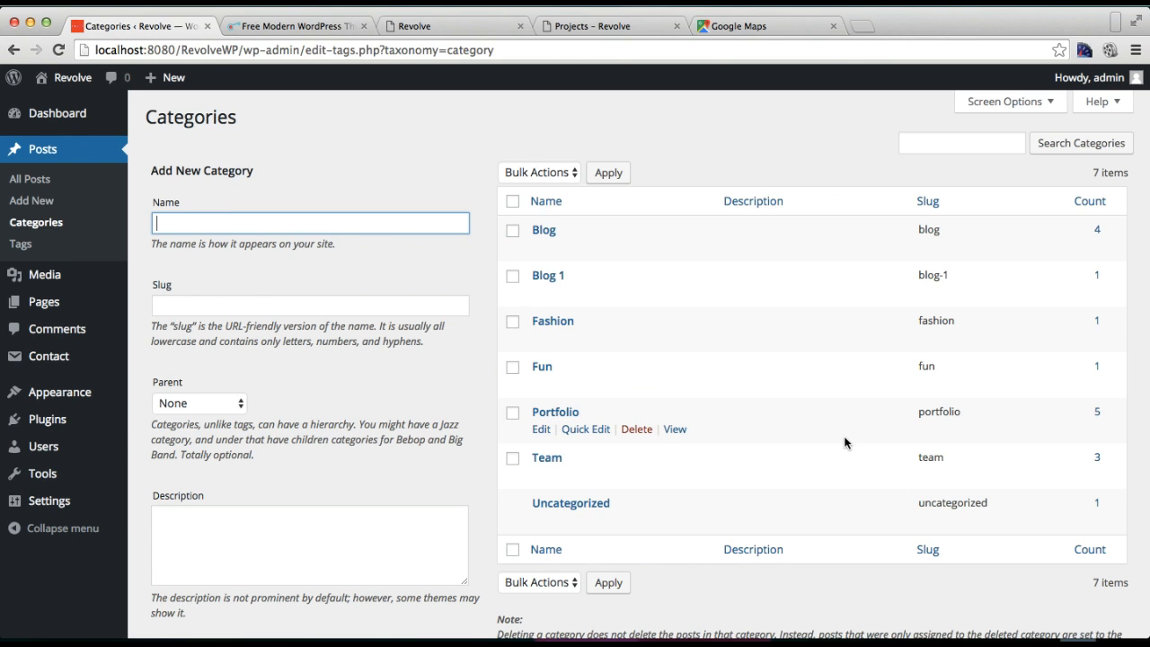
mouse_move(1098, 412)
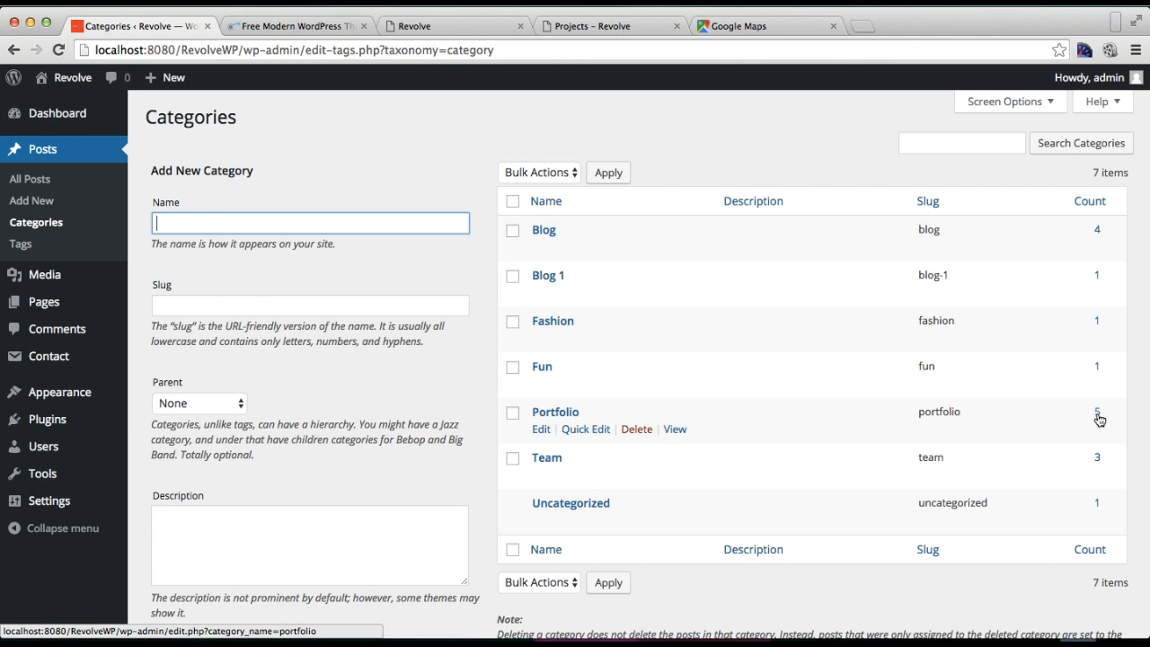
mouse_move(413, 222)
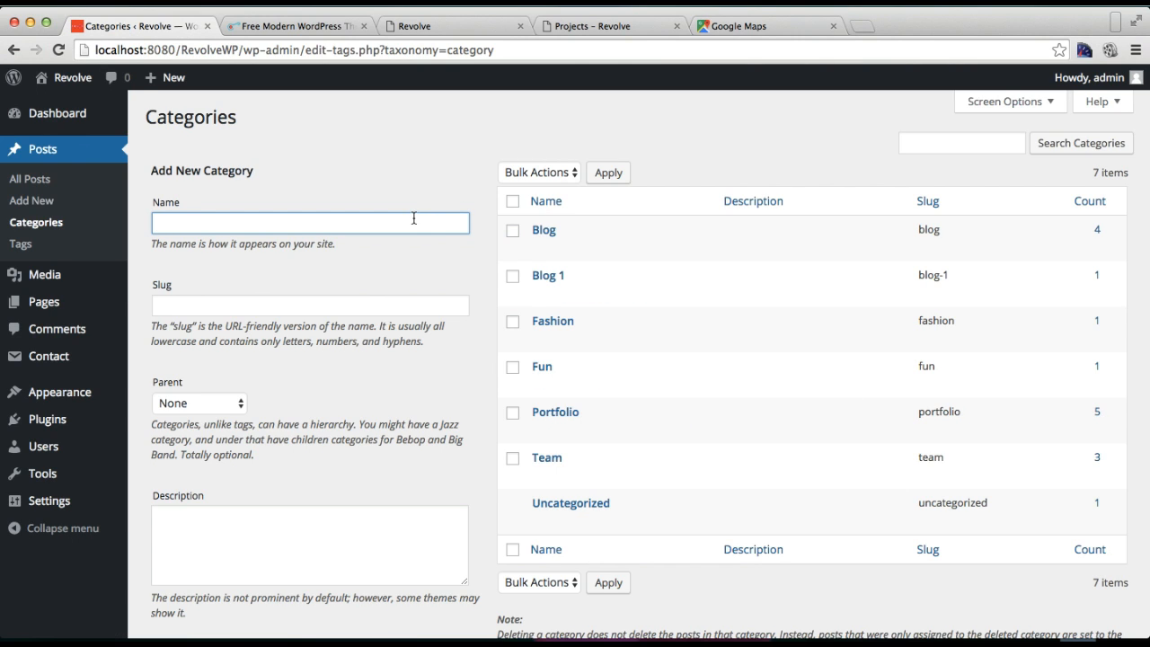
type("Portfolio 1")
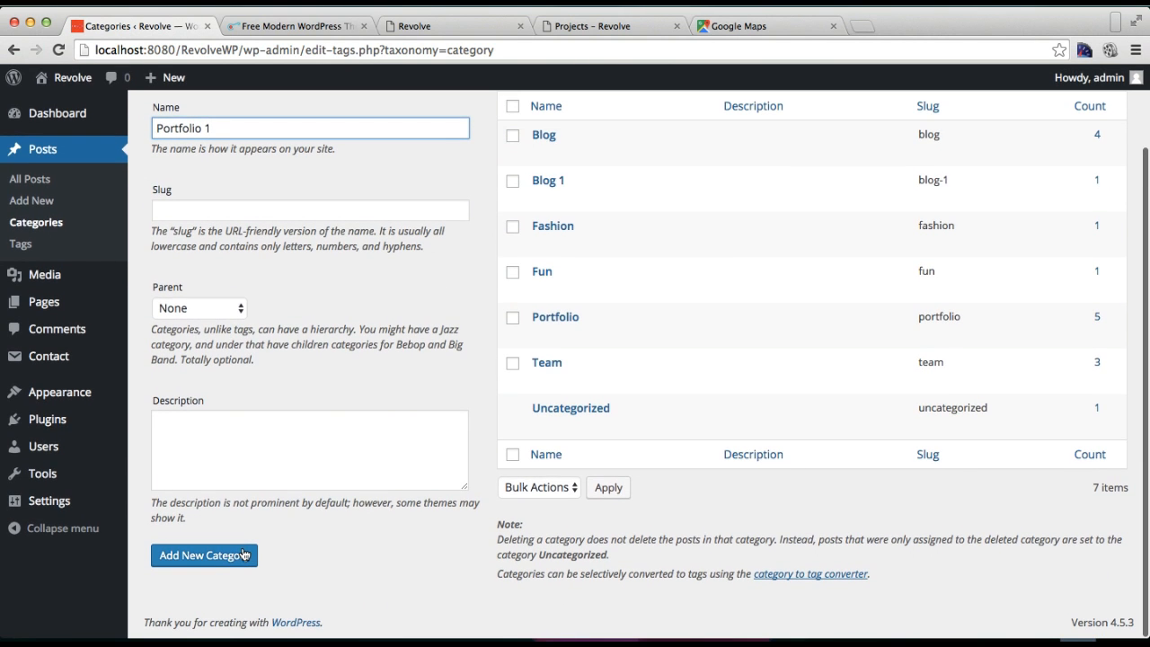
left_click(203, 554)
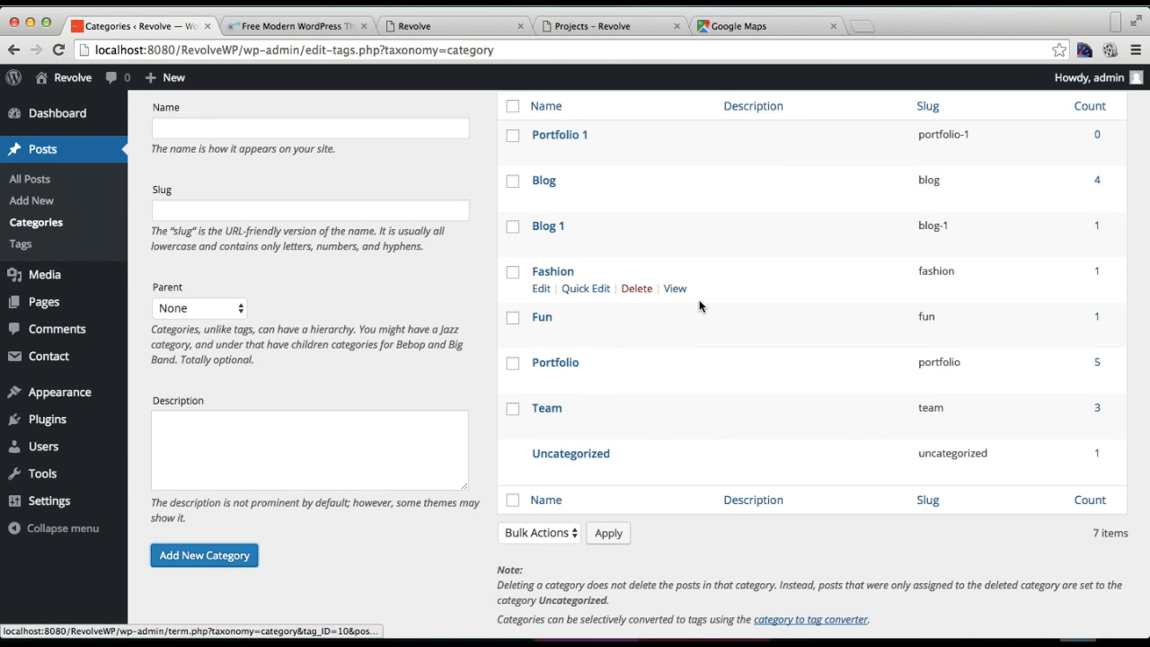
scroll("up", 3)
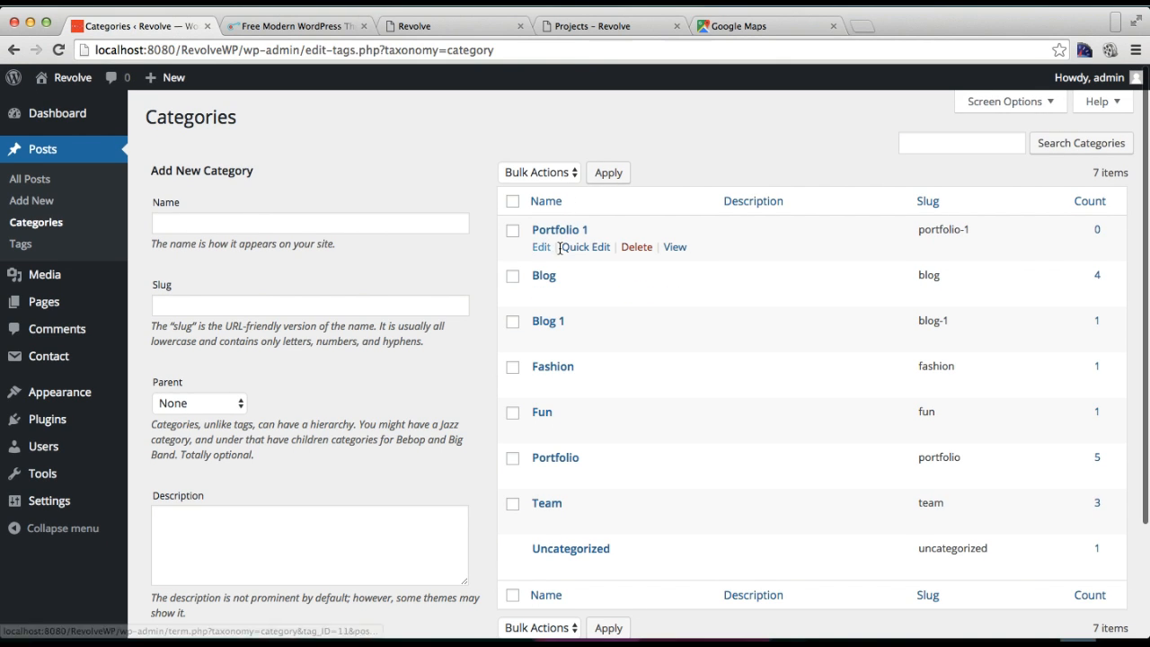
mouse_move(1016, 248)
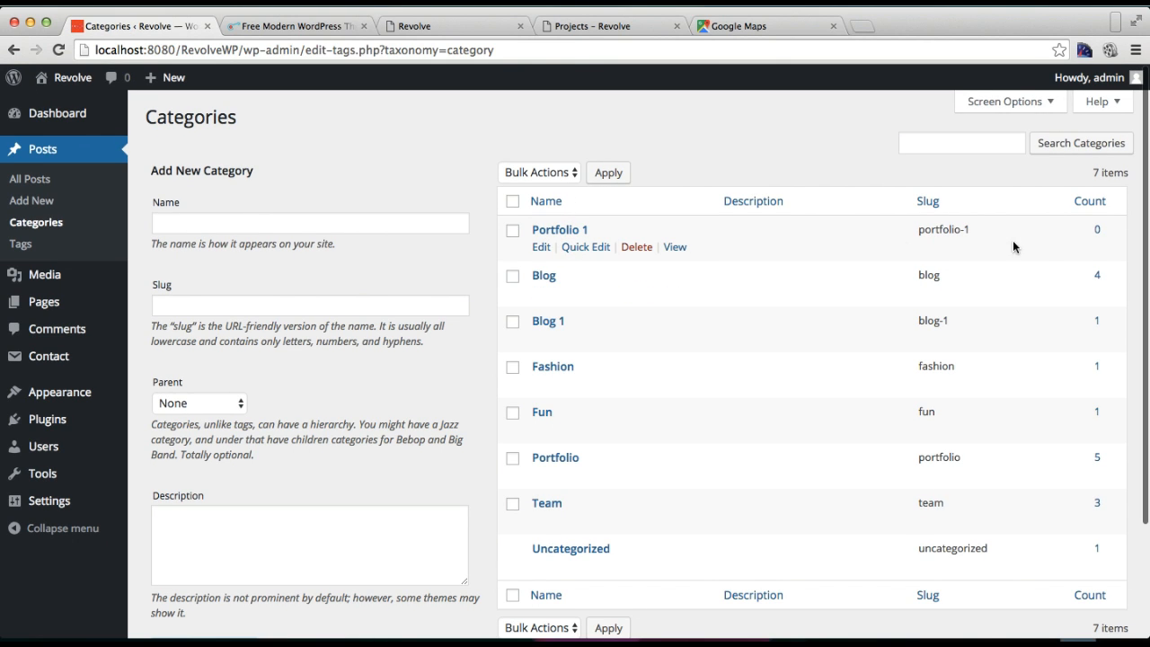
mouse_move(1097, 230)
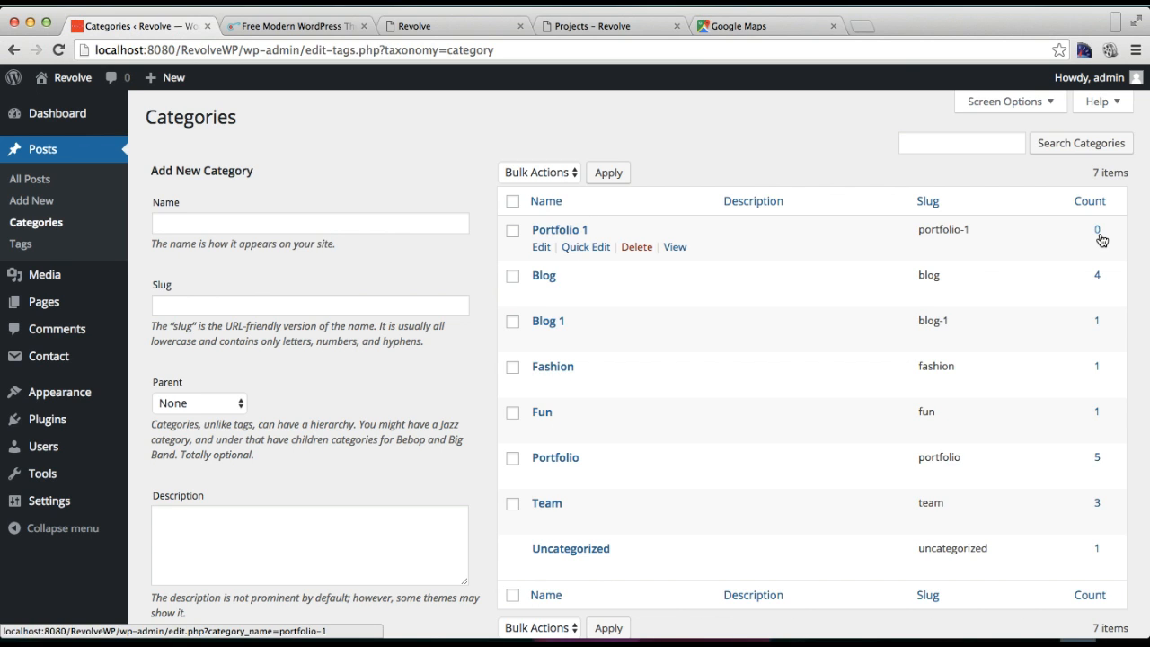
mouse_move(578, 478)
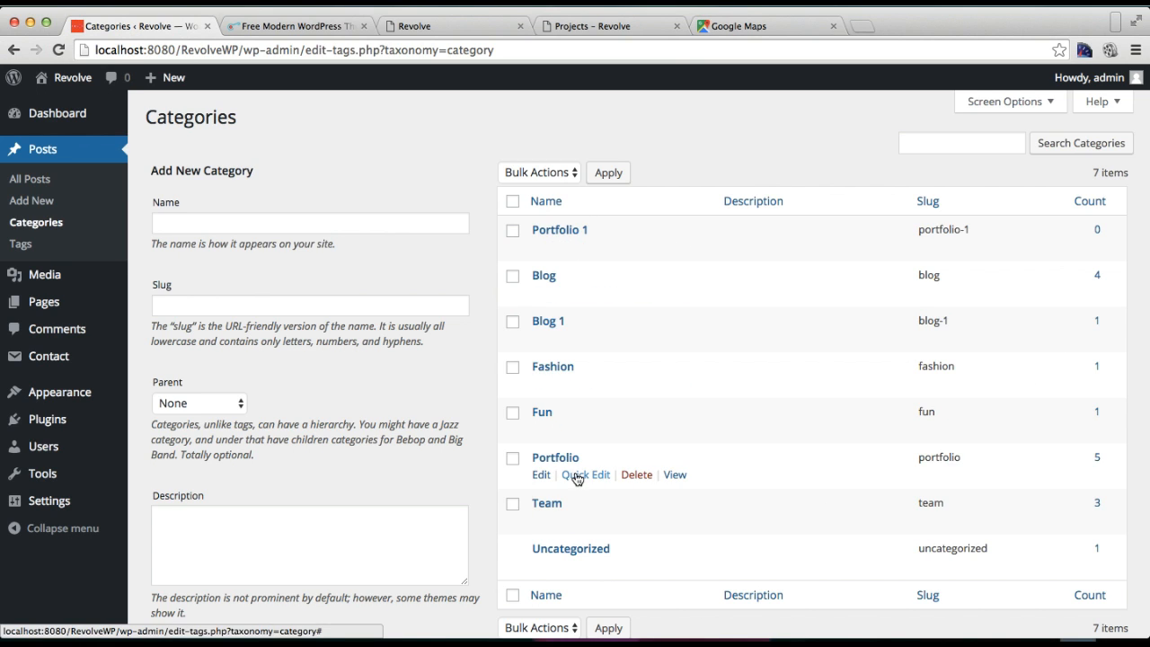
mouse_move(1103, 468)
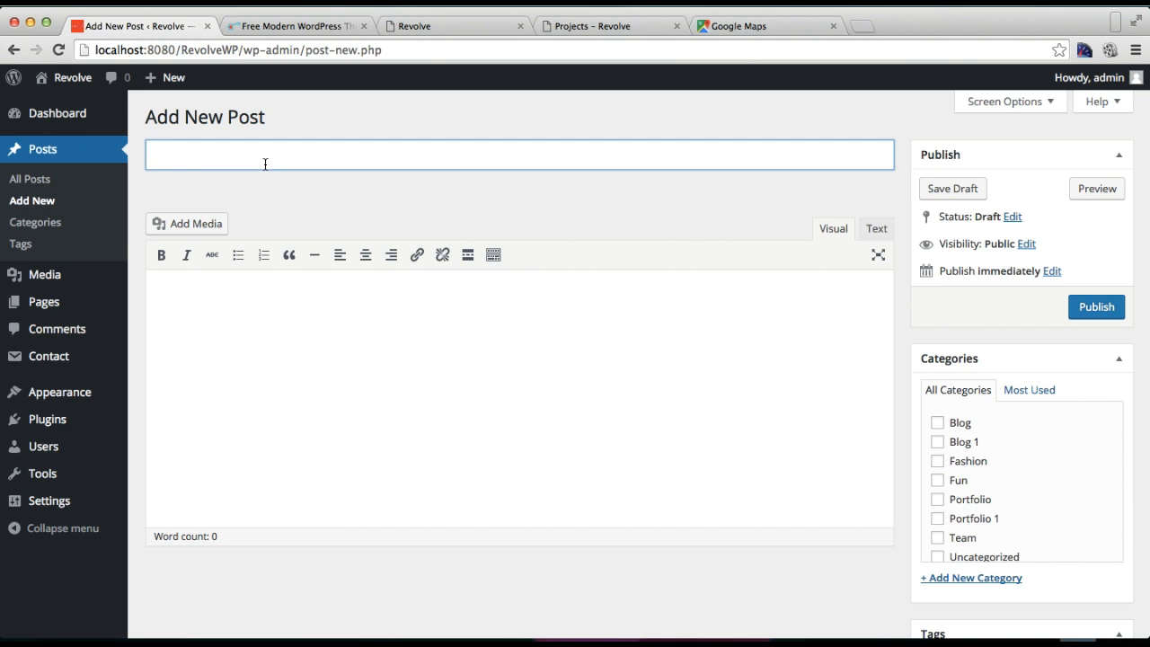
- Draft a post titled 'Project' with body text, filed in the Portfolio category
type("Project")
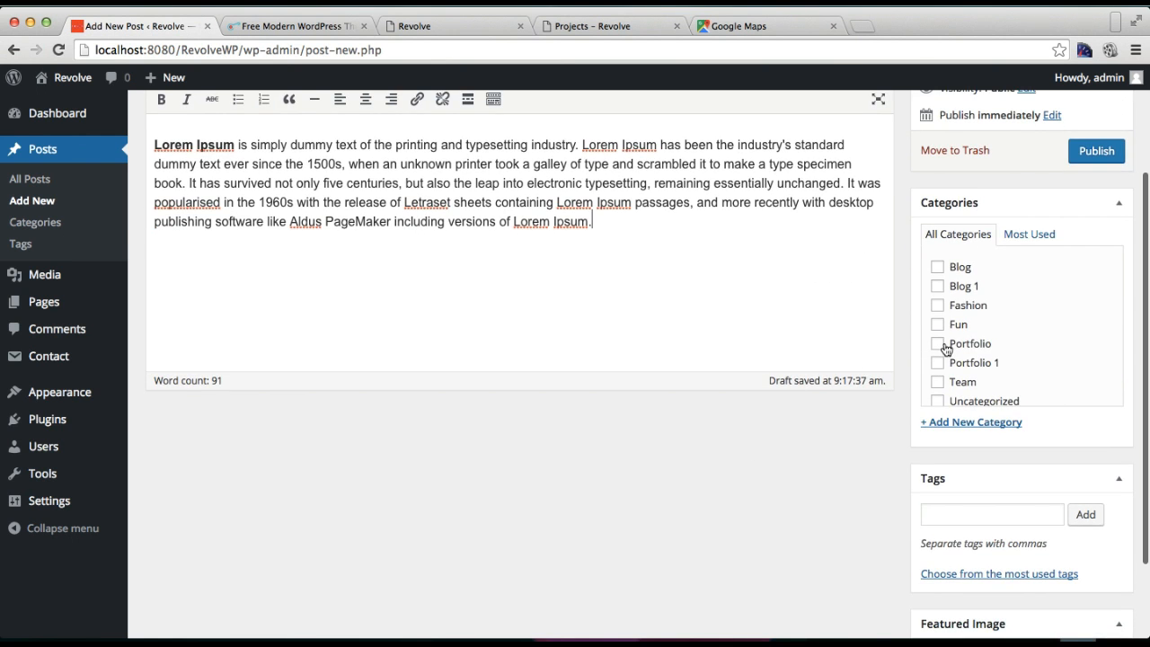
left_click(938, 344)
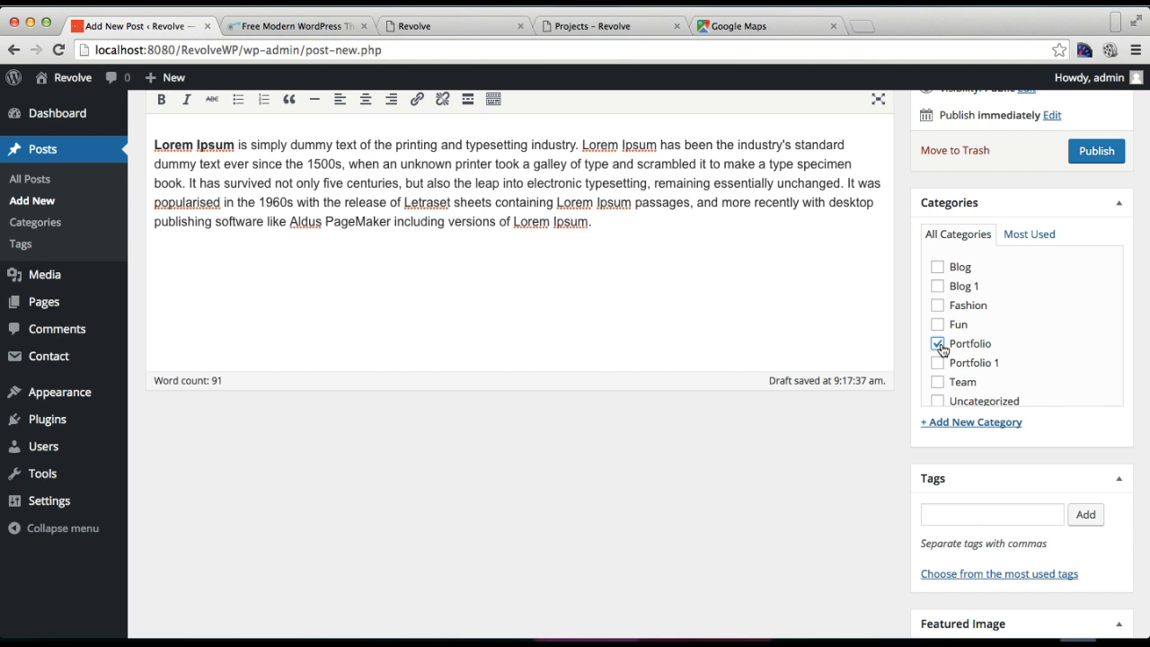
scroll("down", 3)
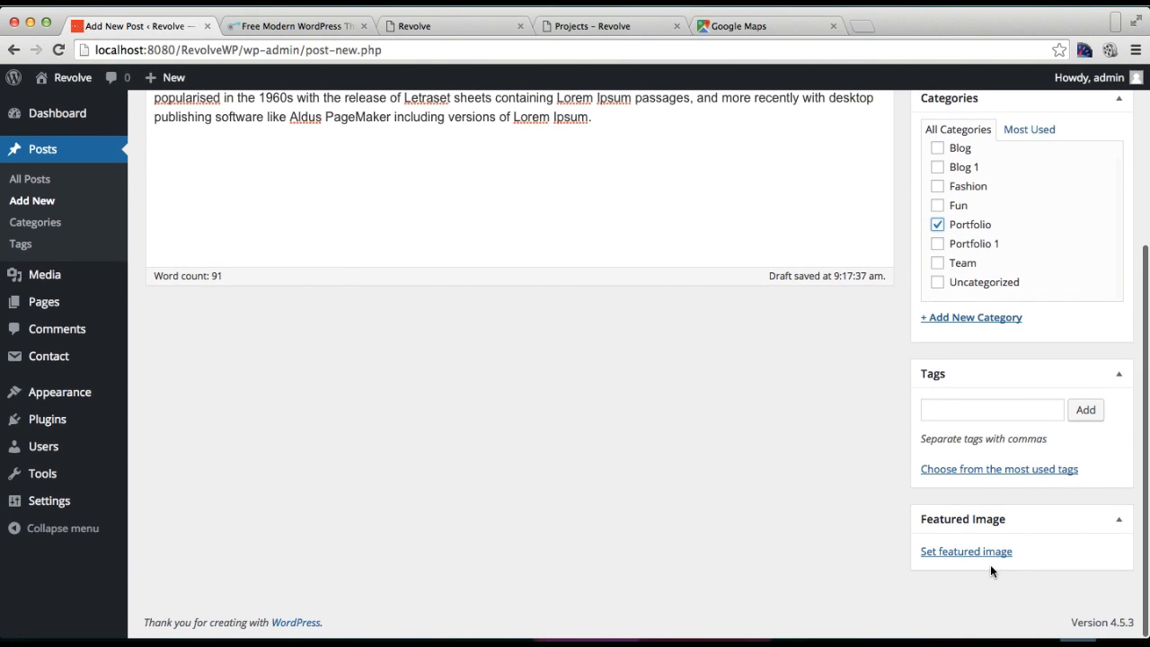
- Choose the blue WordPress-logo photo from the Media Library as the post's featured image
left_click(966, 551)
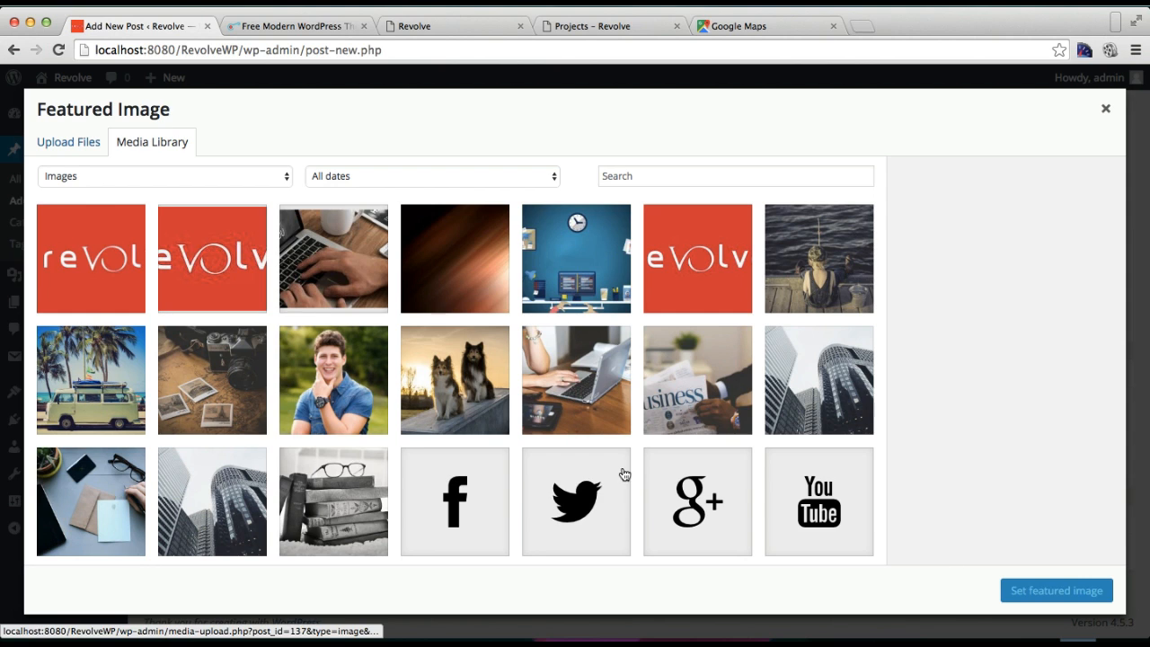
scroll("down", 3)
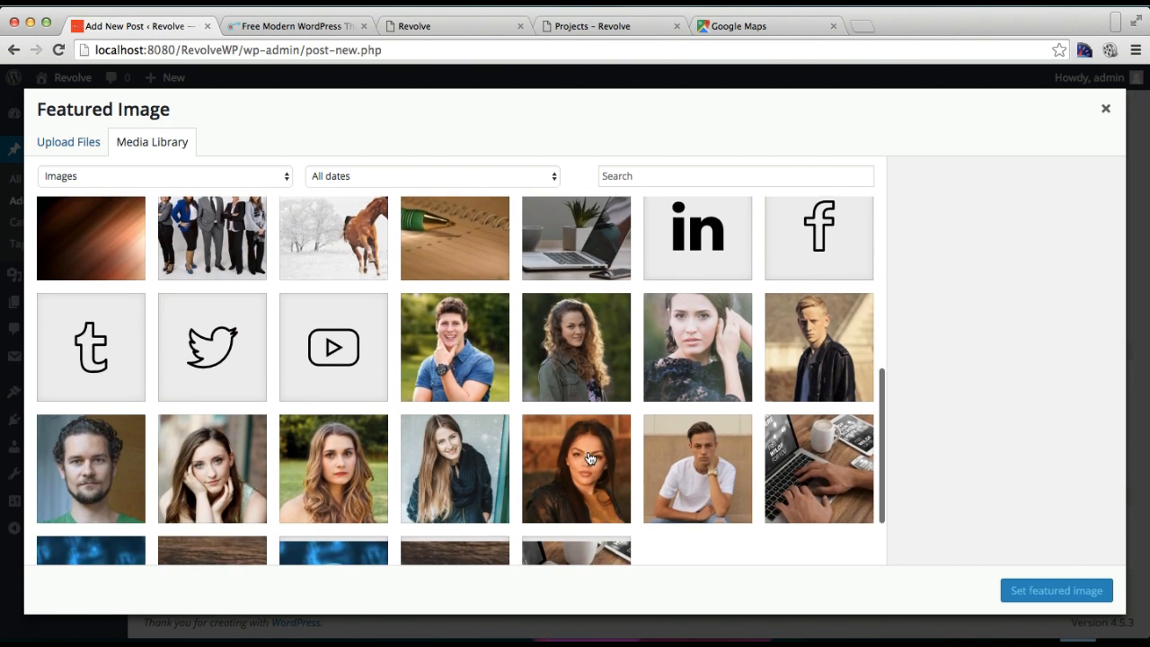
scroll("down", 3)
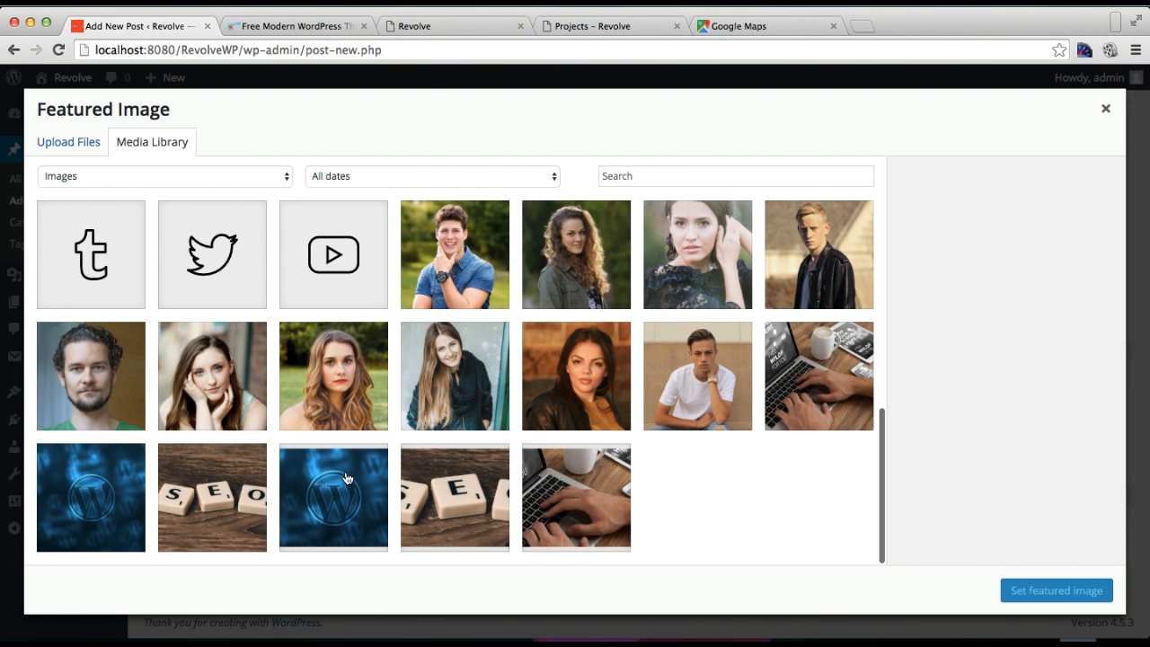
left_click(333, 497)
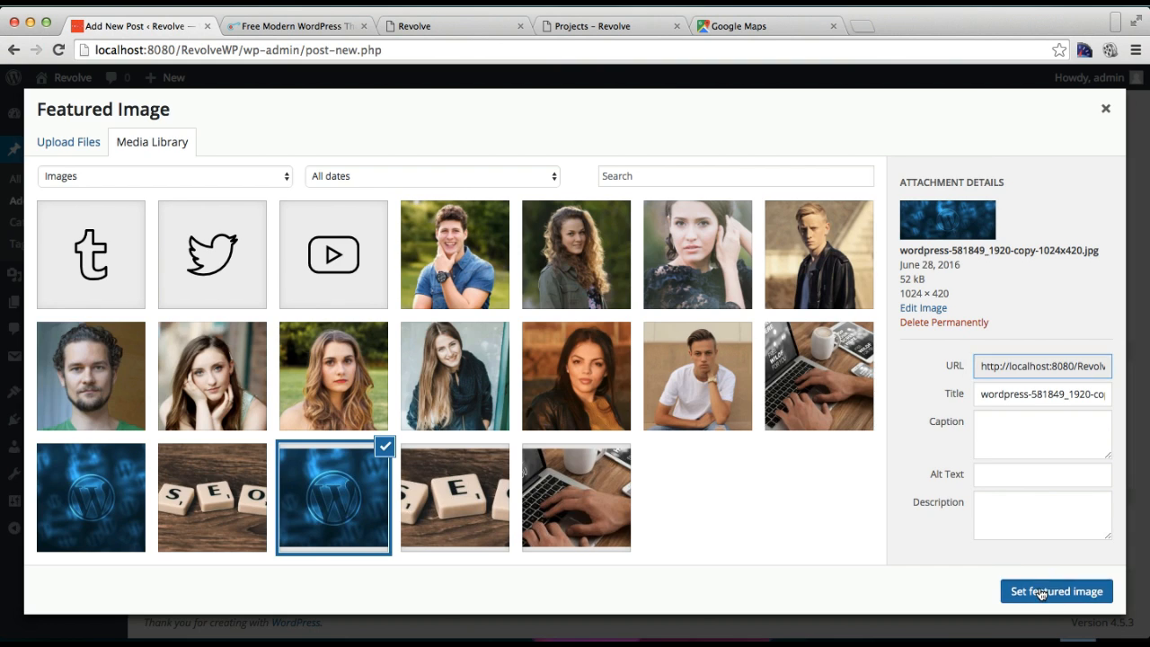
left_click(1056, 591)
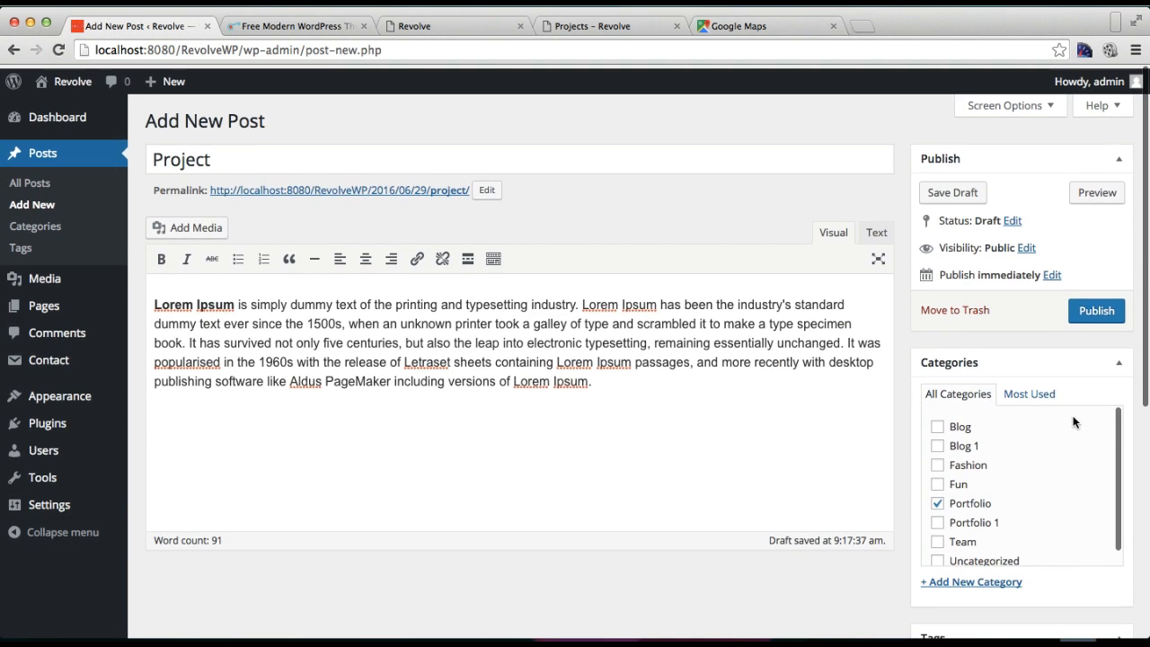
- Publish the Project post and review its Portfolio category and featured image
left_click(1096, 310)
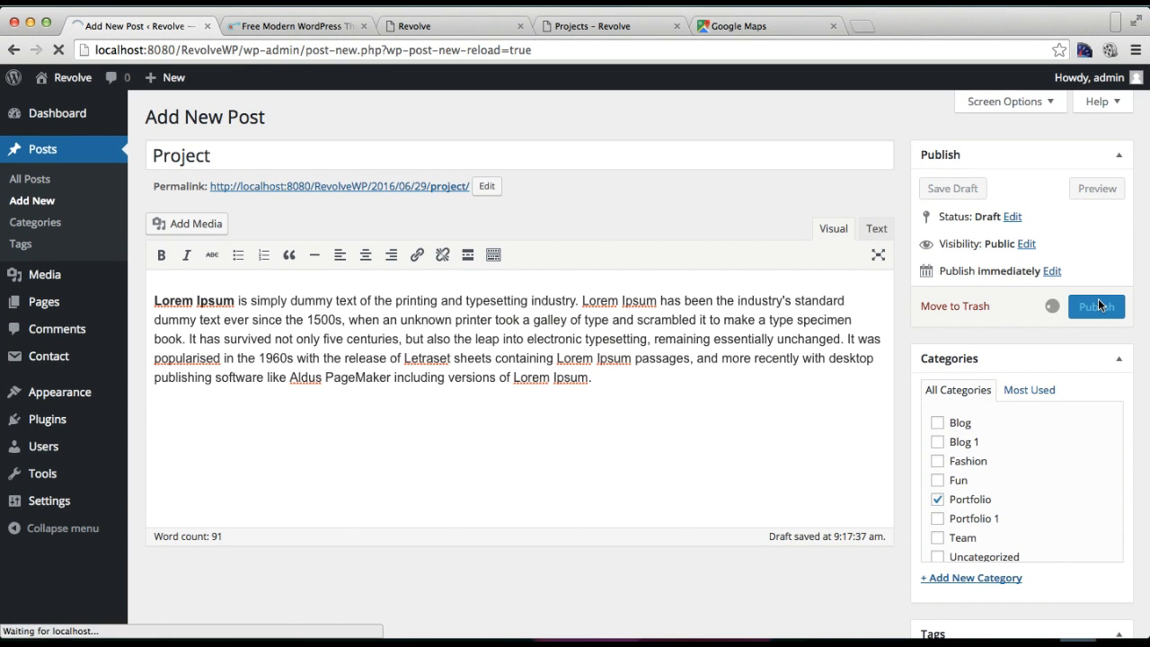
left_click(1097, 306)
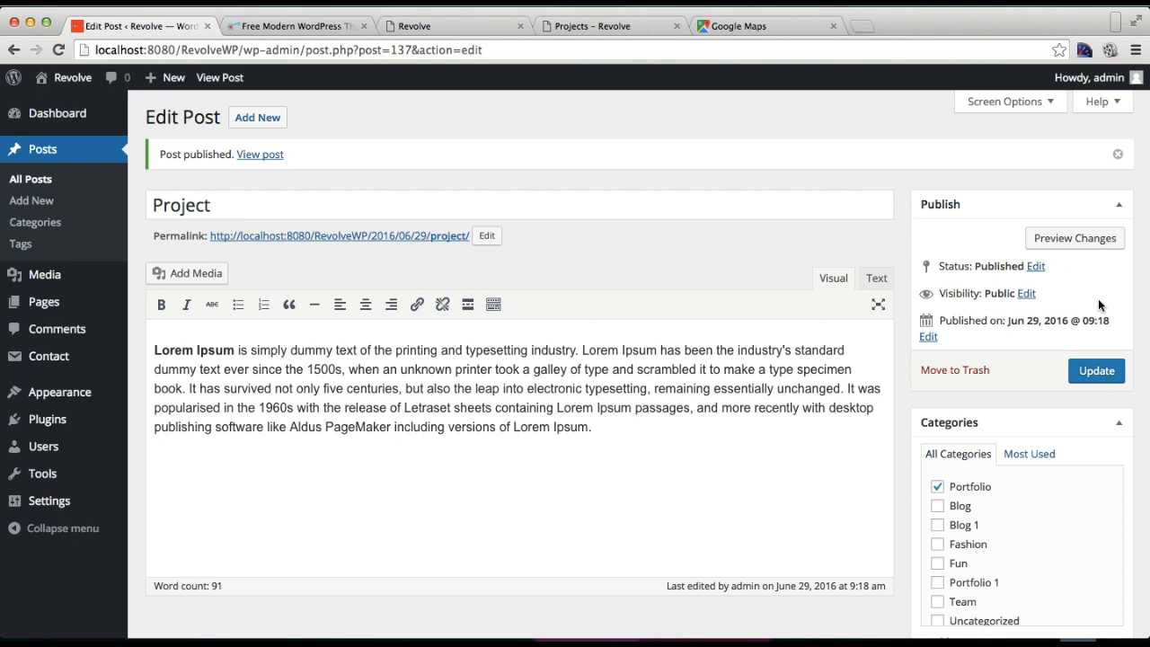
scroll("down", 3)
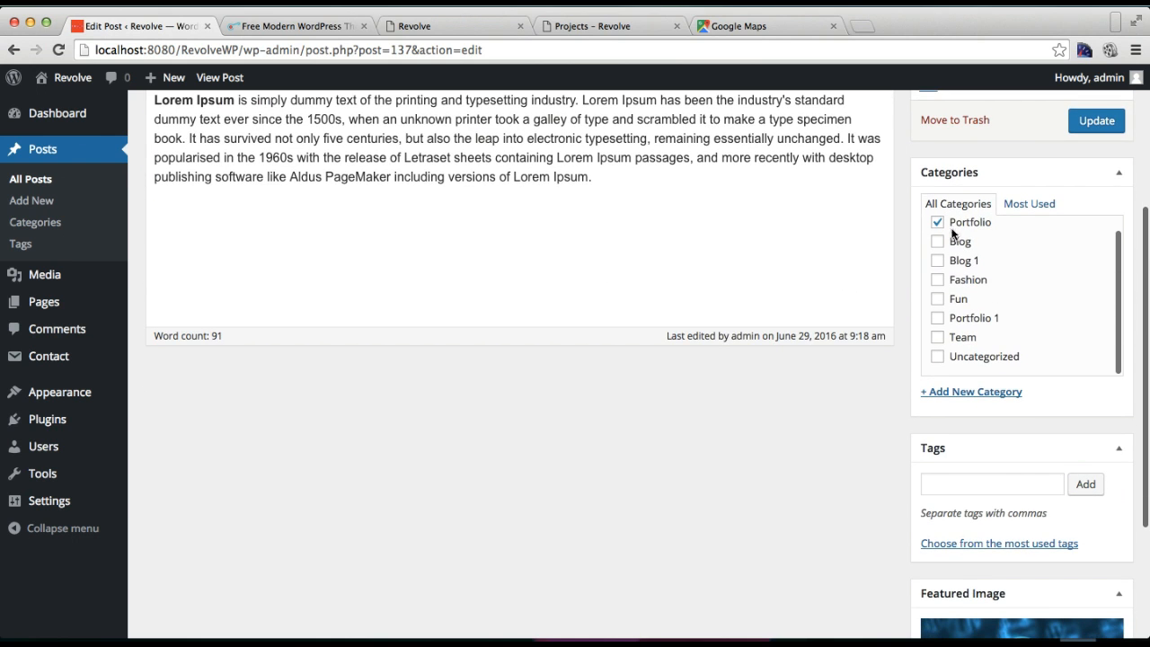
left_click(1096, 120)
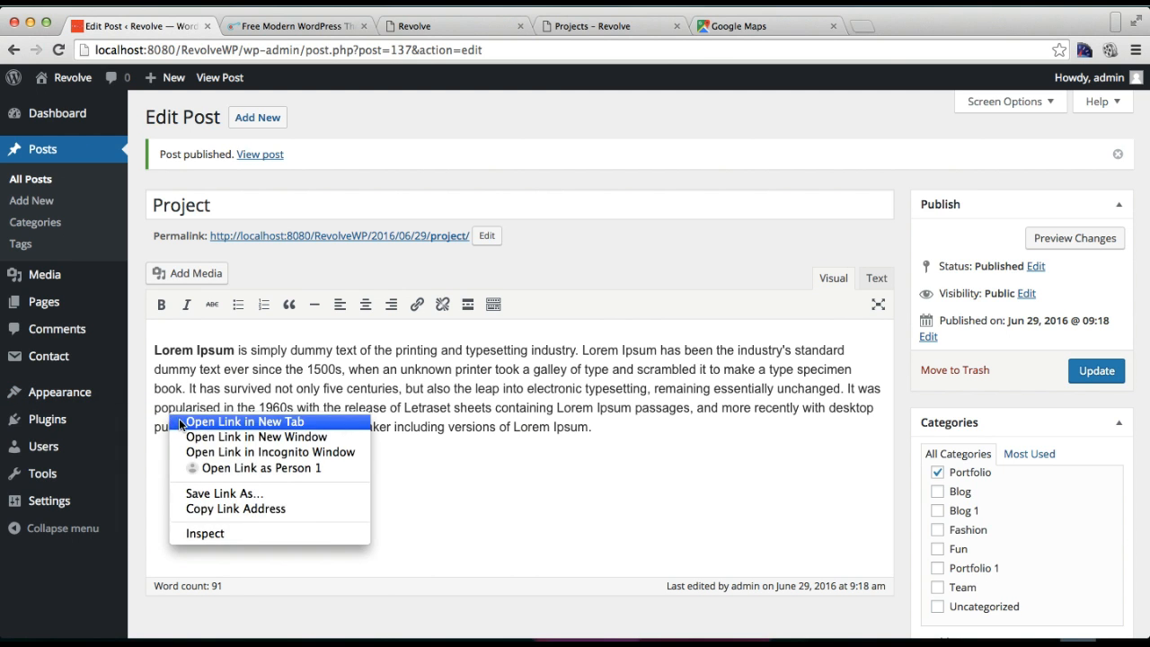
- Open the Customizer in a new tab and view Slide 3's Team page settings
left_click(244, 421)
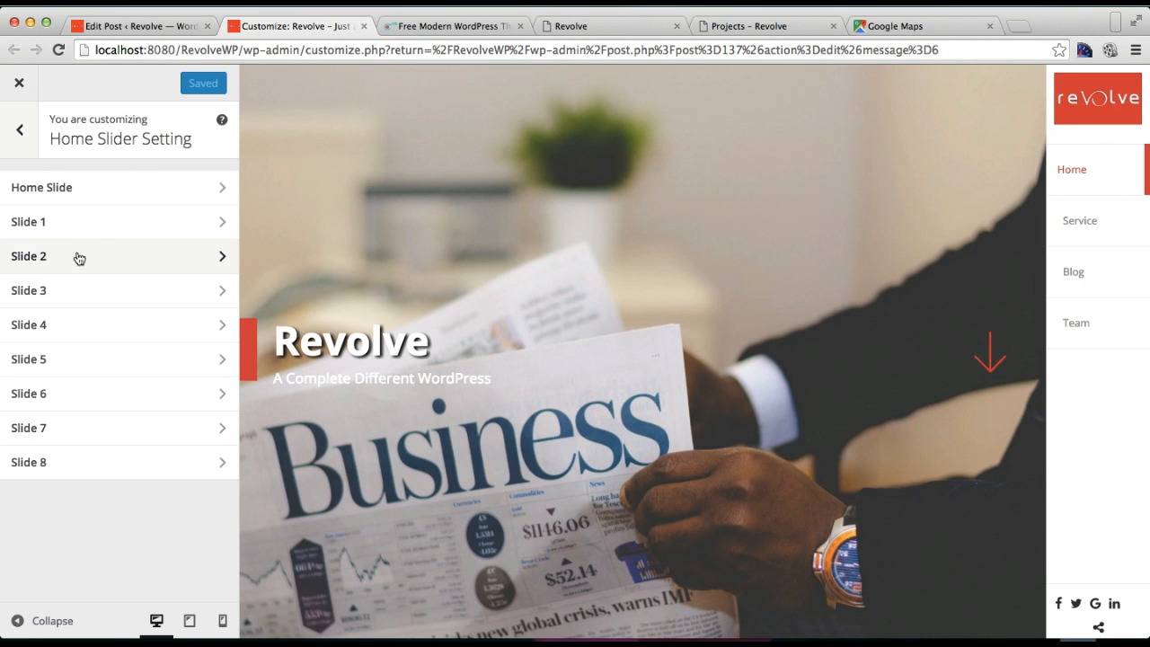
mouse_move(93, 297)
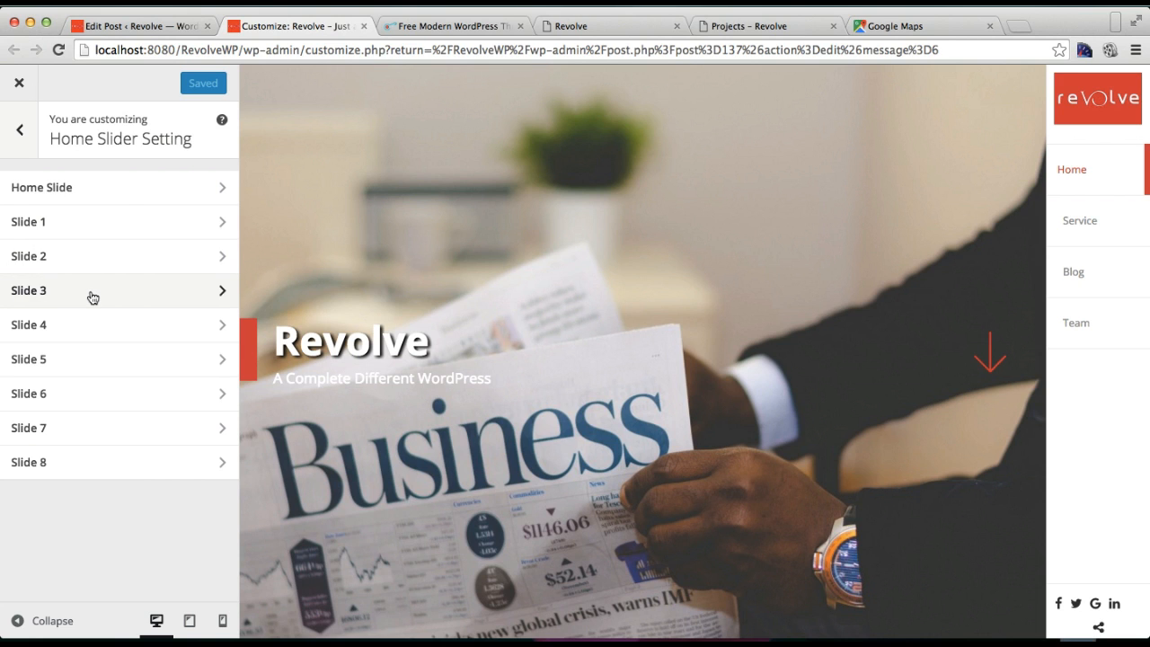
left_click(108, 291)
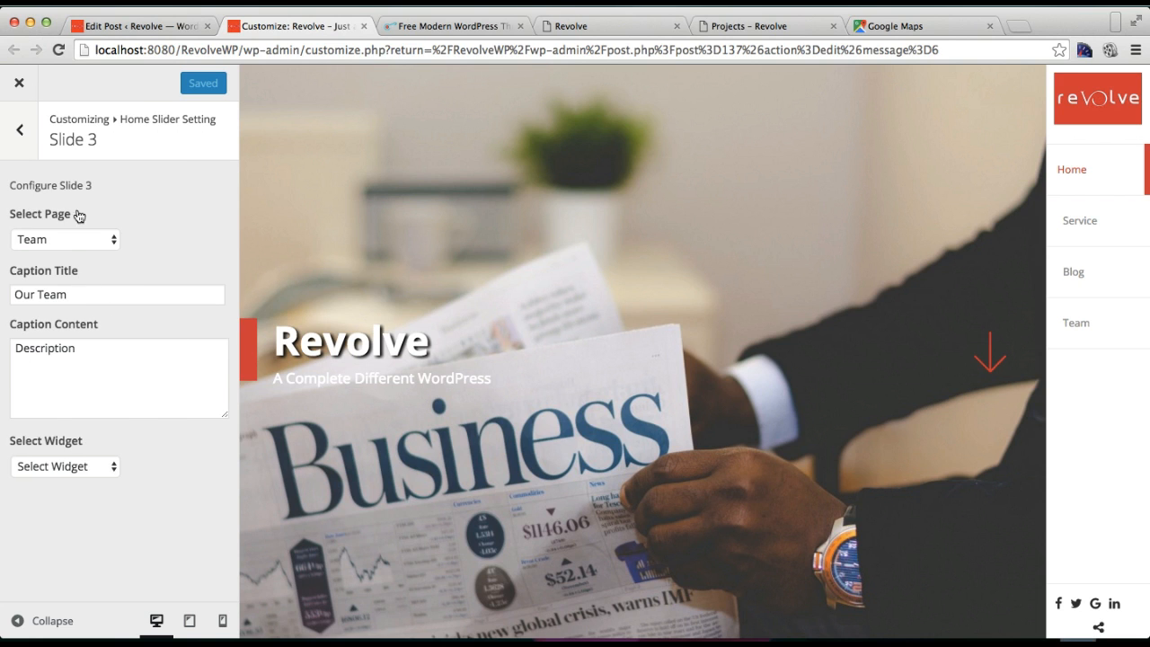
- Point Slide 4 at the Portfolio page, captioned 'Our Recent Projects' with 'Description'
left_click(83, 325)
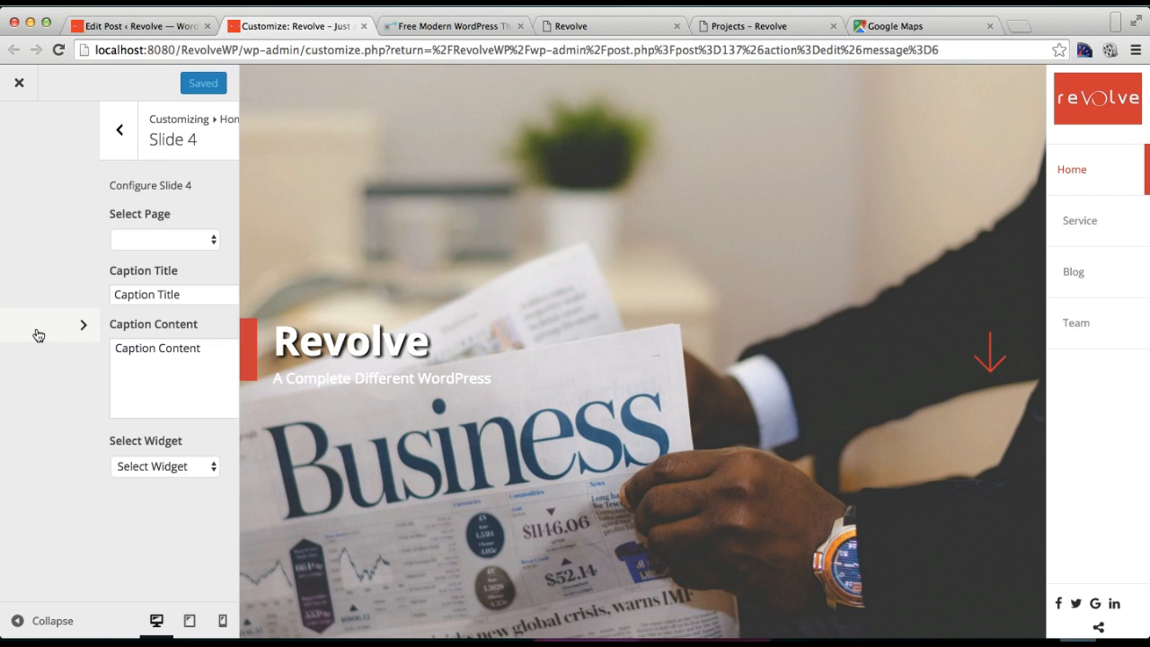
left_click(84, 324)
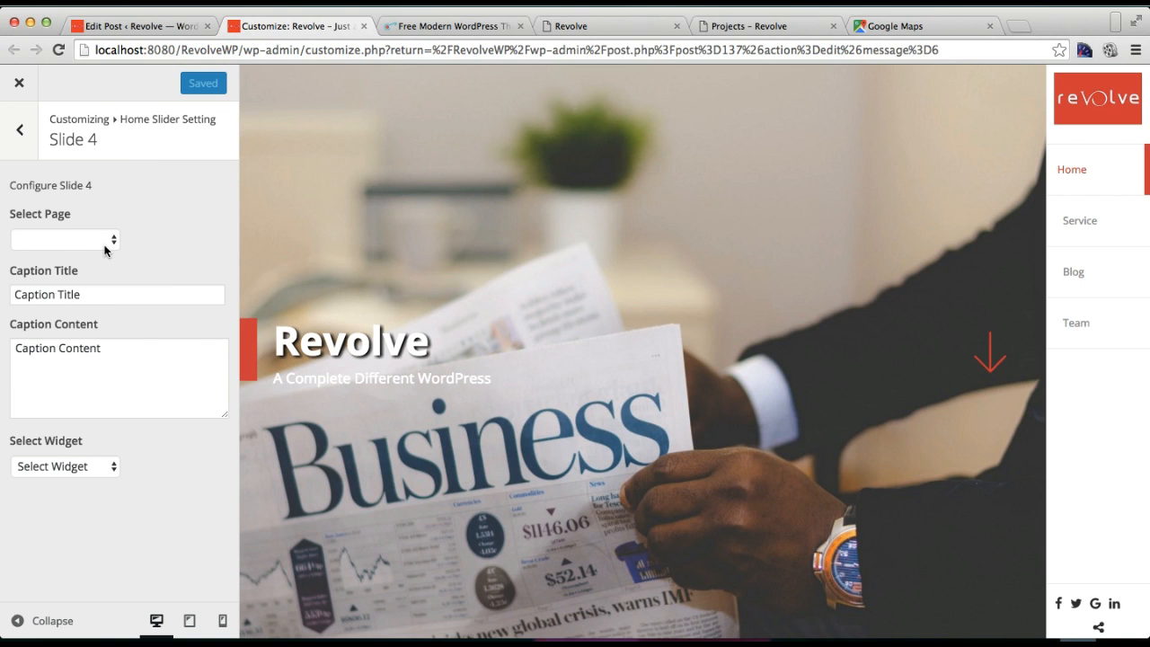
mouse_move(113, 249)
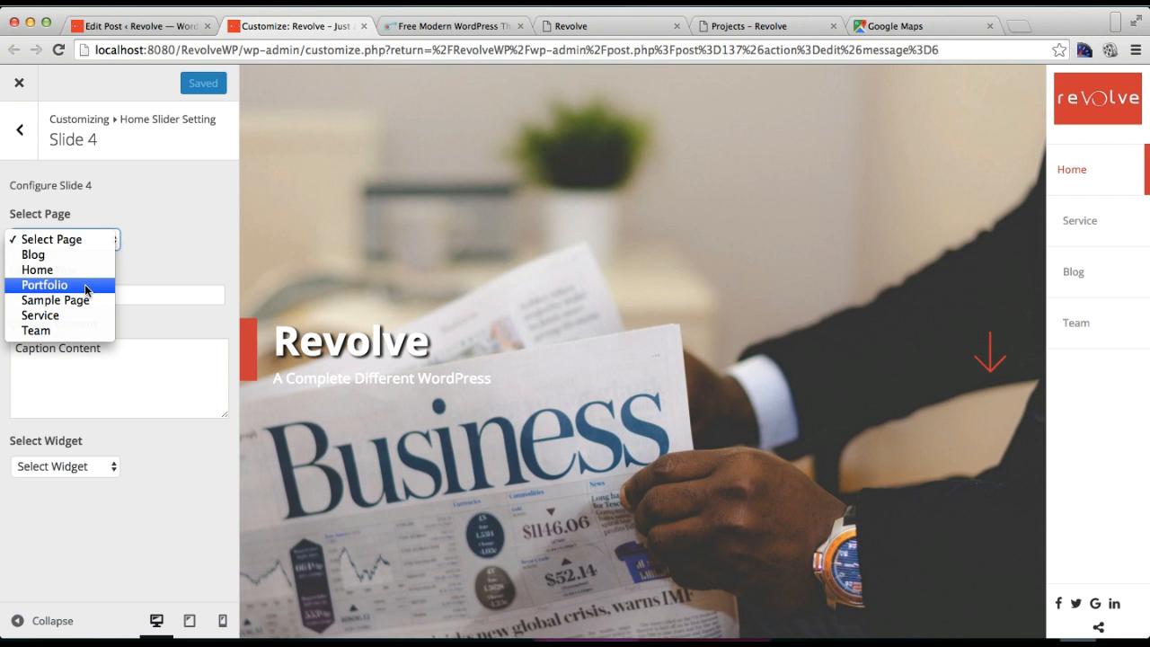
left_click(44, 284)
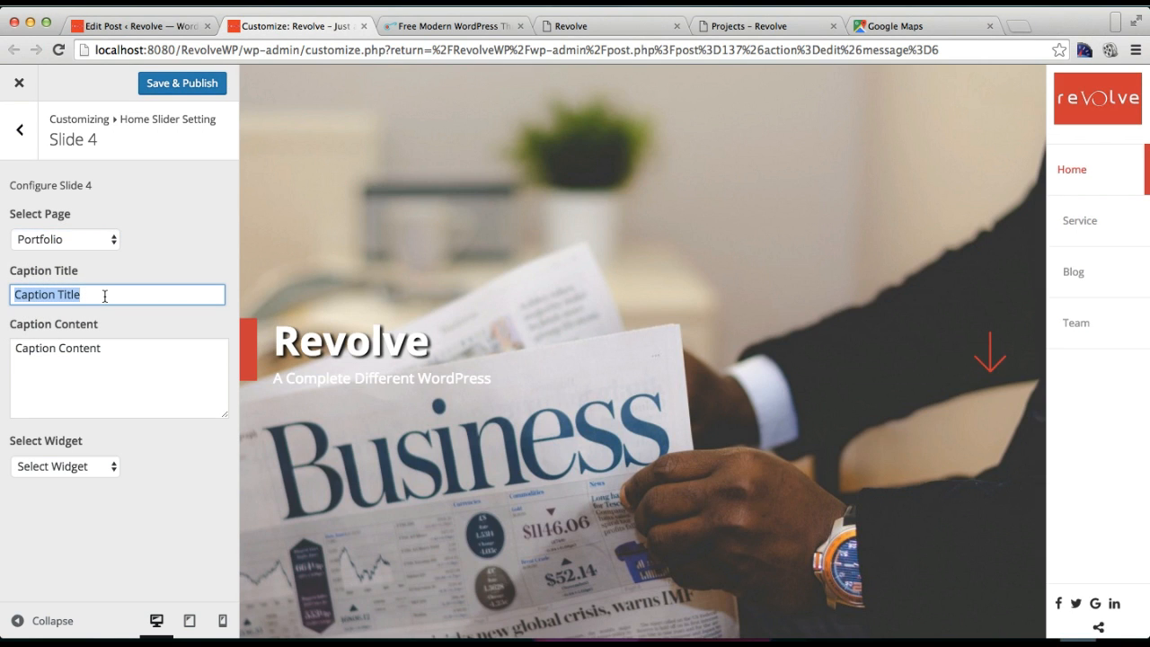
type("Our")
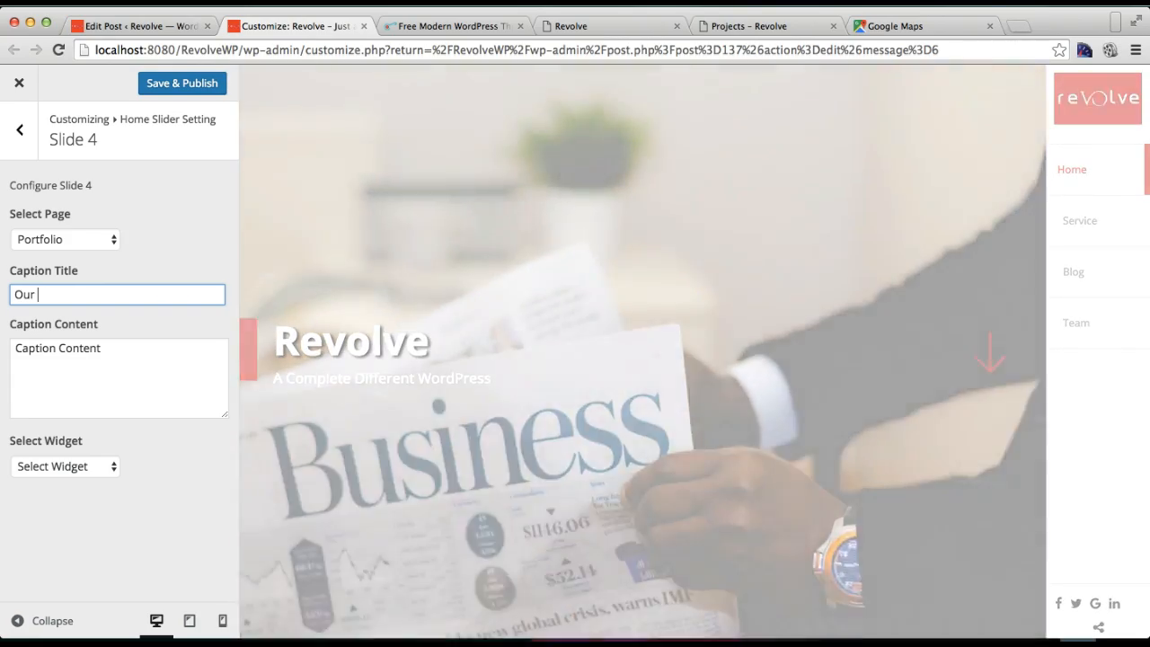
type("Recent")
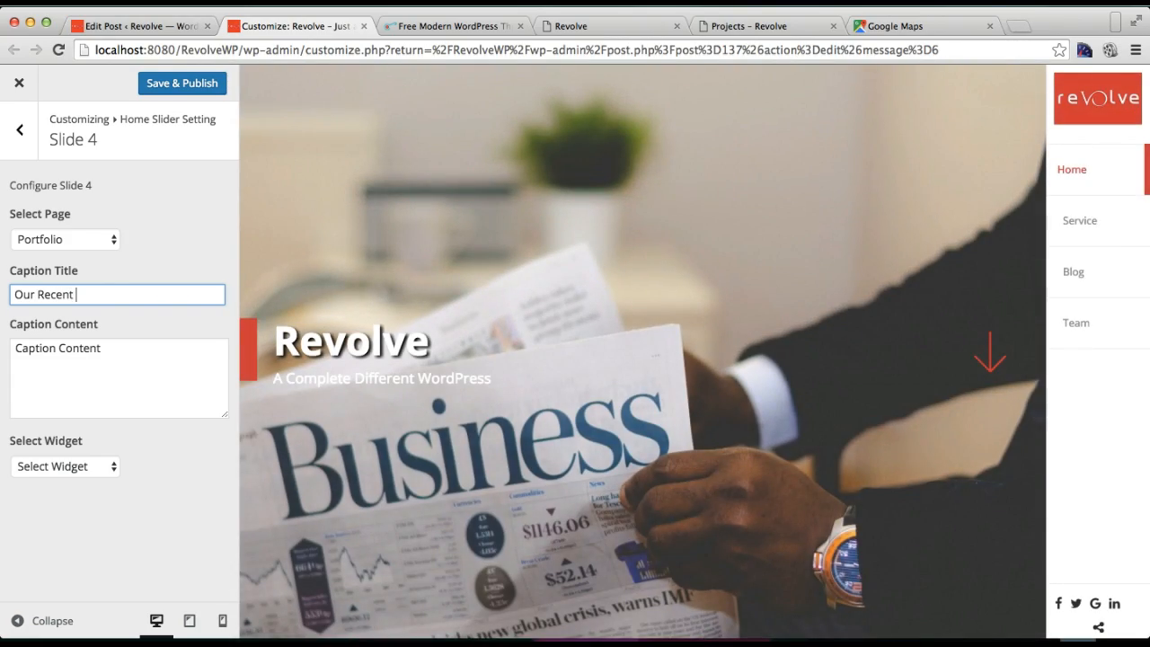
type("Projects")
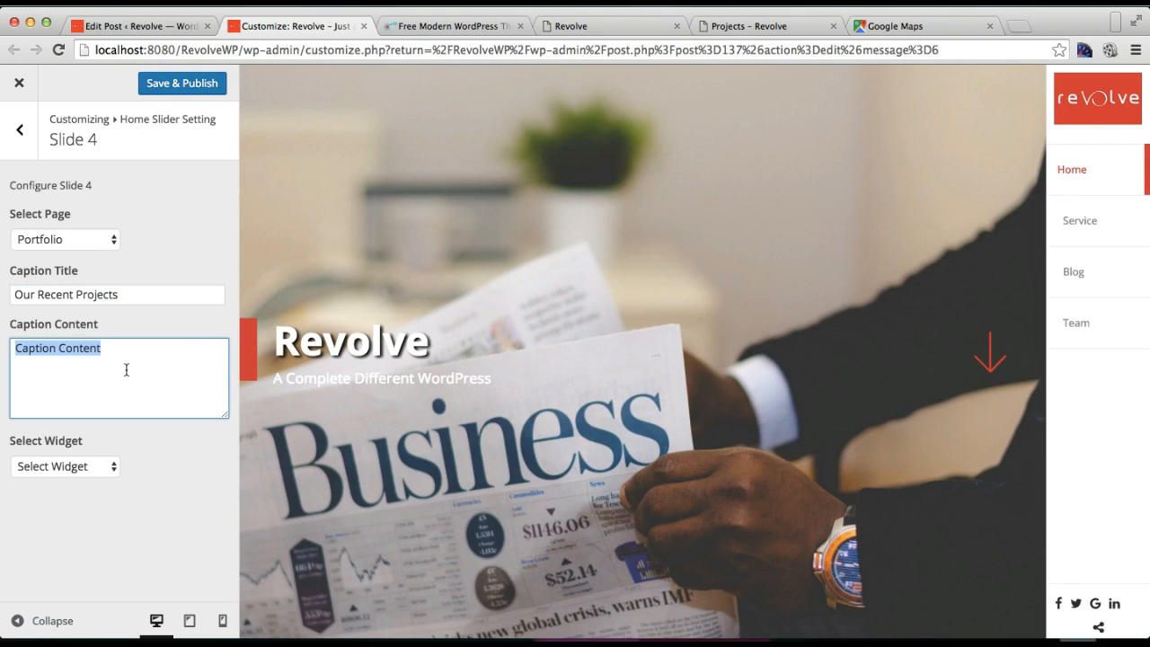
type("Description")
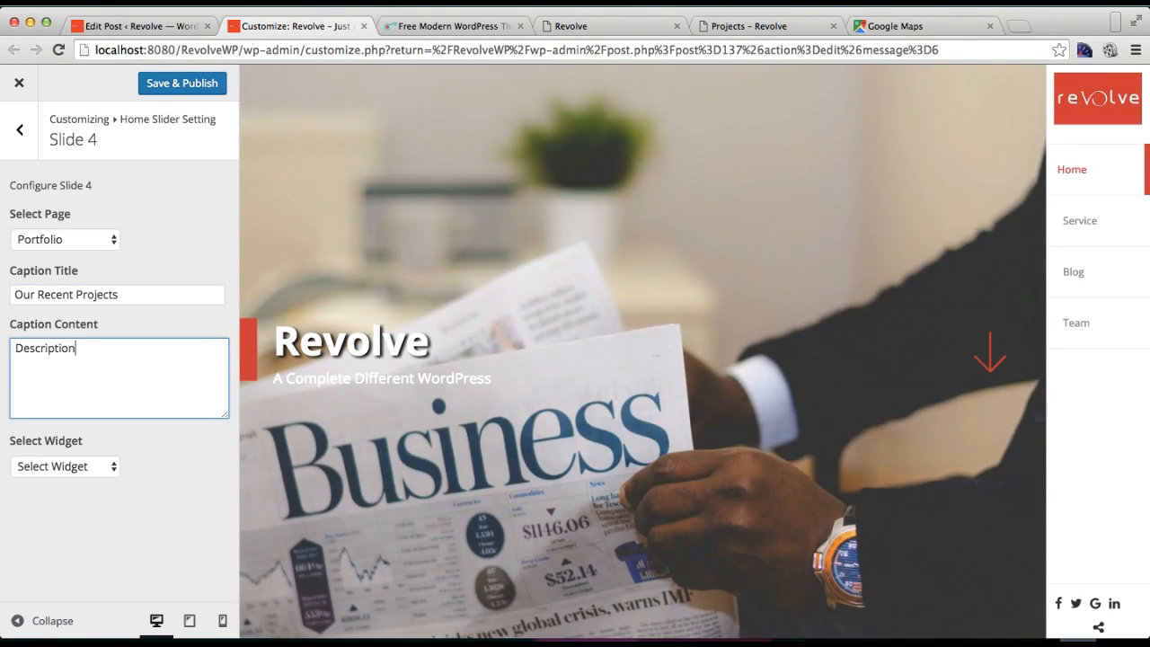
mouse_move(180, 457)
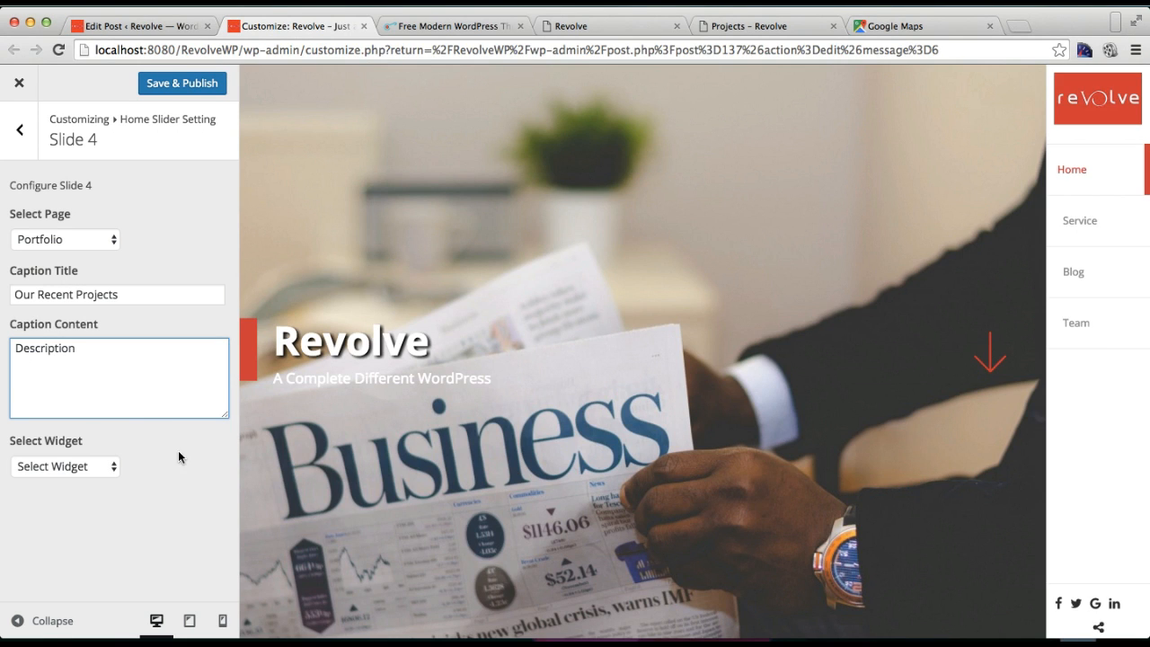
mouse_move(113, 463)
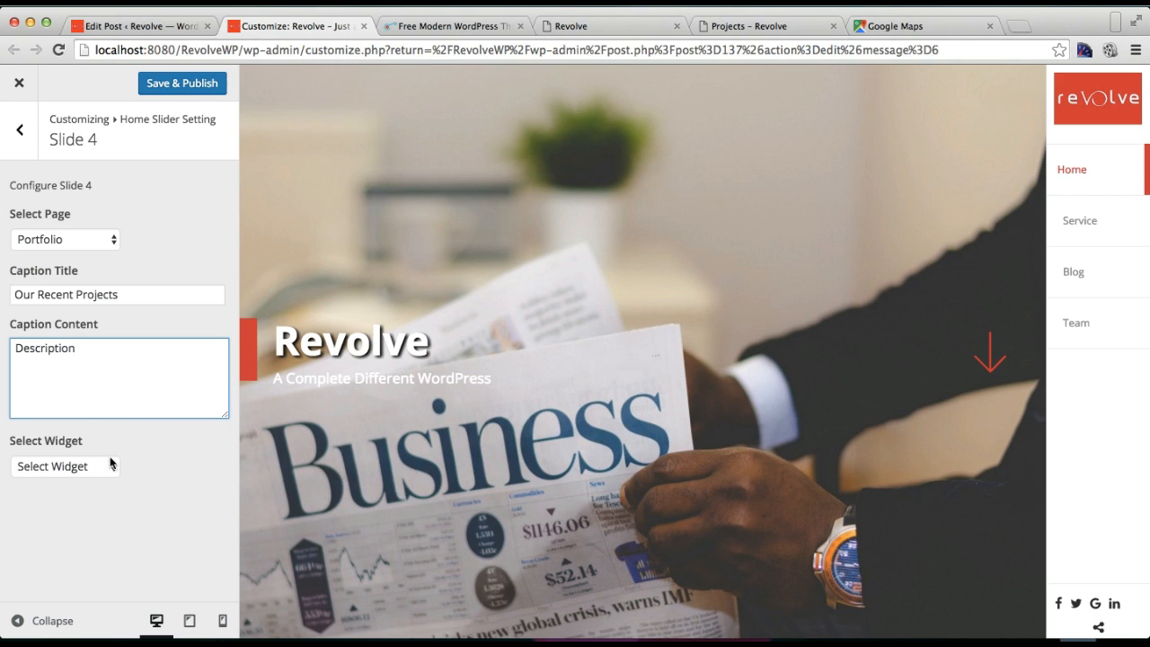
- Check the slide's widget options, save and publish, and return to the slide list
left_click(63, 466)
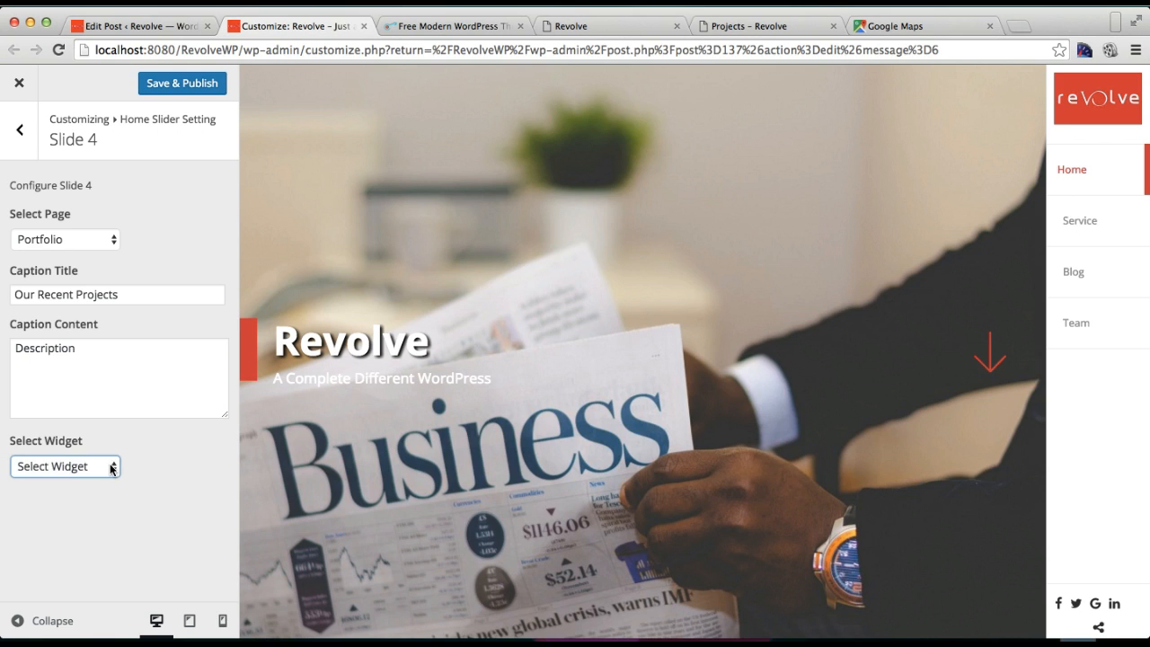
left_click(181, 82)
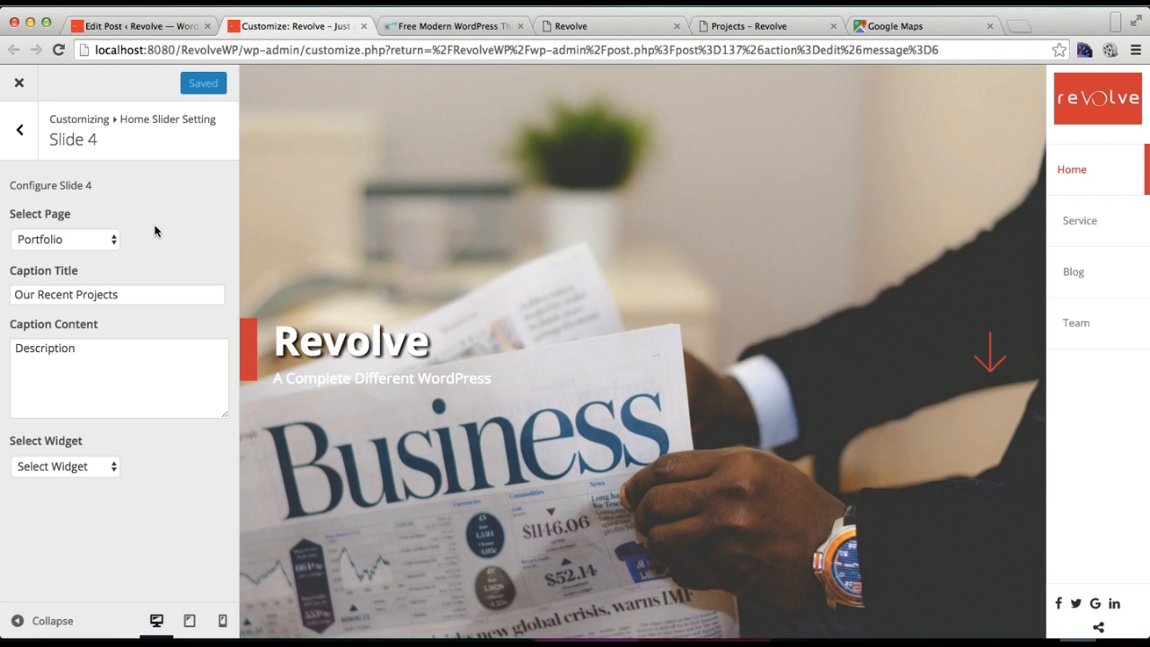
left_click(20, 130)
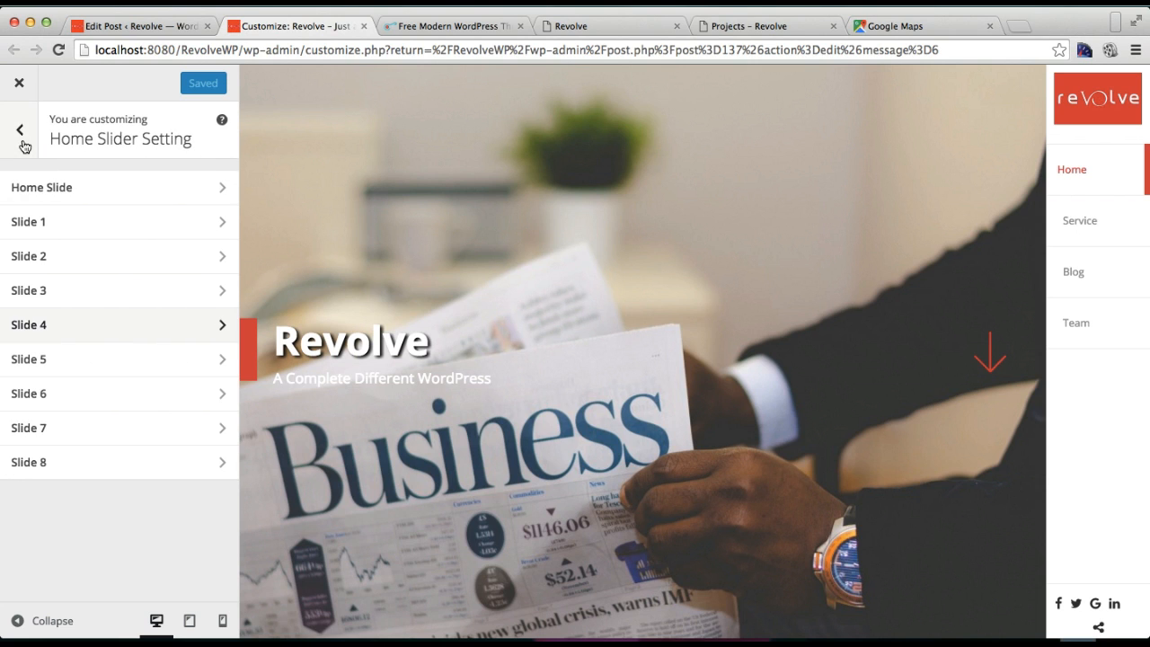
- Set the Customizer's Portfolio Page Setting to the Portfolio category, publish, and return to the Project editor
left_click(20, 130)
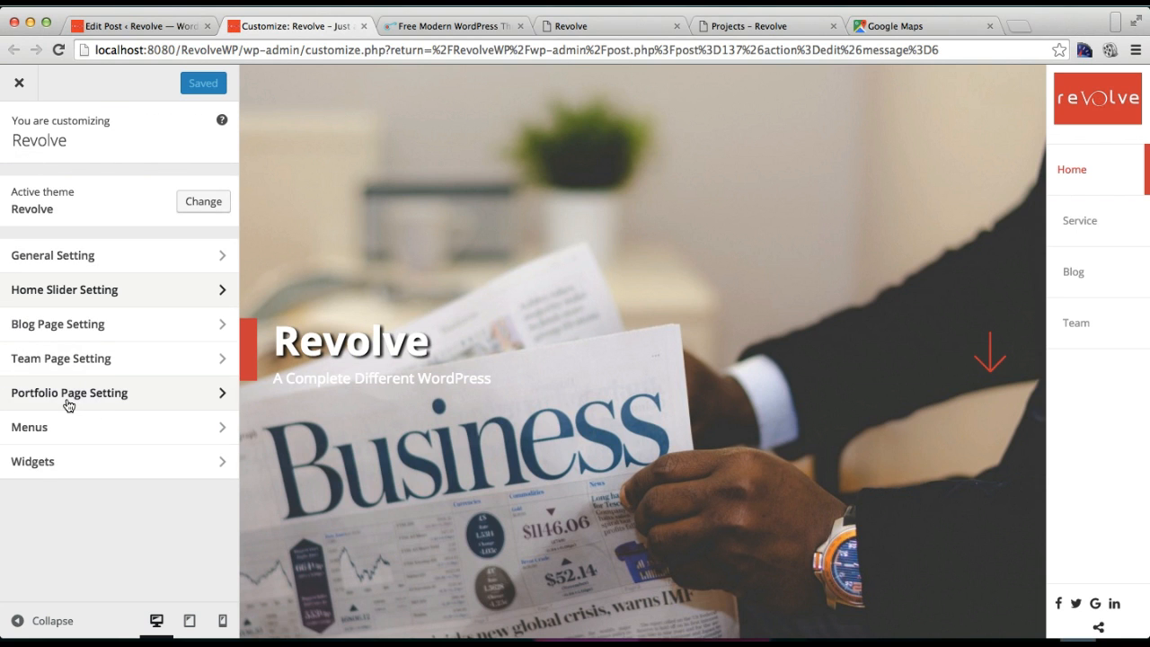
mouse_move(126, 396)
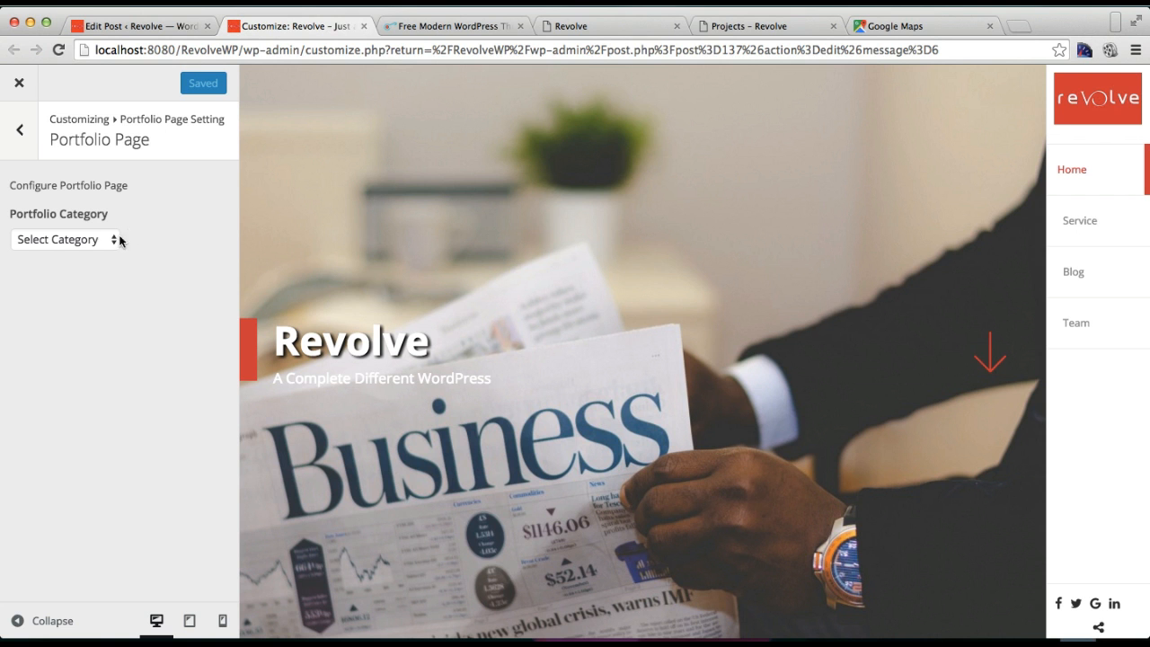
left_click(63, 239)
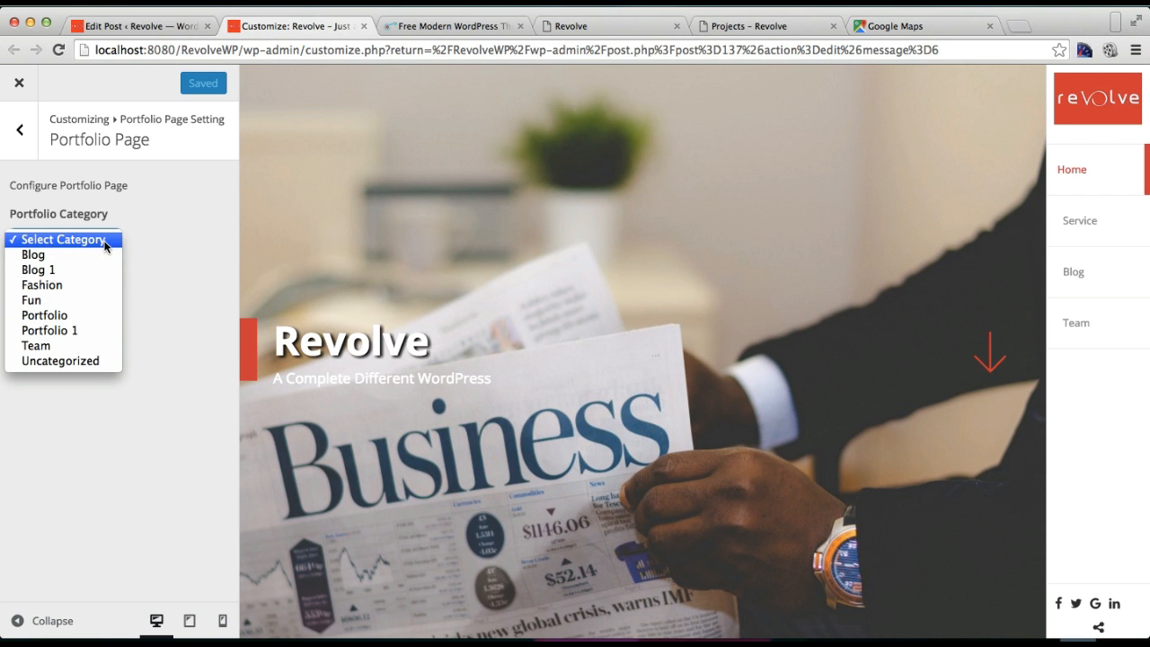
left_click(44, 314)
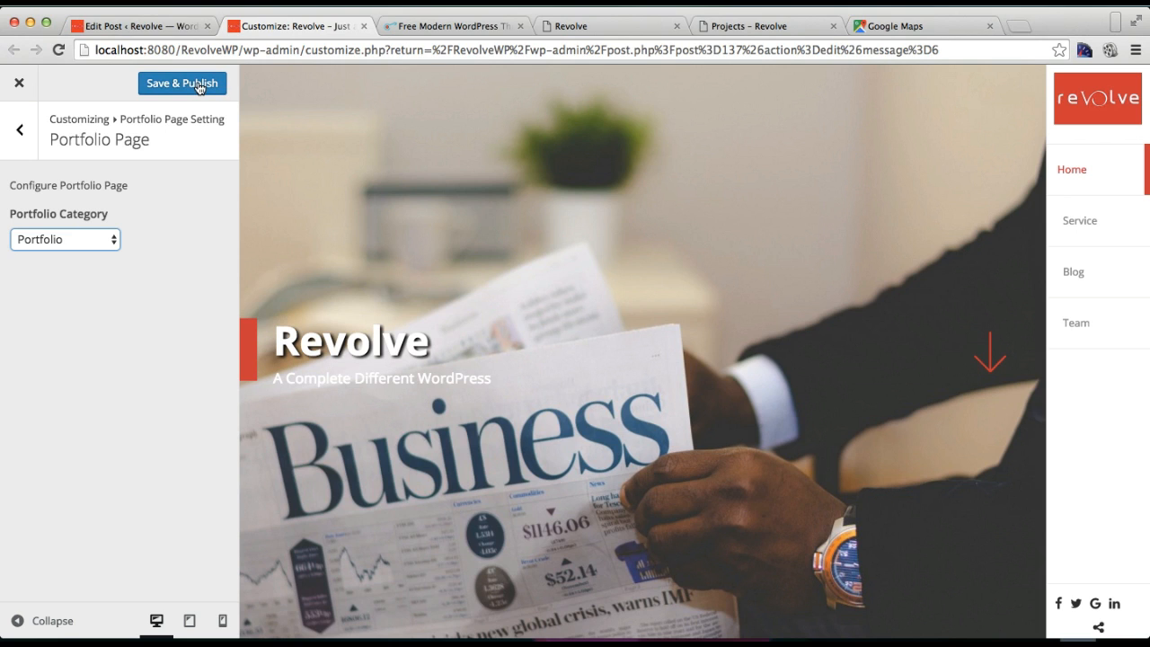
left_click(183, 83)
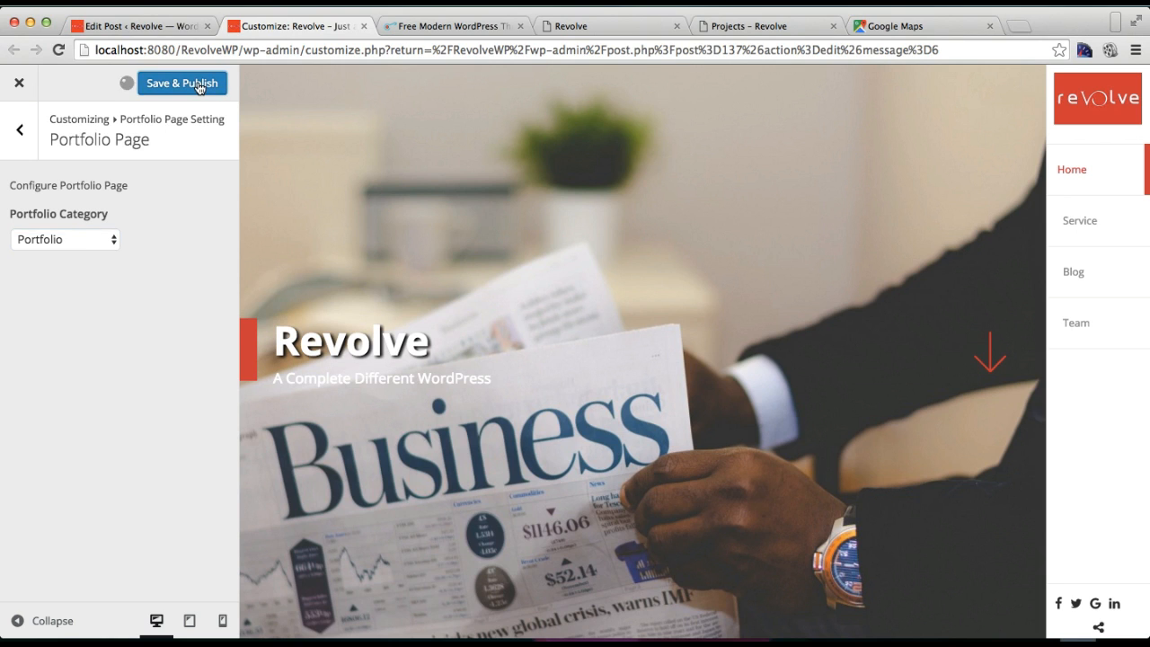
left_click(182, 82)
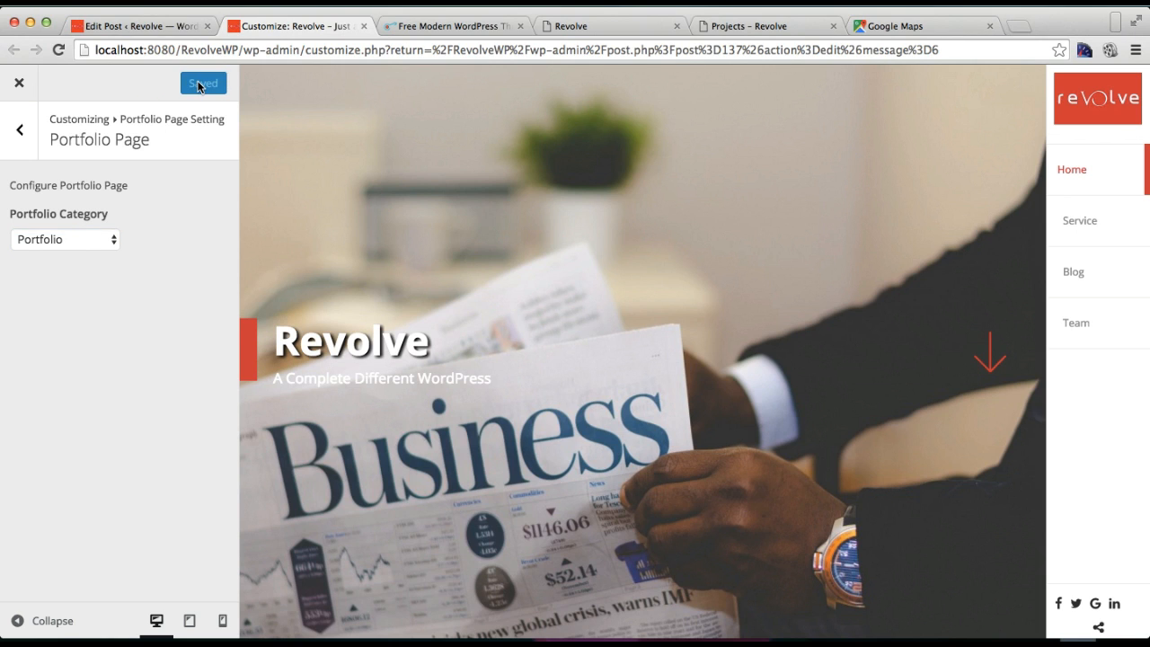
left_click(202, 82)
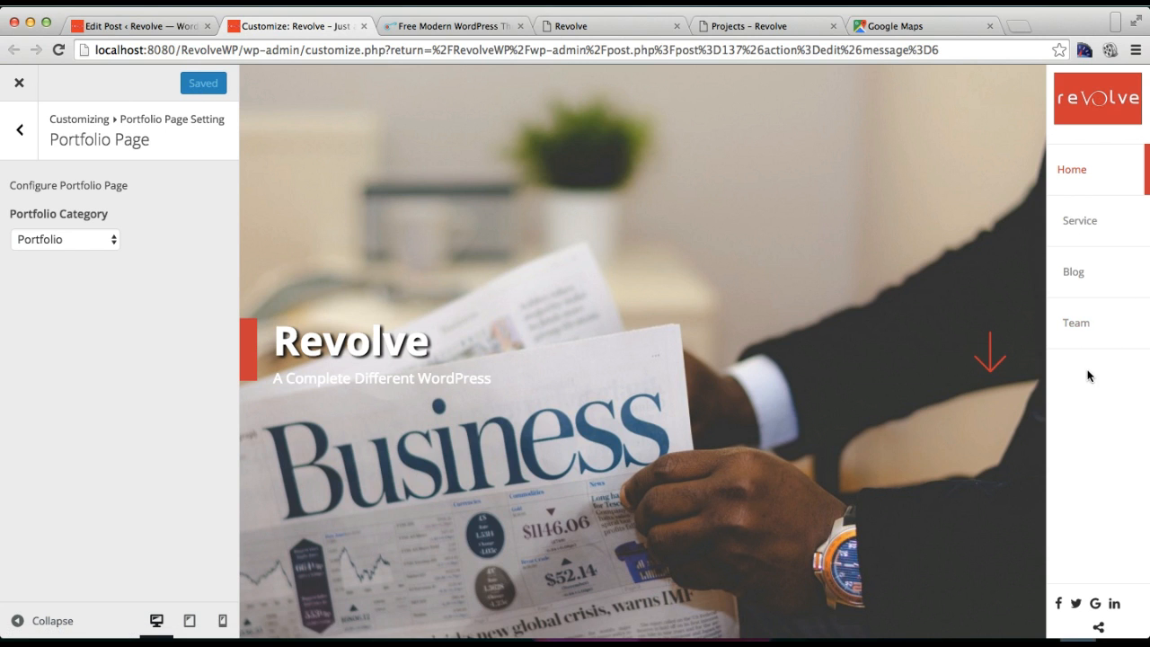
mouse_move(139, 25)
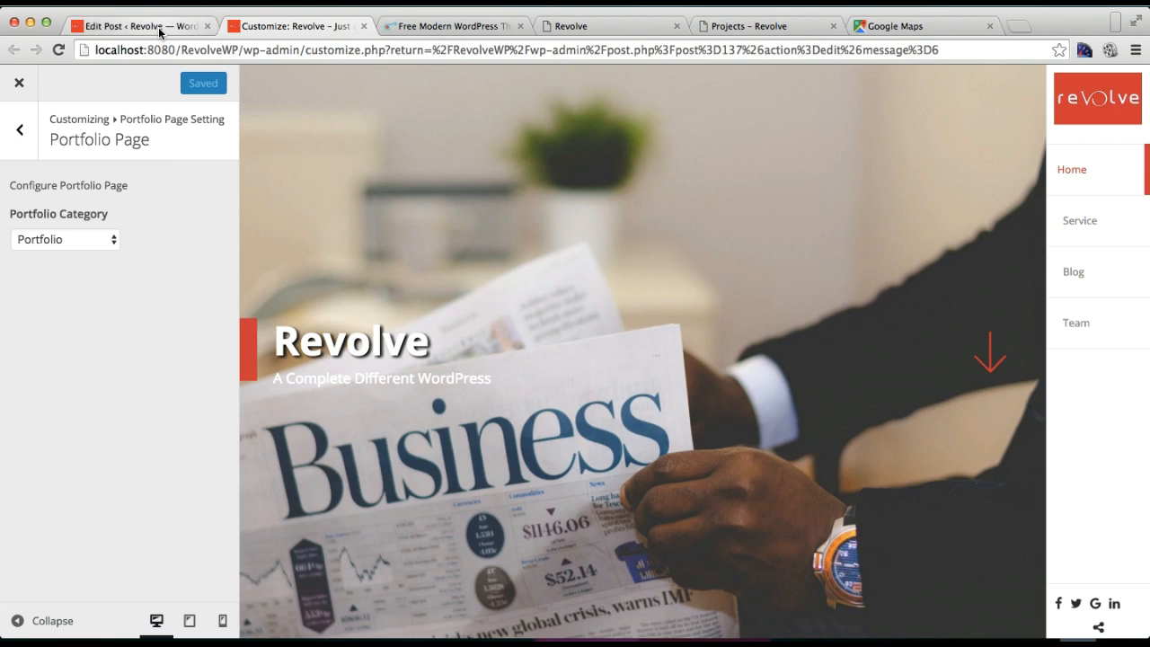
left_click(135, 25)
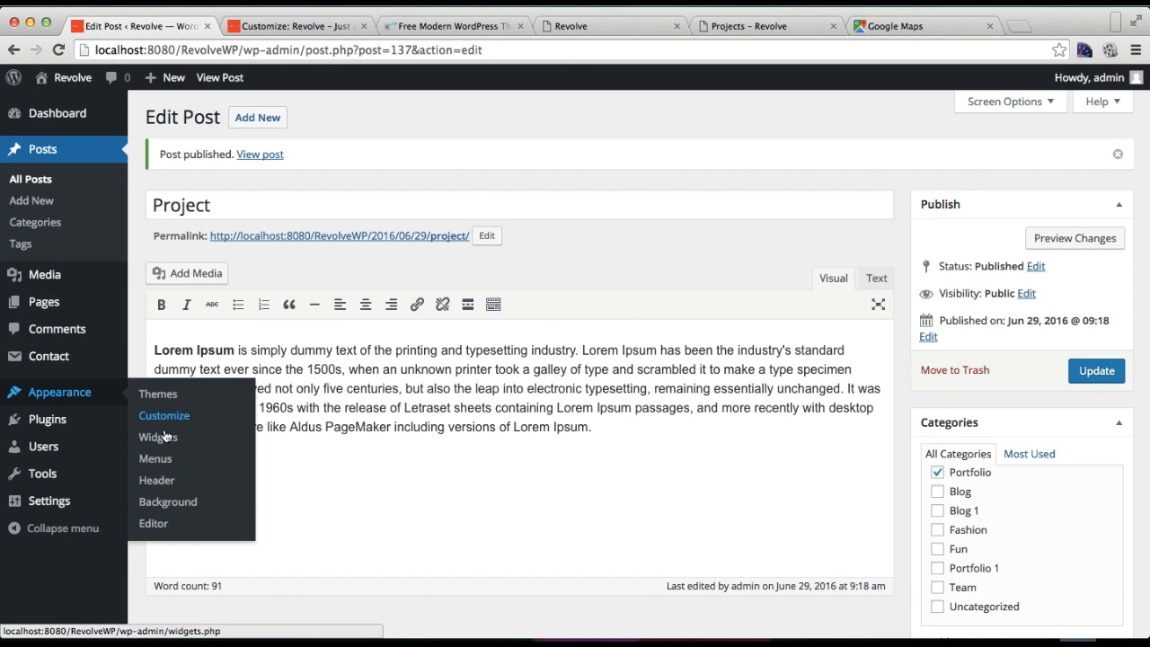
- Add the Portfolio page to the Primary Menu, reposition it, and save the menu
left_click(154, 459)
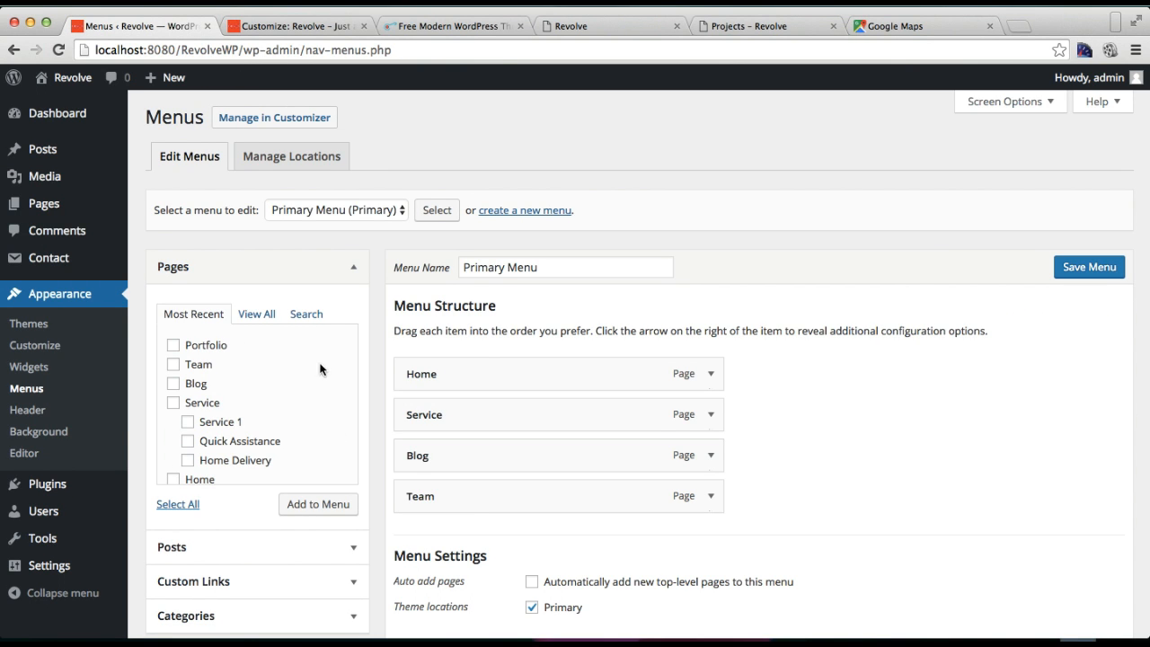
mouse_move(180, 291)
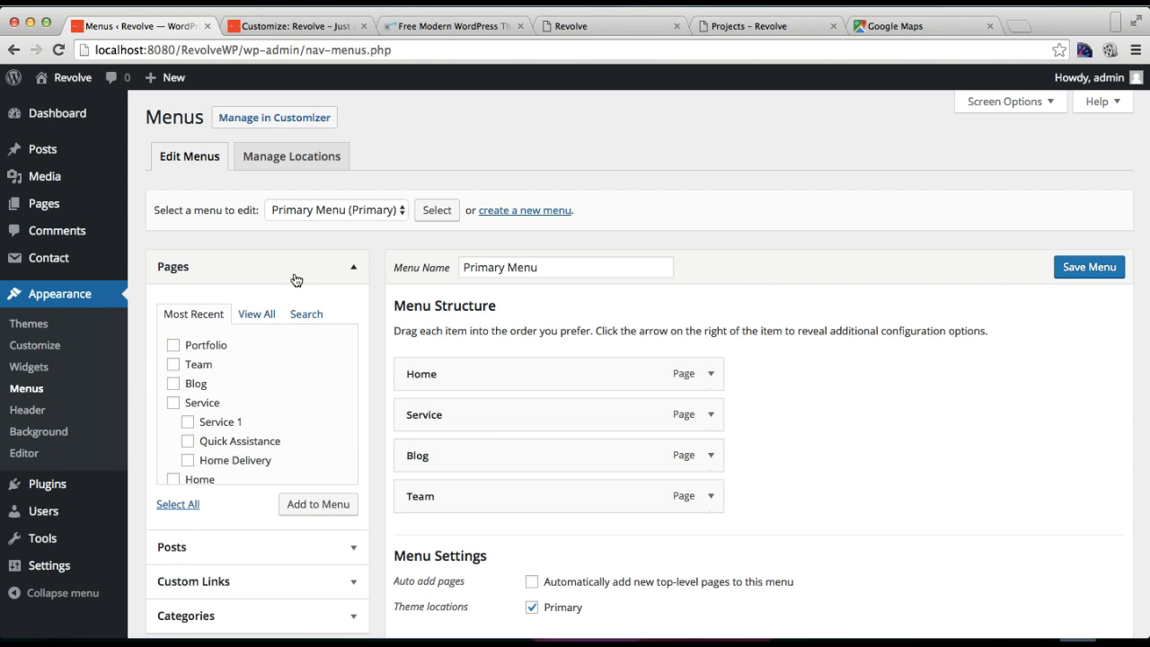
left_click(172, 345)
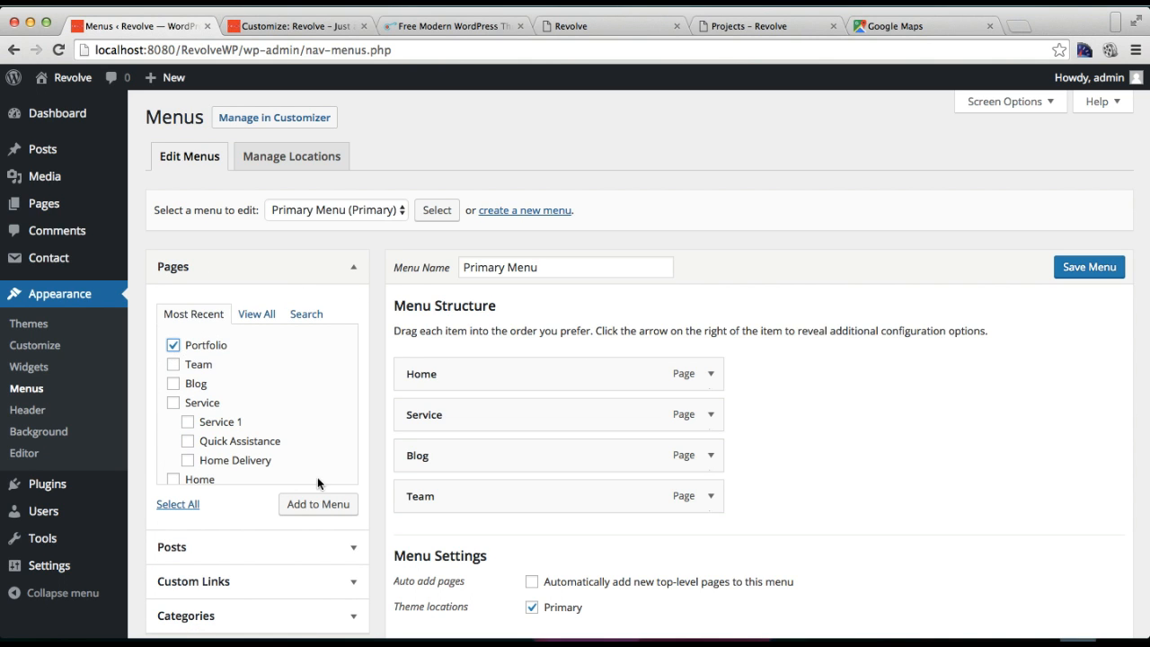
left_click(317, 504)
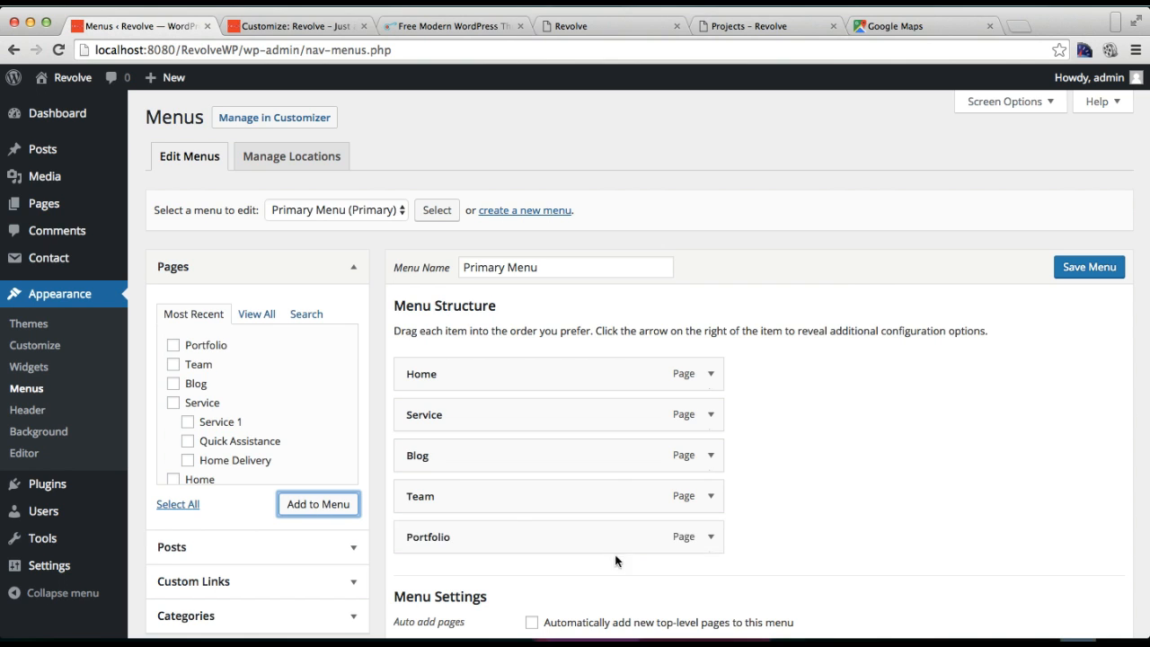
scroll("down", 3)
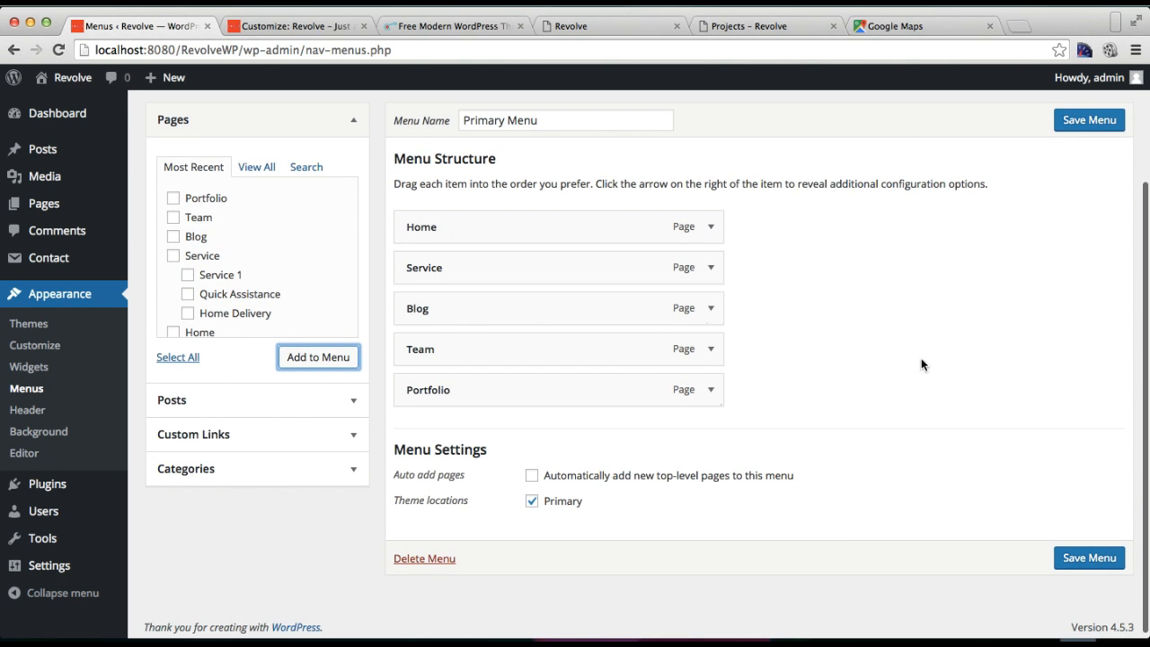
mouse_move(803, 349)
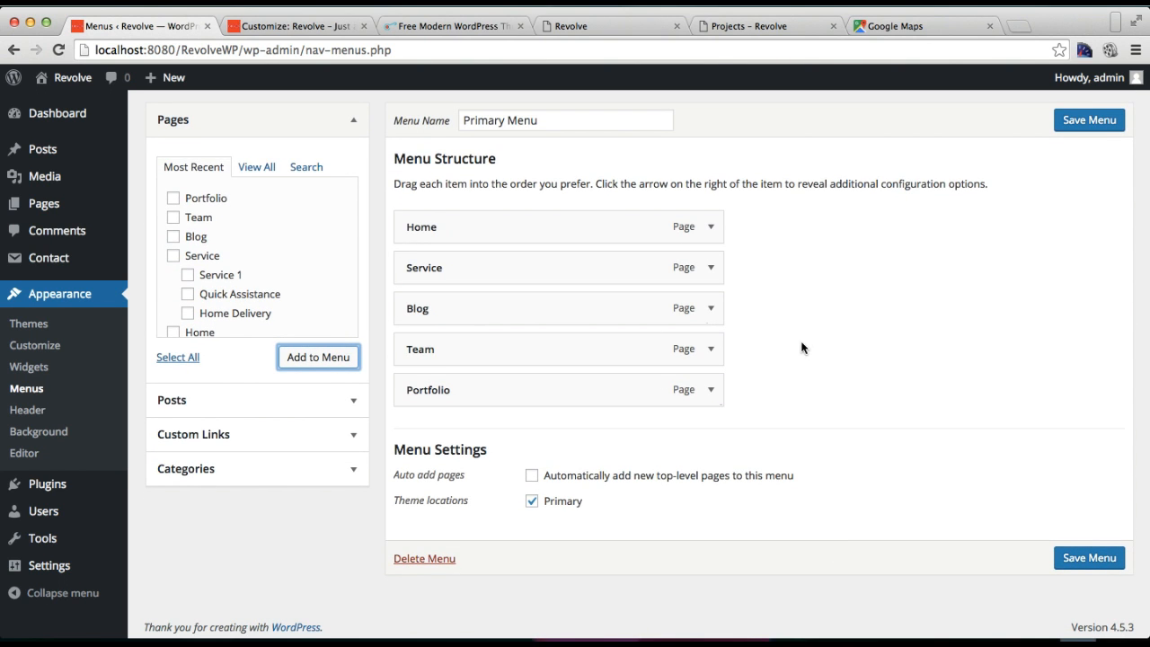
scroll("up", 3)
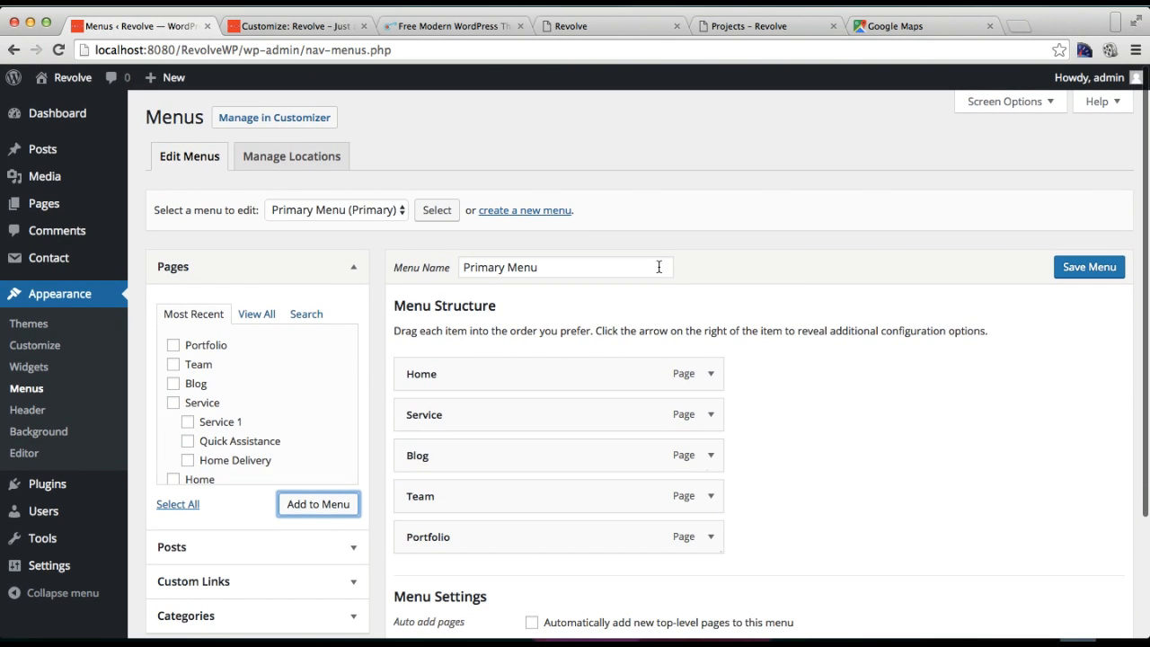
mouse_move(770, 441)
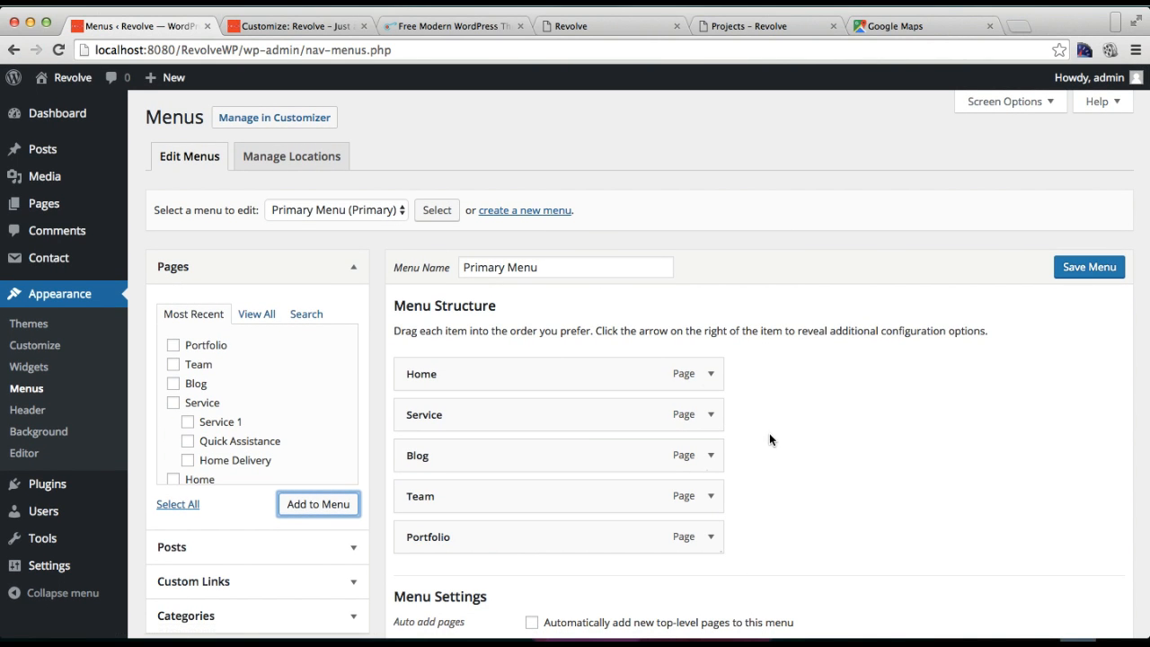
mouse_move(563, 502)
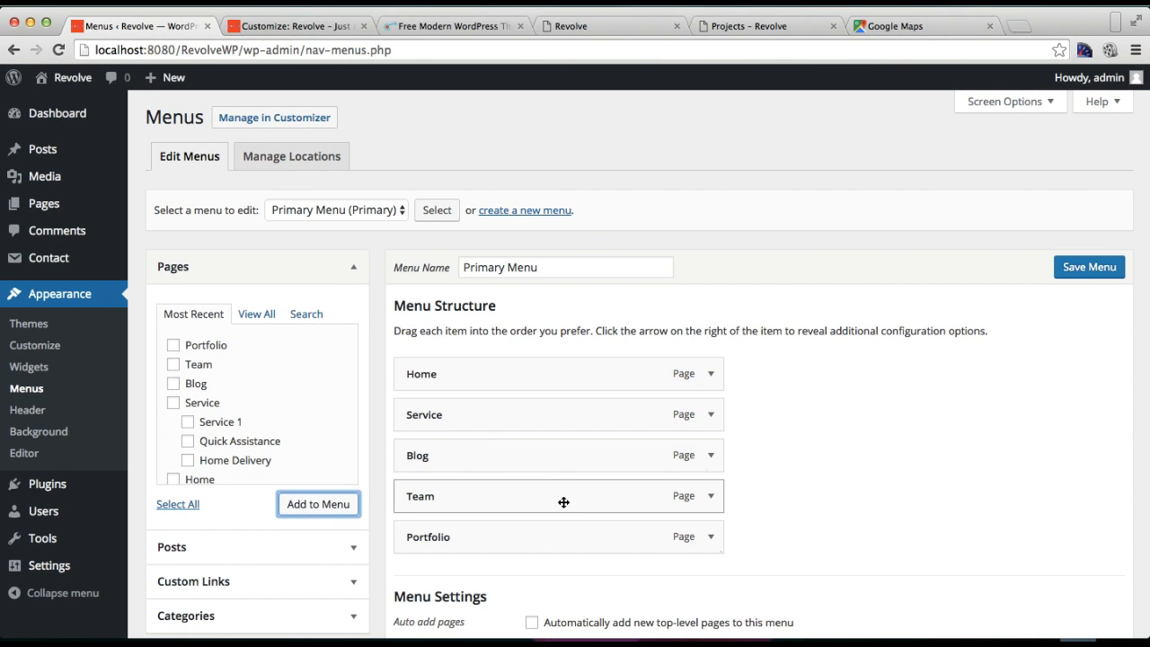
left_click_drag(564, 536, 652, 430)
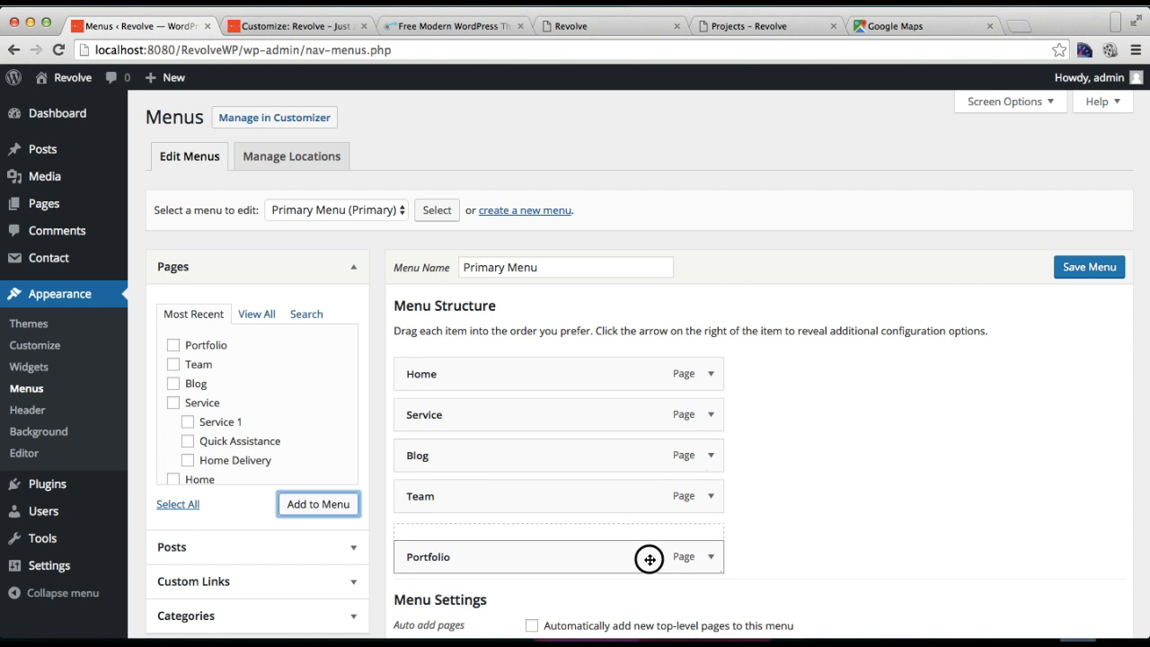
scroll("down", 3)
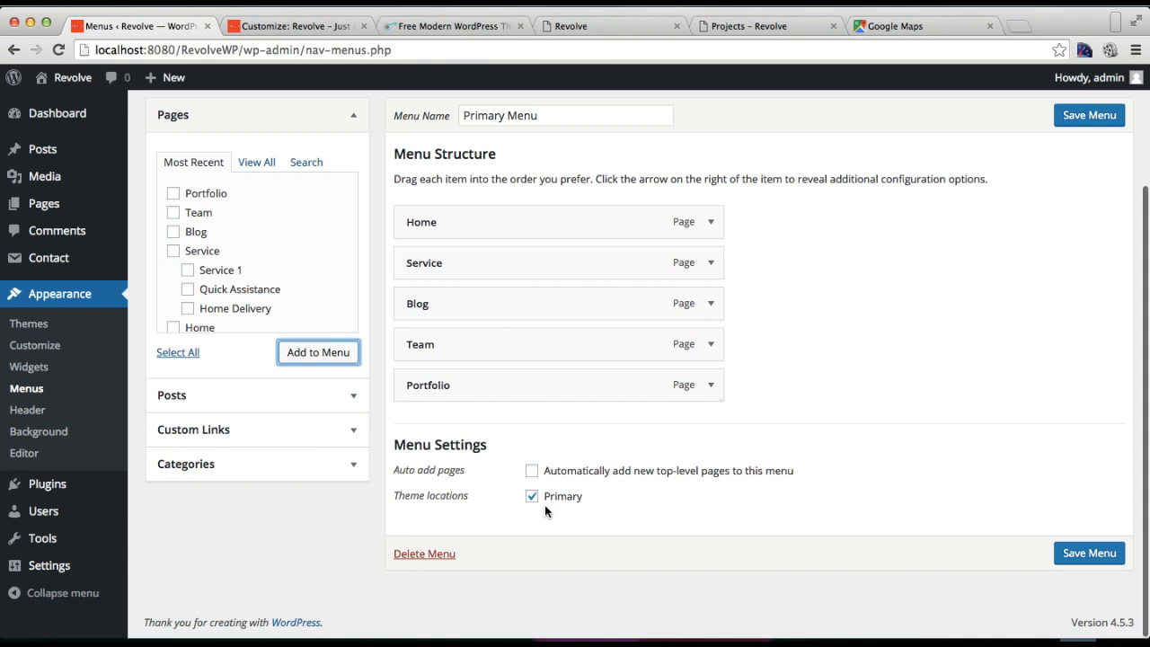
mouse_move(1077, 553)
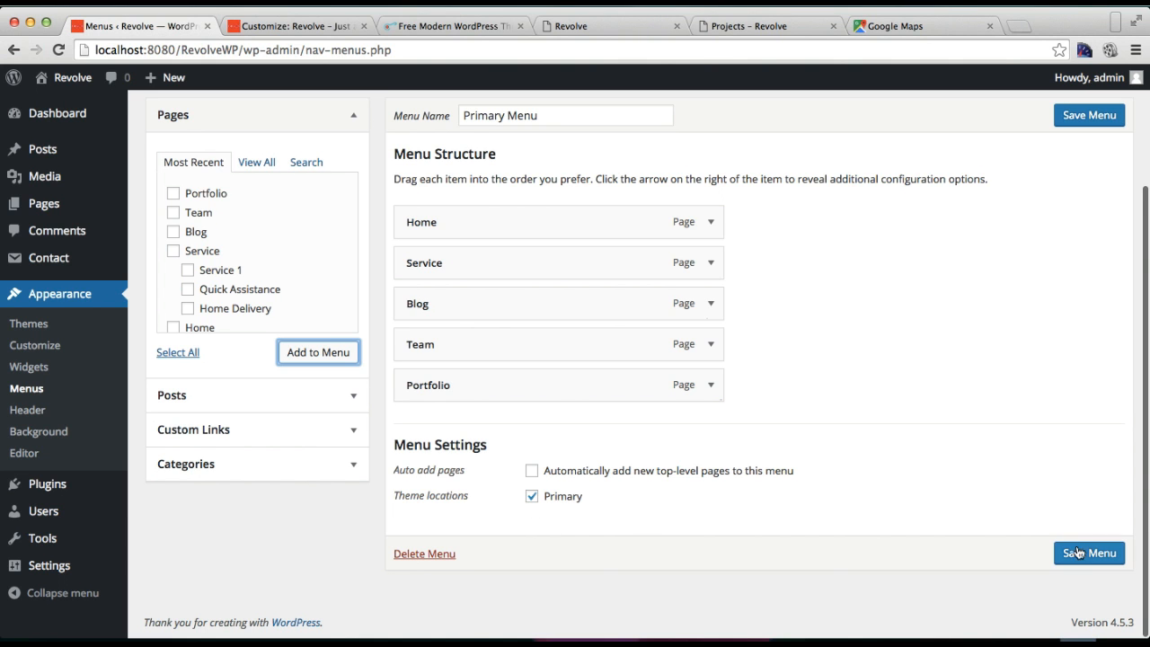
left_click(1088, 552)
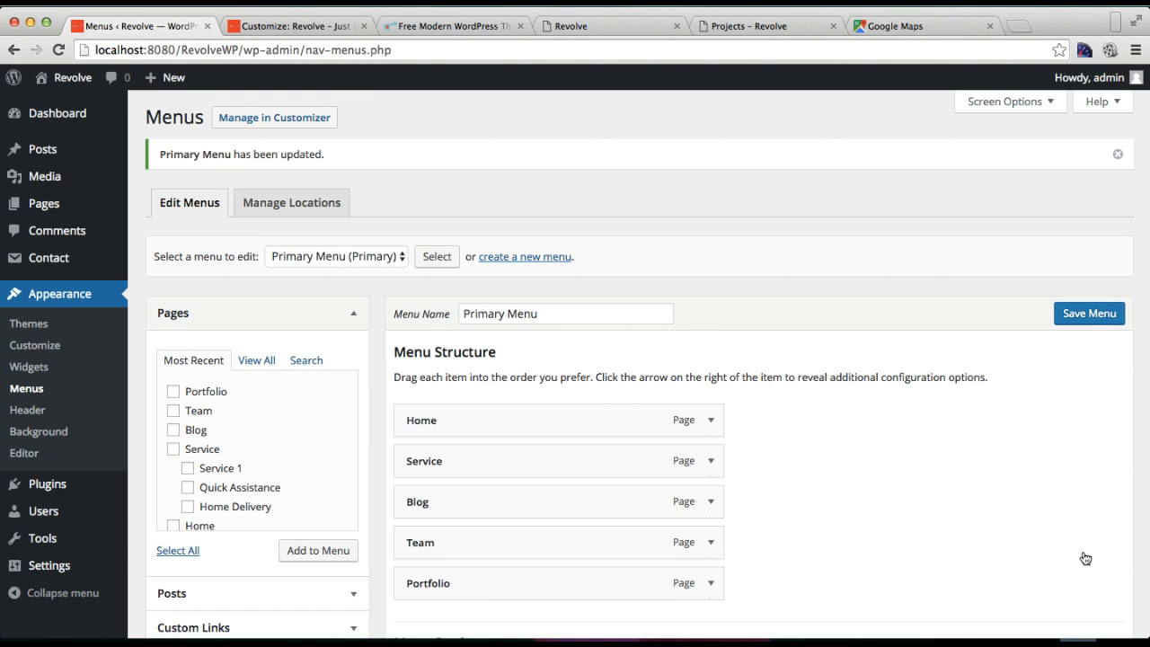
mouse_move(262, 167)
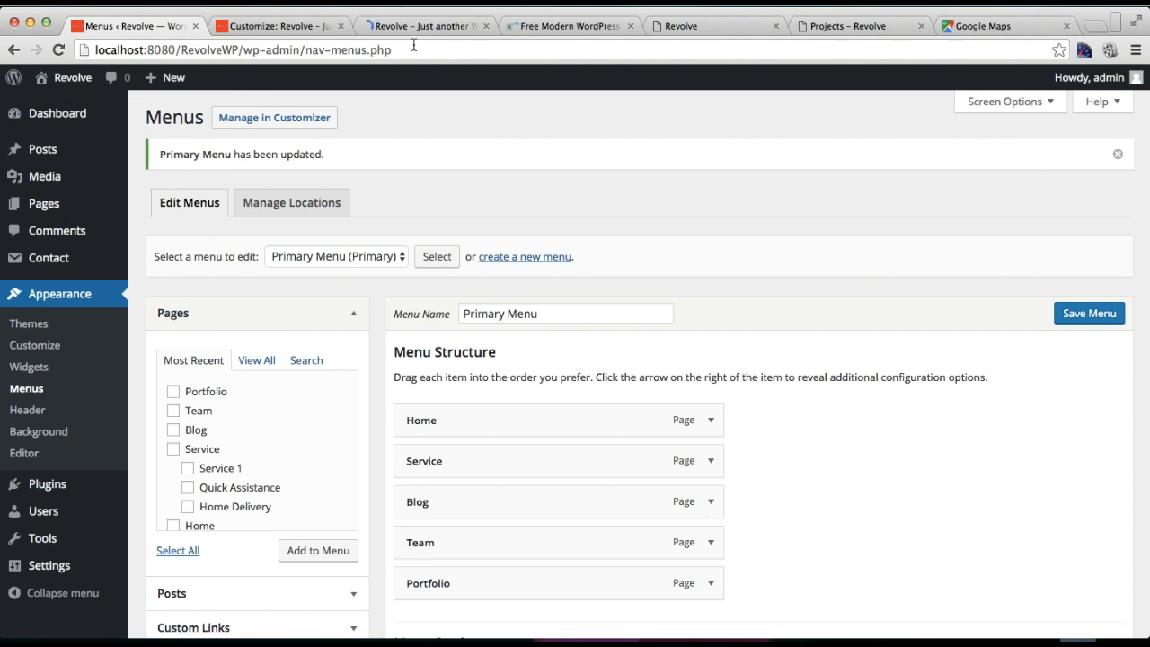
- Open the live site's home page and go to Portfolio from the side menu
left_click(423, 25)
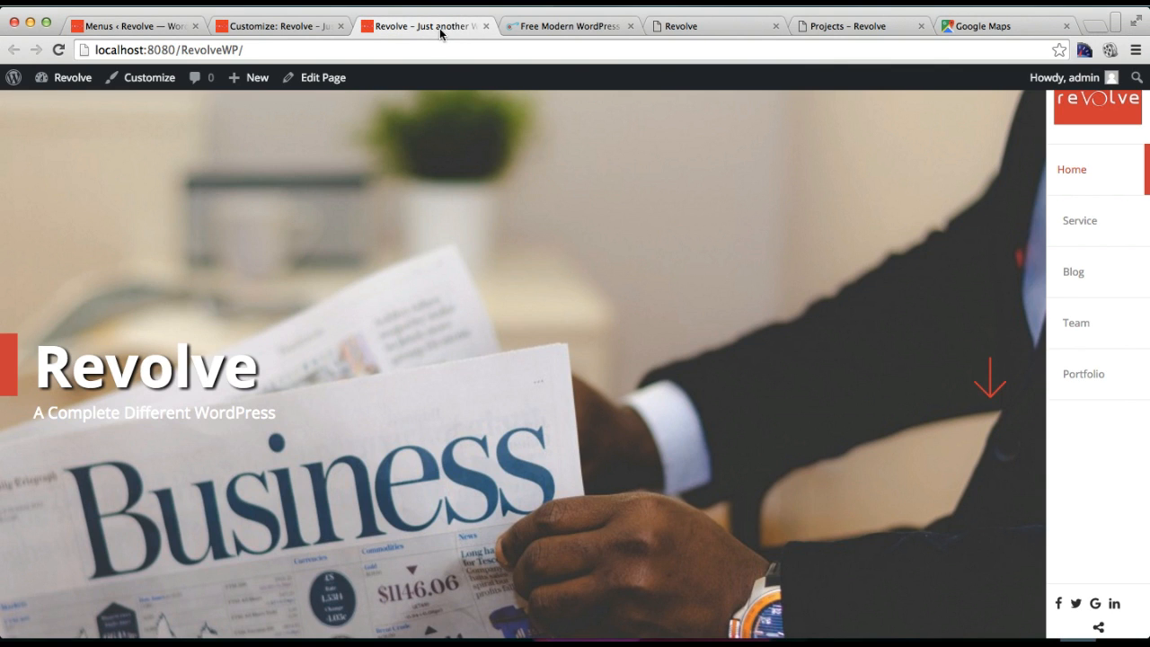
mouse_move(655, 240)
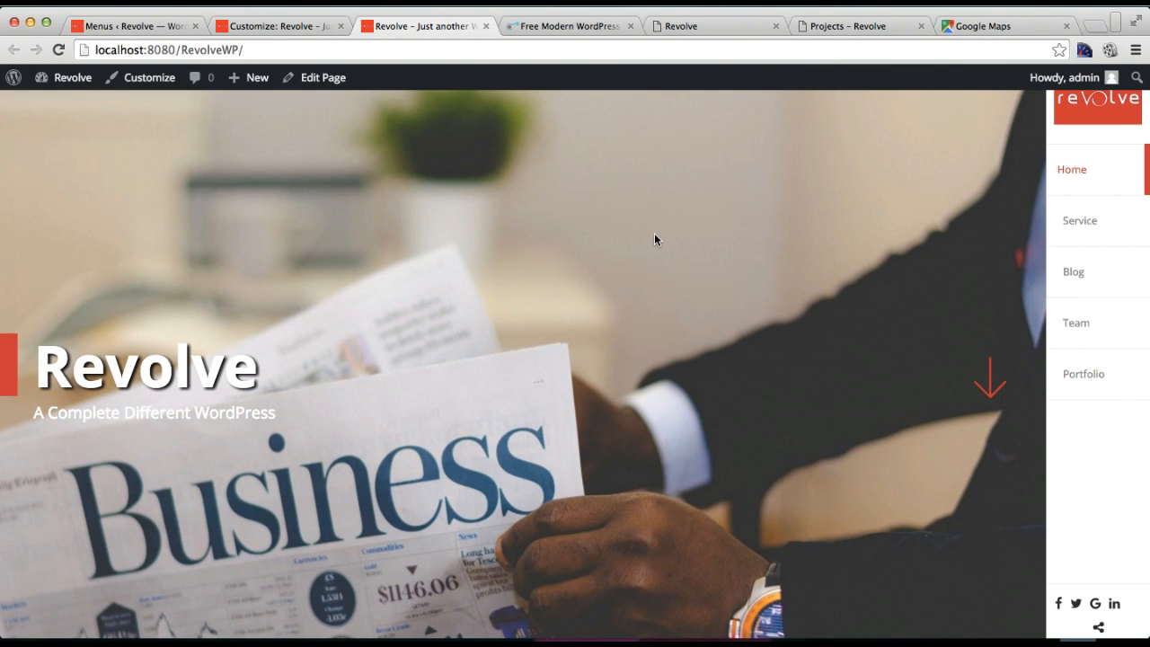
mouse_move(1078, 374)
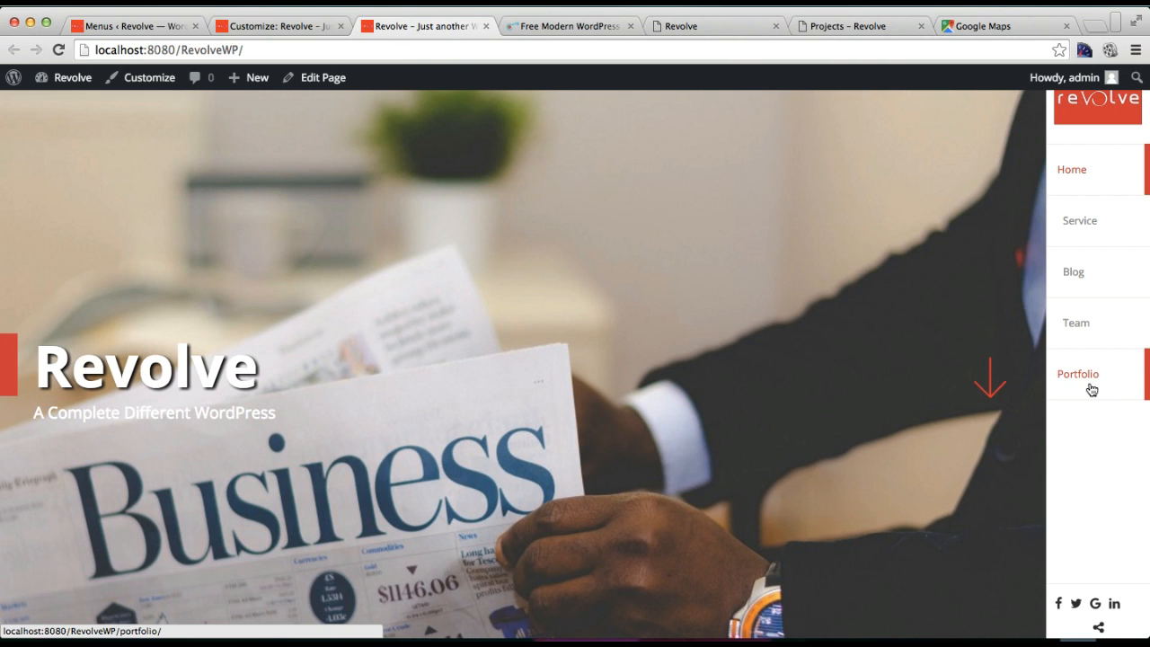
scroll("down", 3)
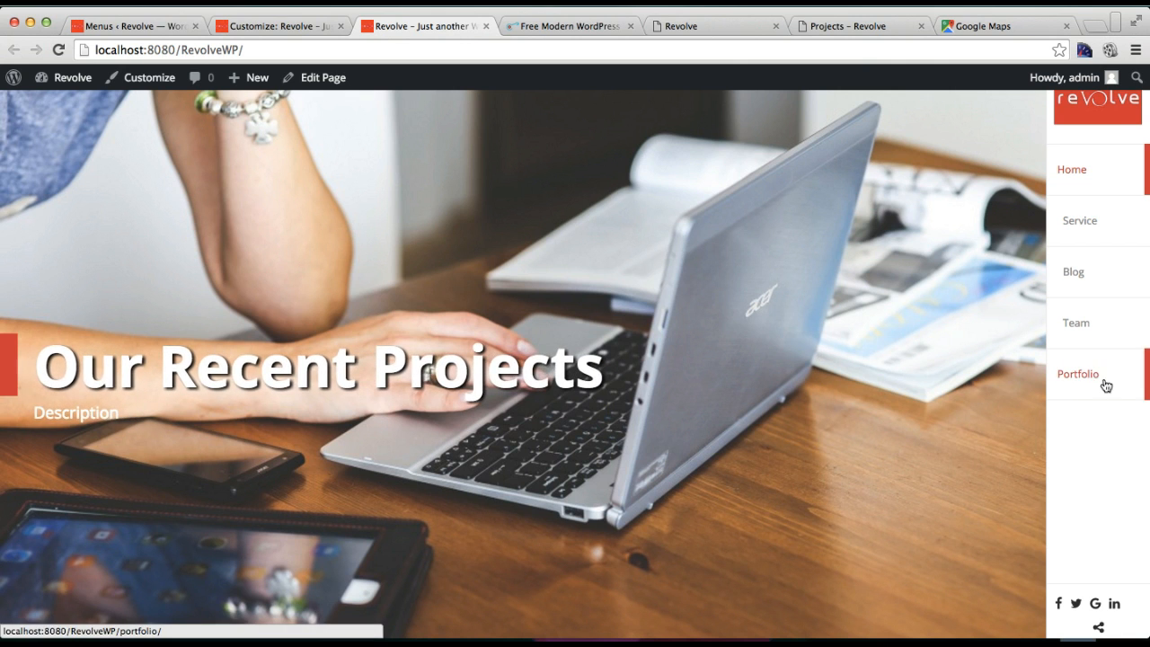
left_click(1078, 374)
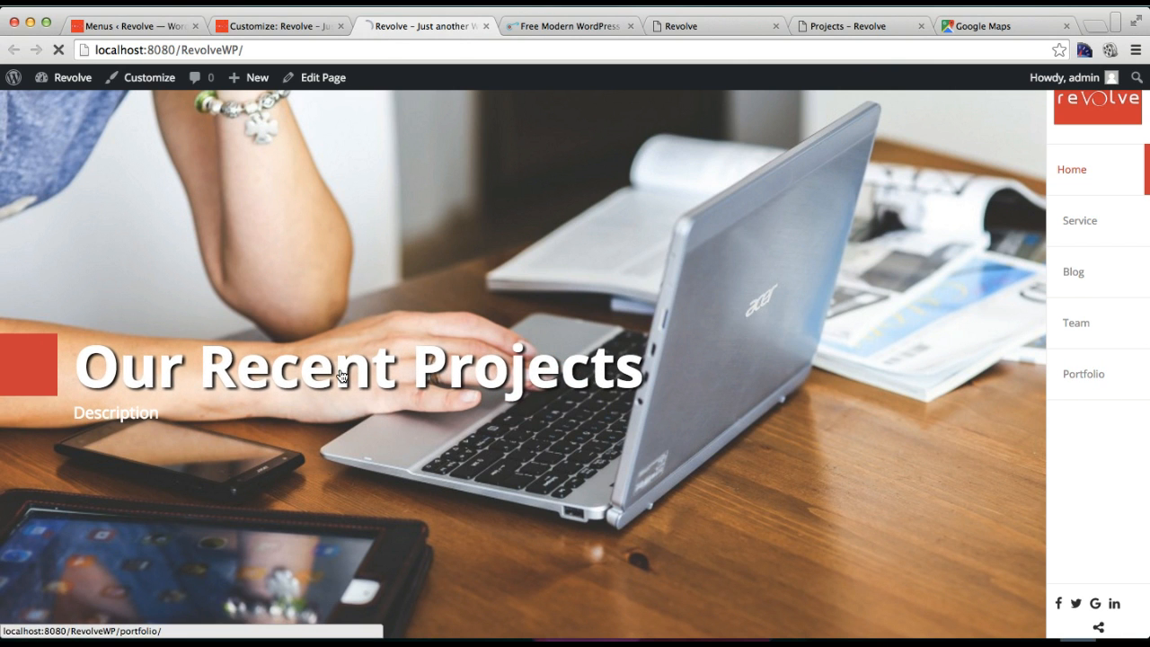
left_click(1084, 374)
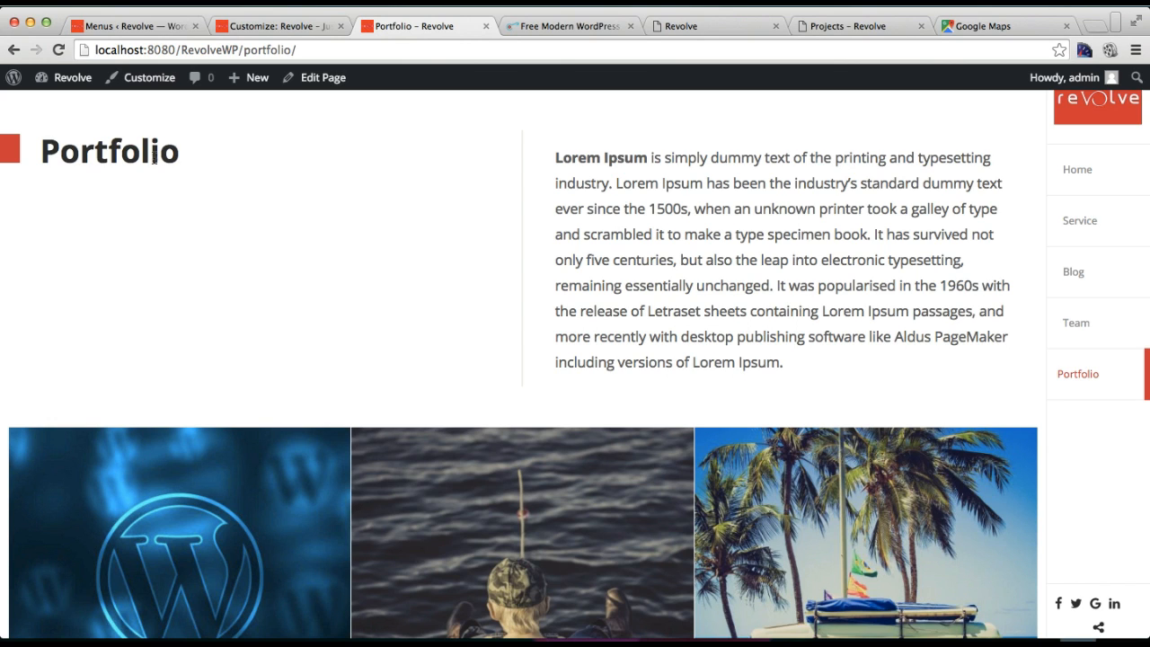
mouse_move(714, 278)
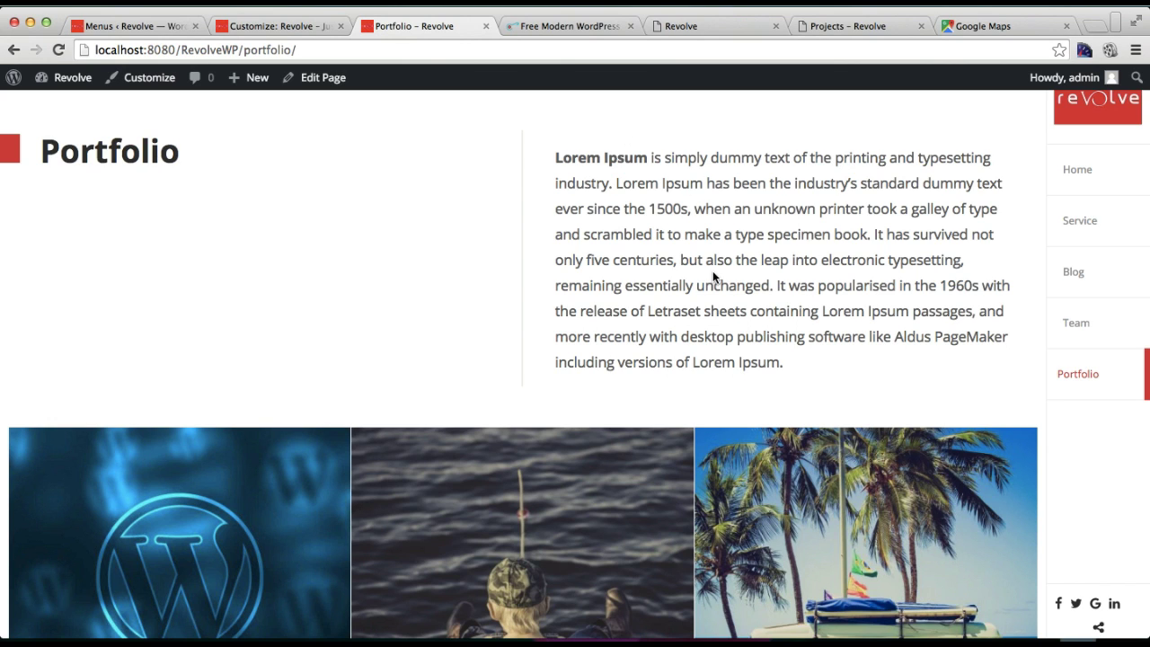
mouse_move(695, 363)
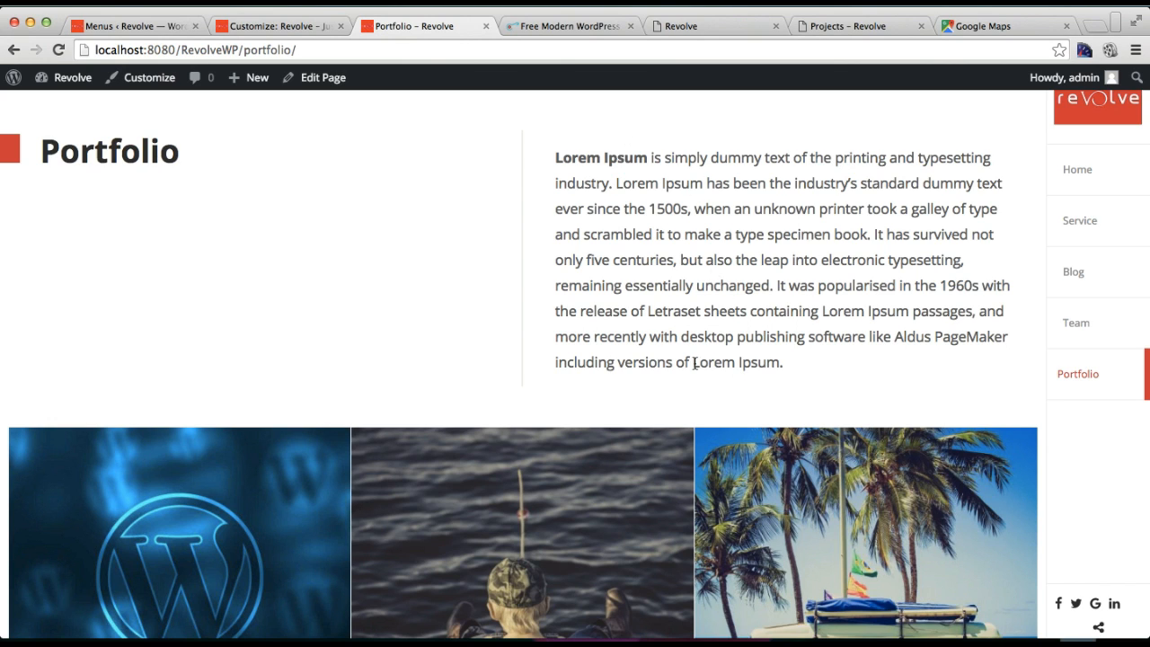
- Scroll through the Portfolio page's three-column project image grid
scroll("down", 3)
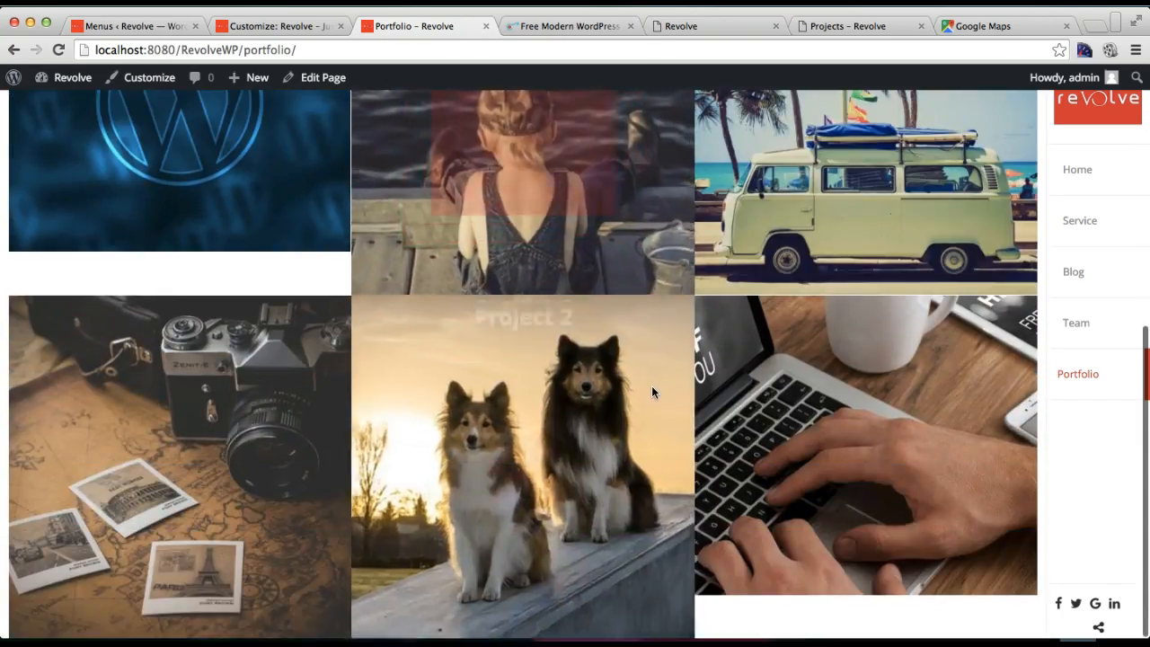
scroll("up", 3)
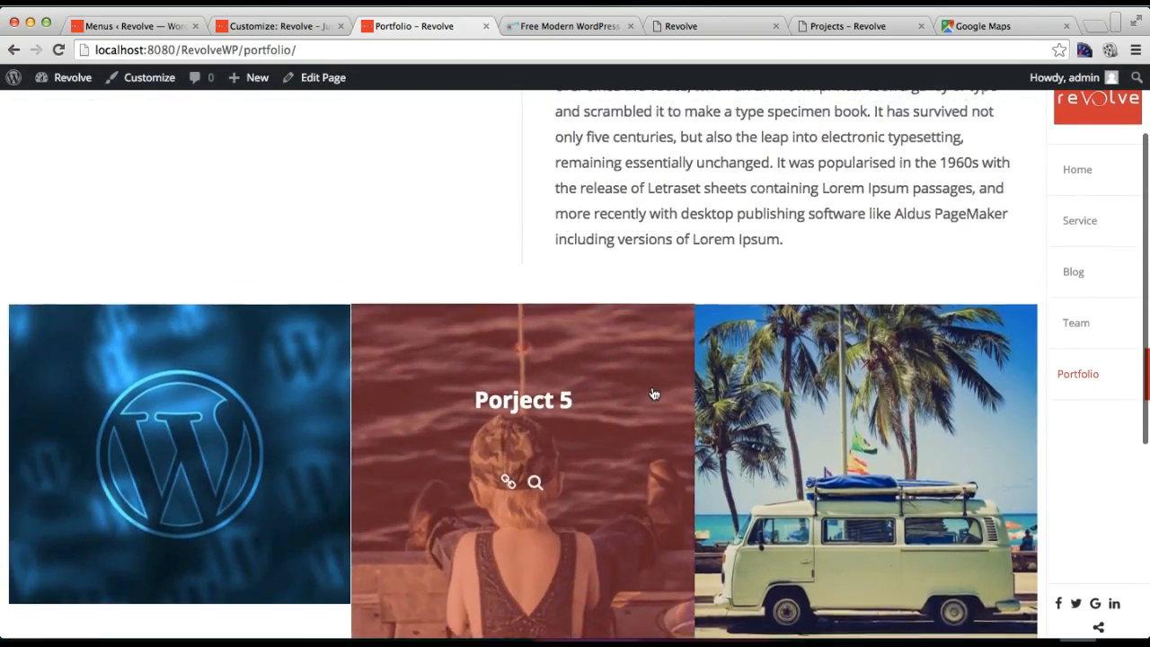
scroll("down", 3)
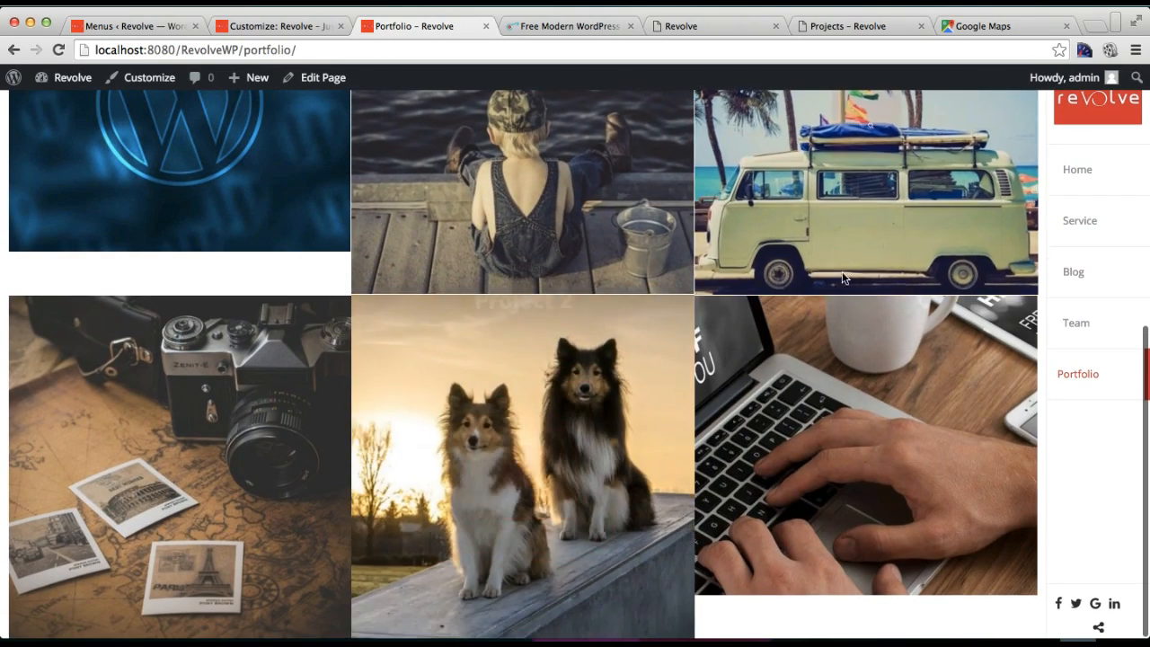
scroll("up", 3)
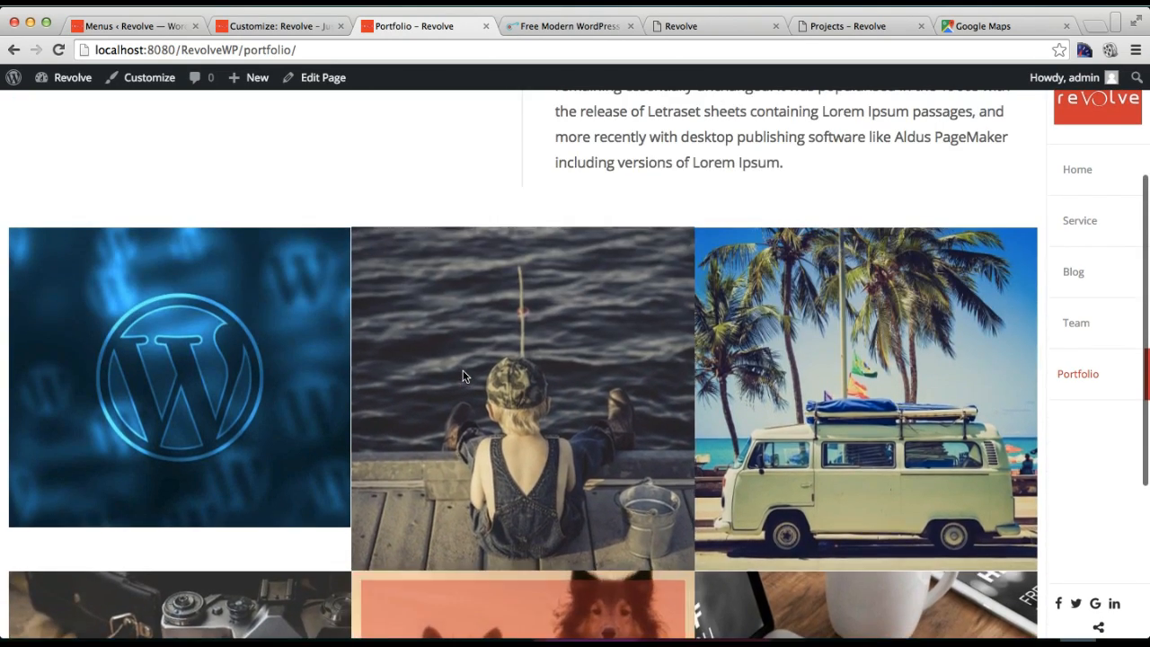
scroll("up", 3)
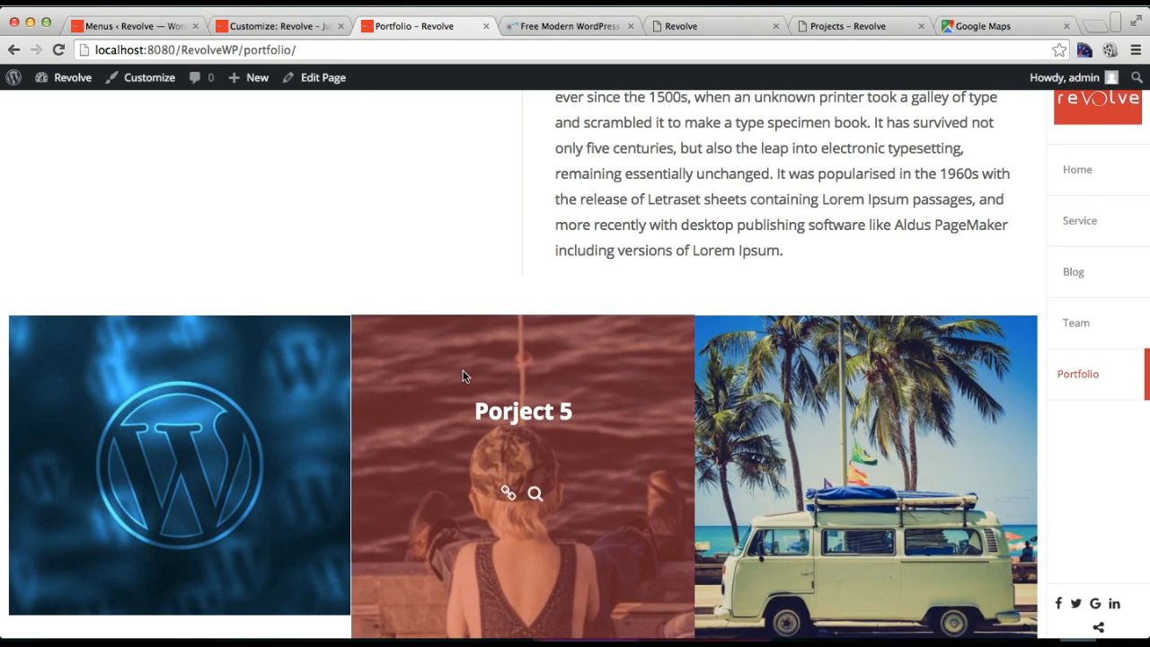
mouse_move(223, 339)
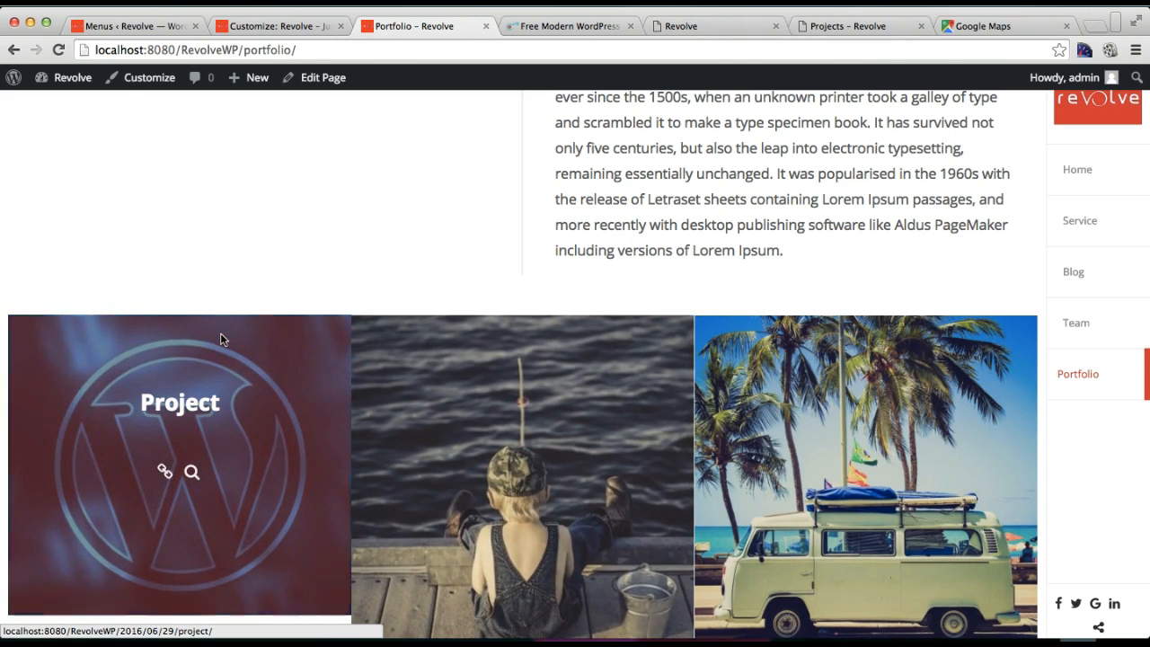
mouse_move(866, 476)
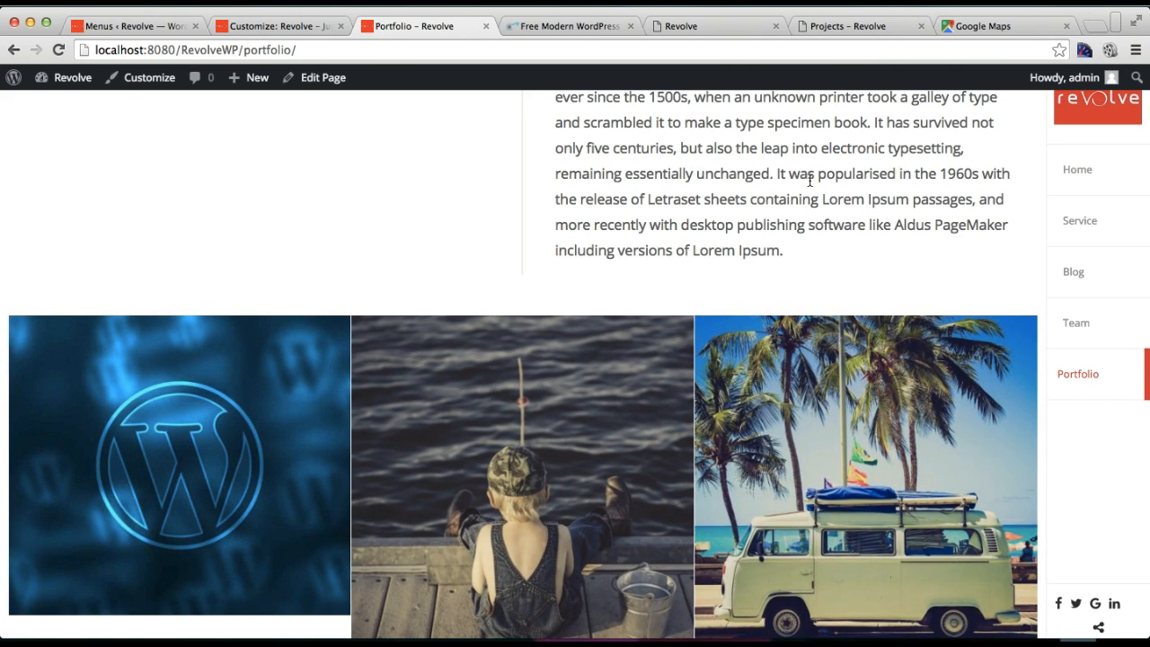
mouse_move(755, 74)
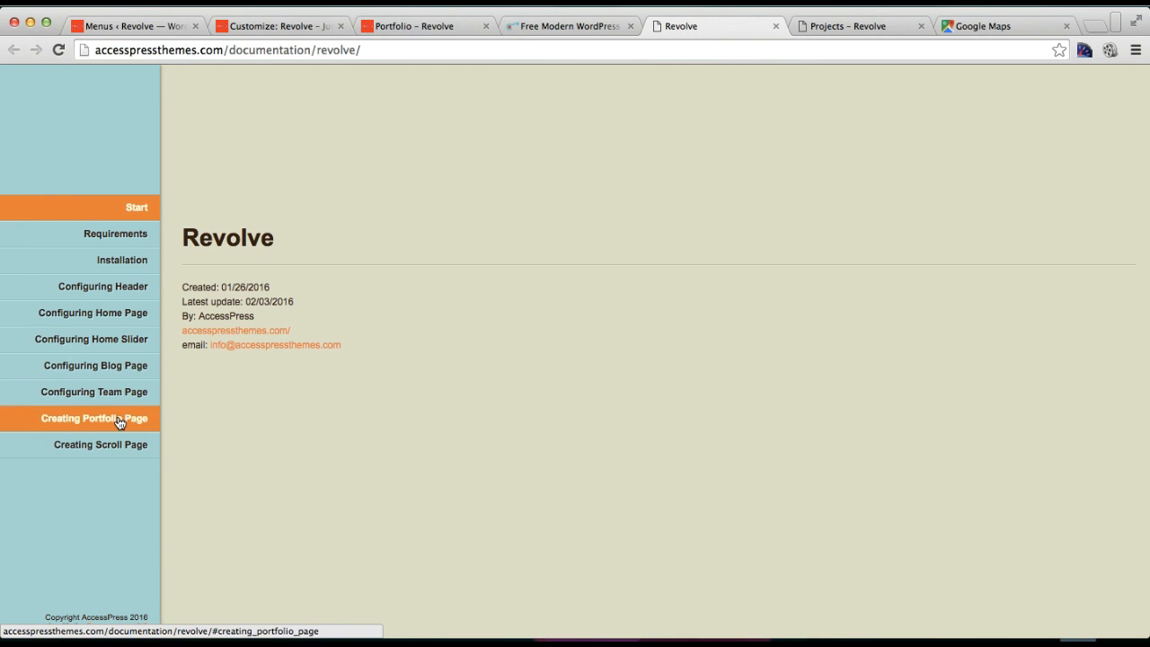
- Read through the Creating Portfolio Page section of the Revolve documentation
left_click(94, 418)
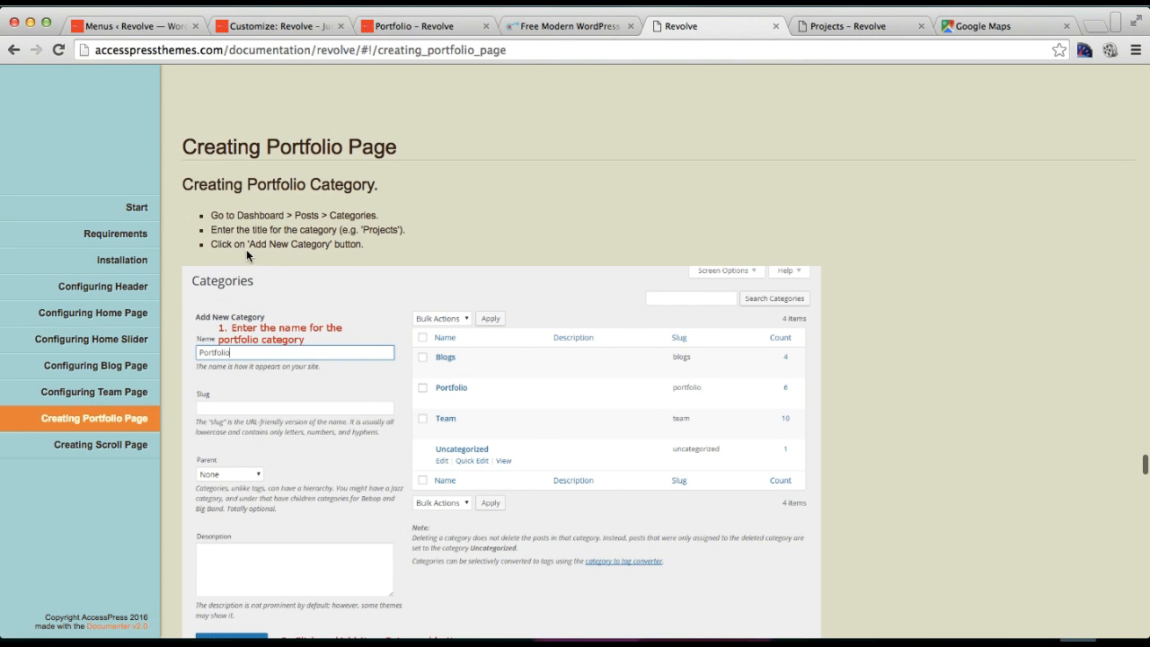
mouse_move(334, 239)
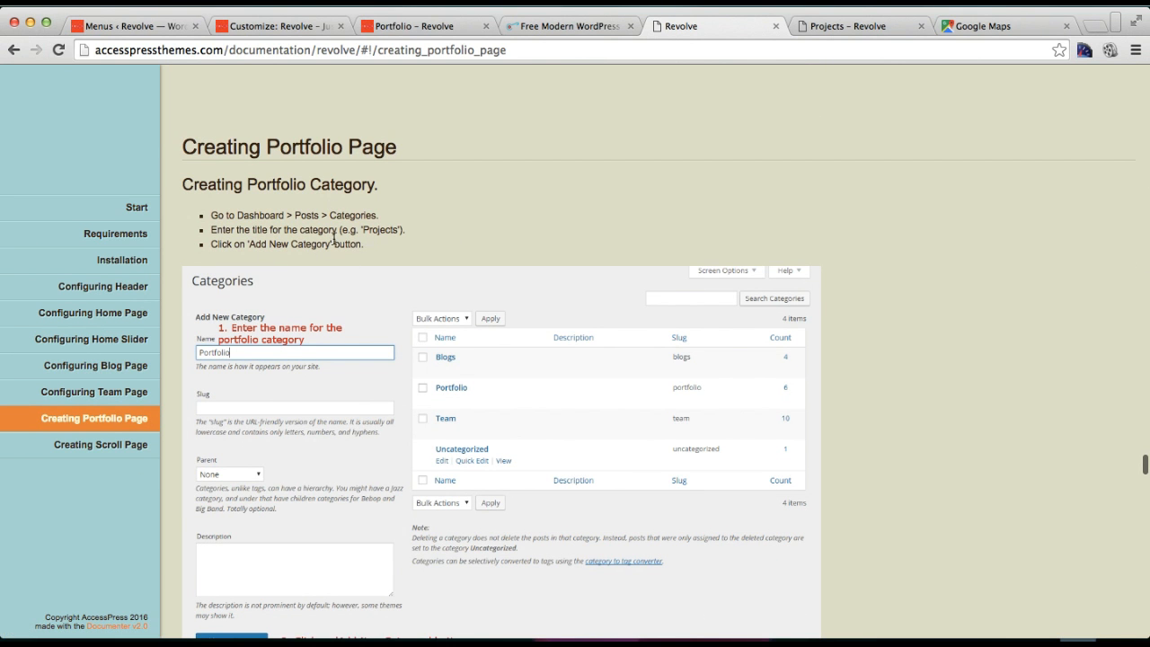
scroll("down", 3)
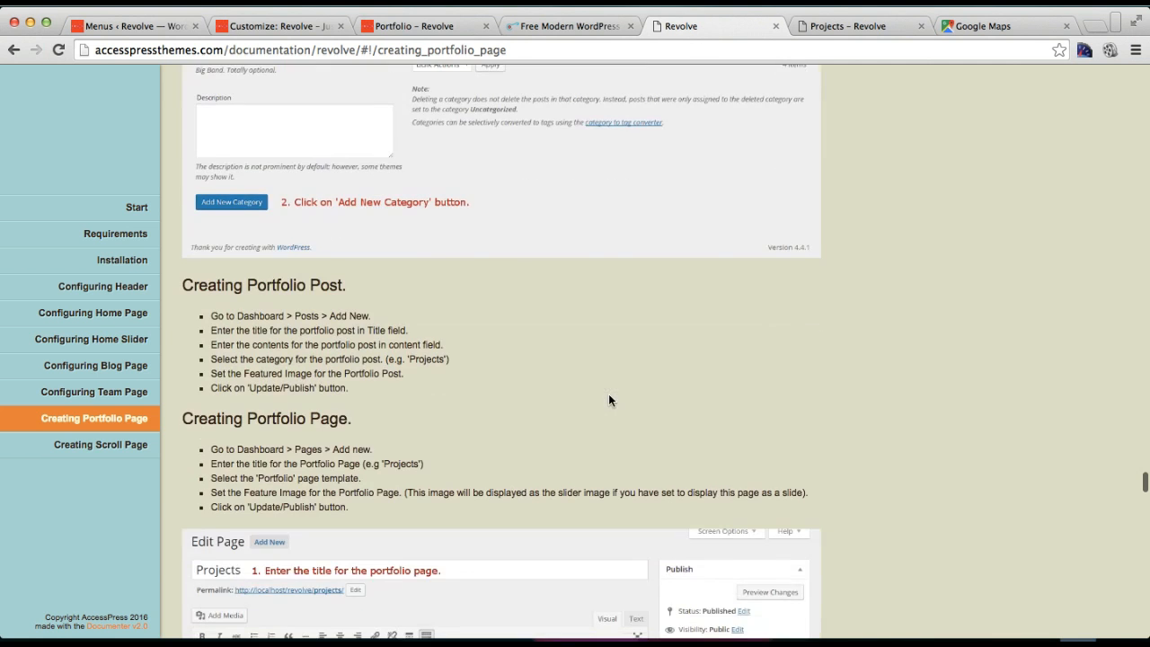
scroll("down", 3)
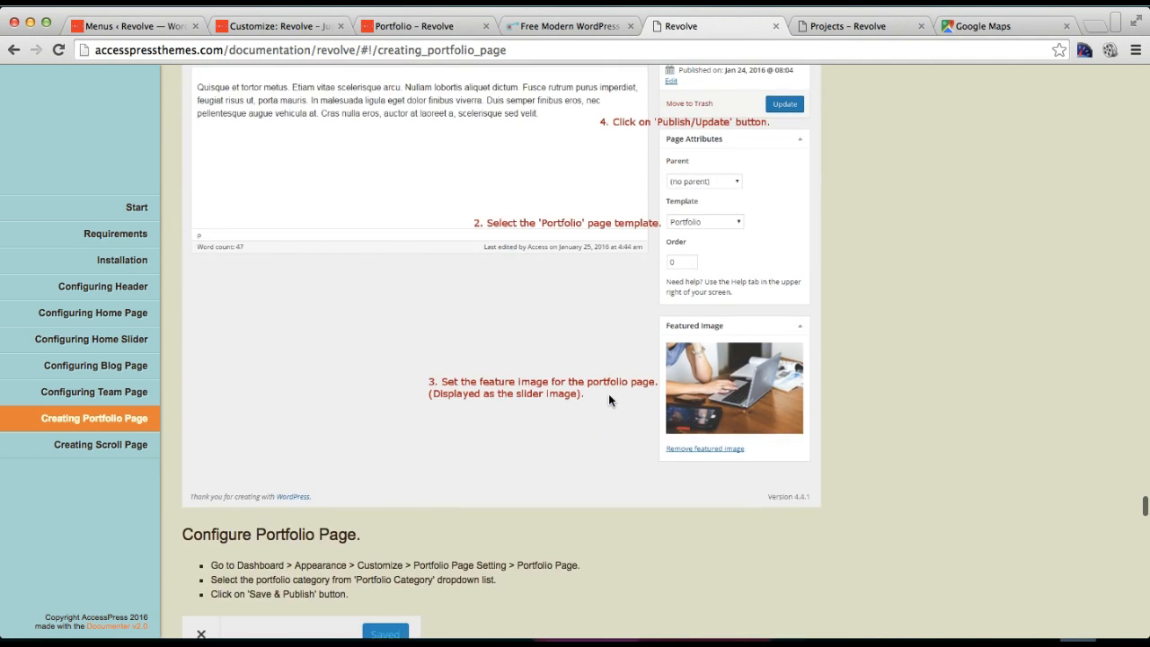
scroll("up", 3)
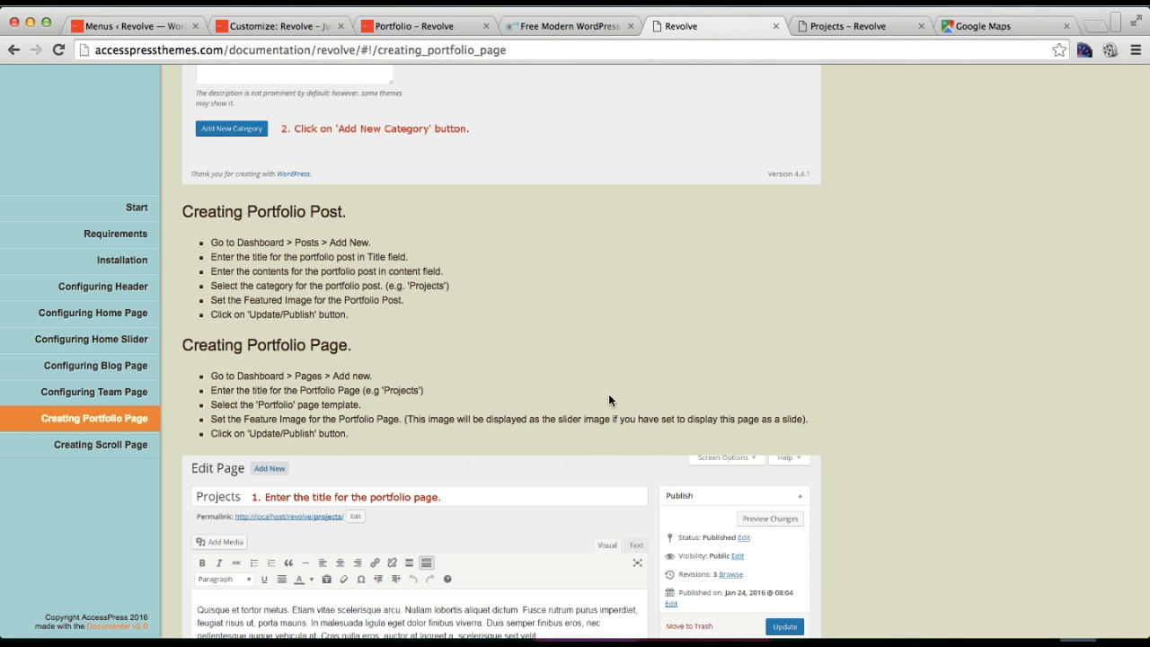
left_click(566, 25)
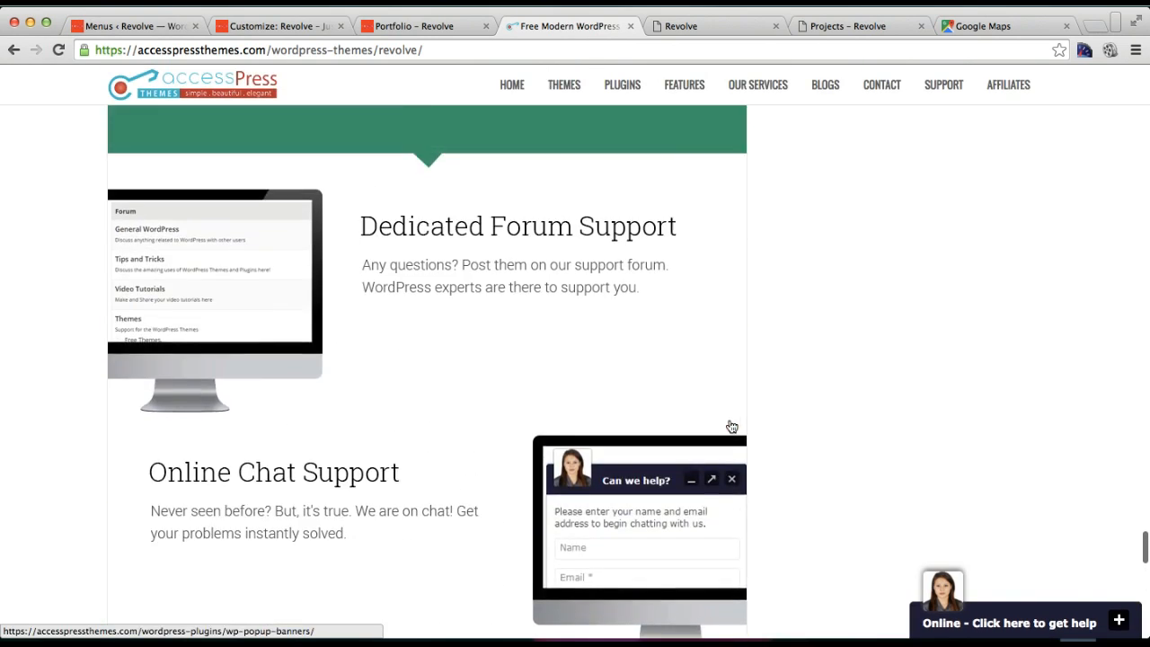
- Scroll down the Revolve product page to the Special Offer banner and footer
scroll("down", 3)
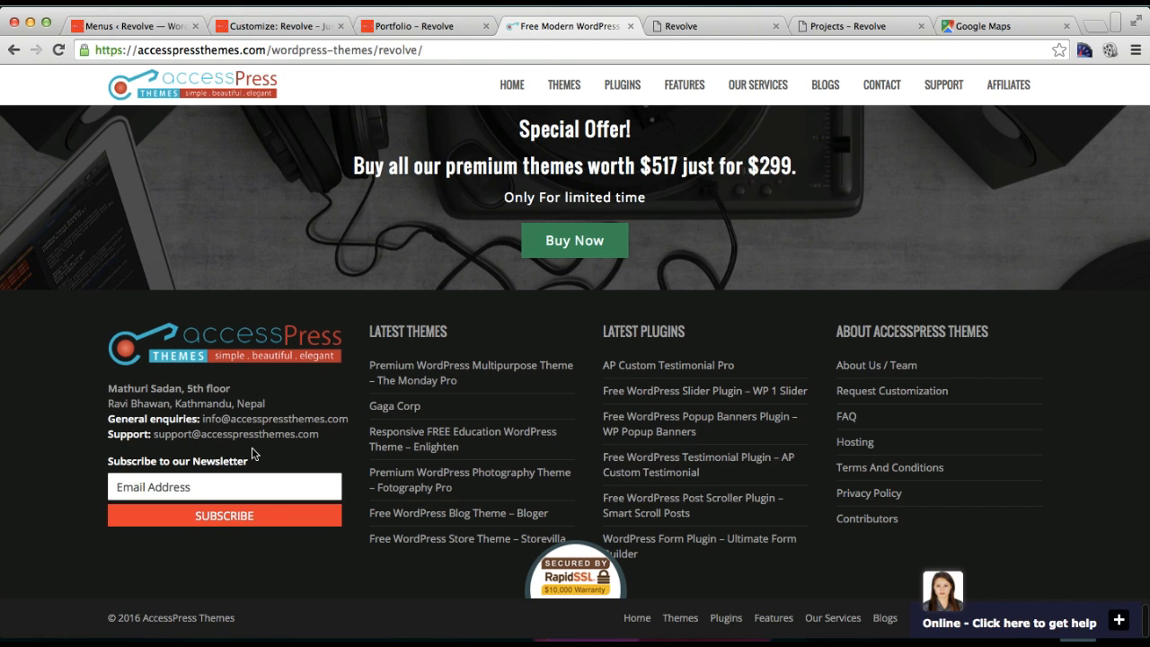
mouse_move(718, 332)
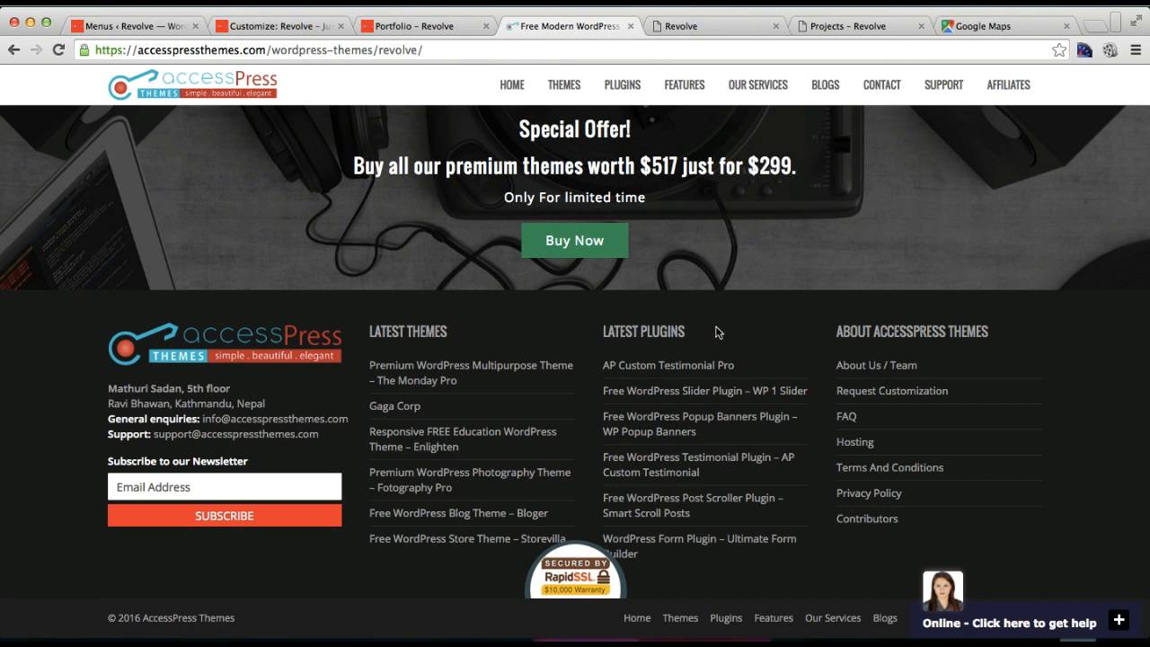